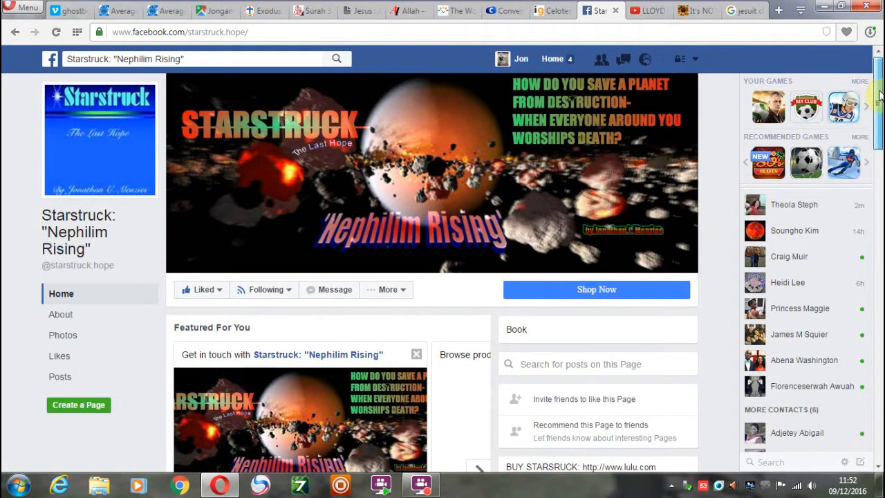
Scroll the Starstruck page down past the Photos section toward its posts
scroll("down", 3)
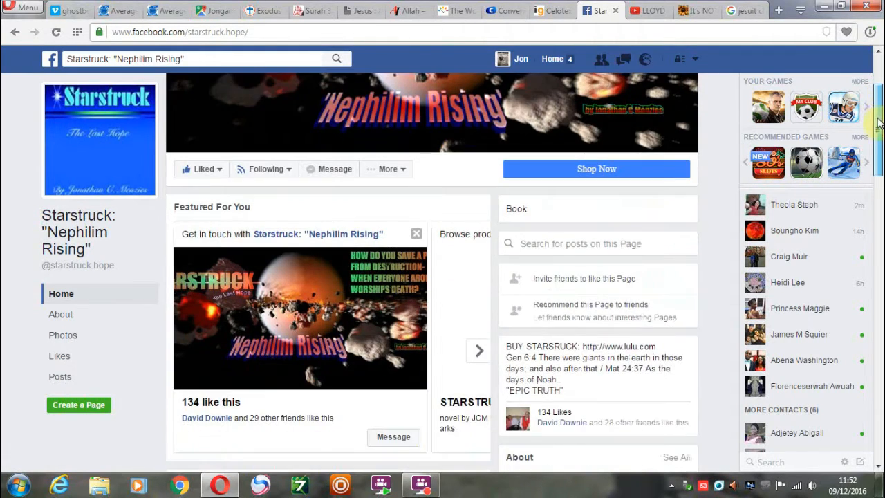
scroll("down", 3)
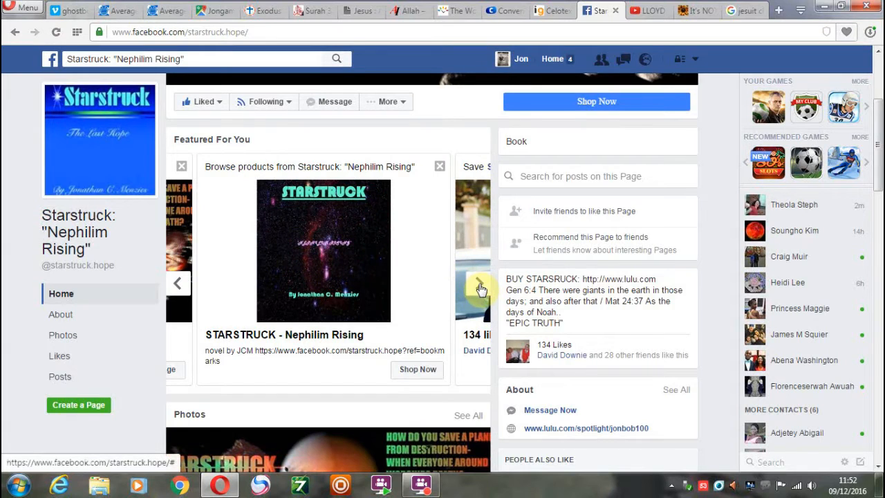
left_click(481, 286)
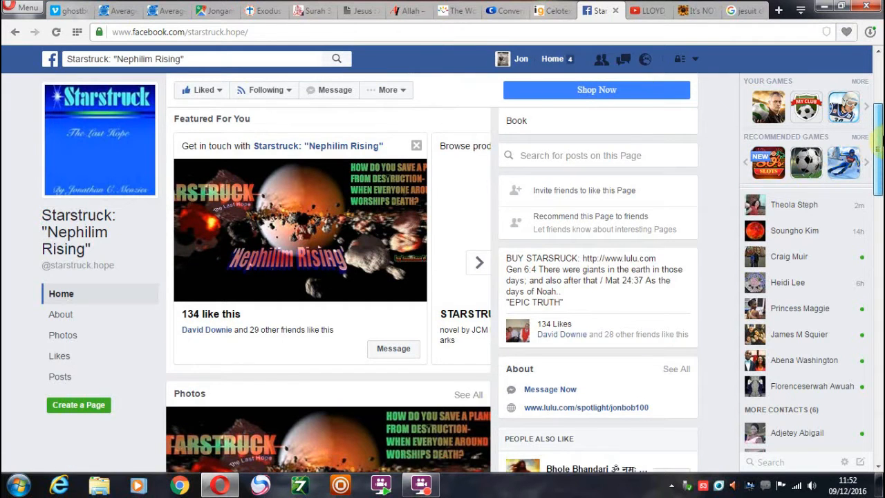
scroll("down", 3)
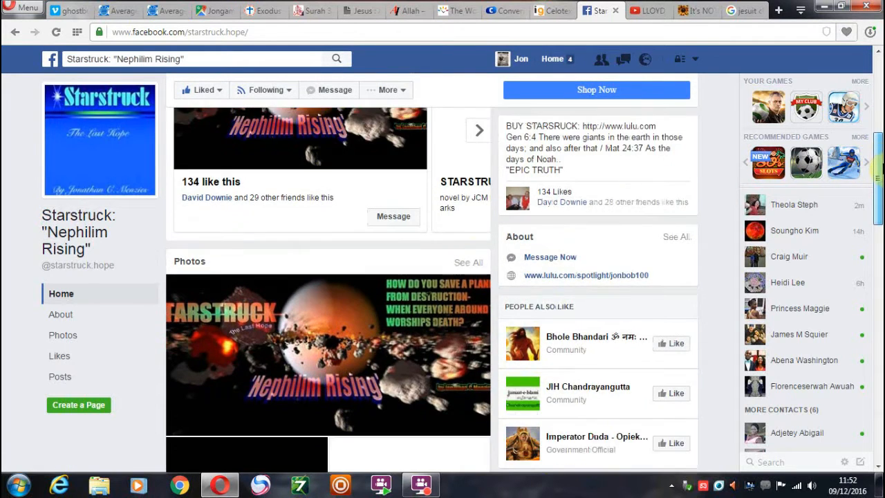
scroll("down", 3)
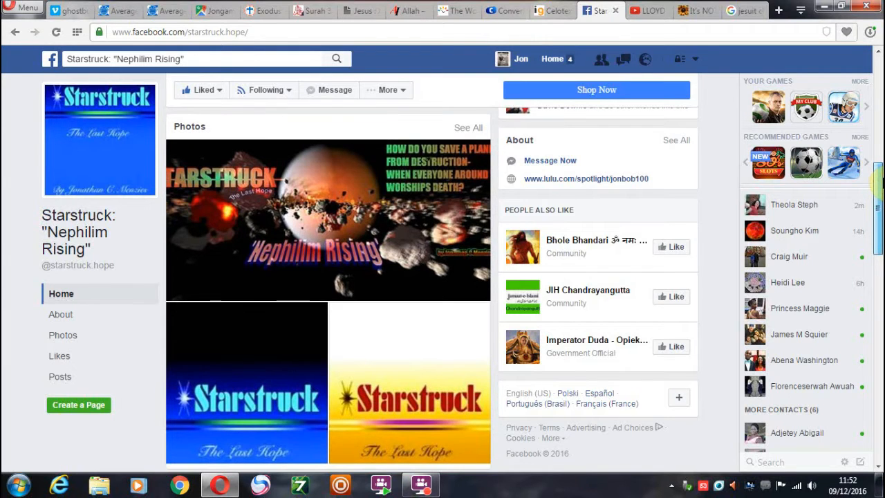
scroll("down", 3)
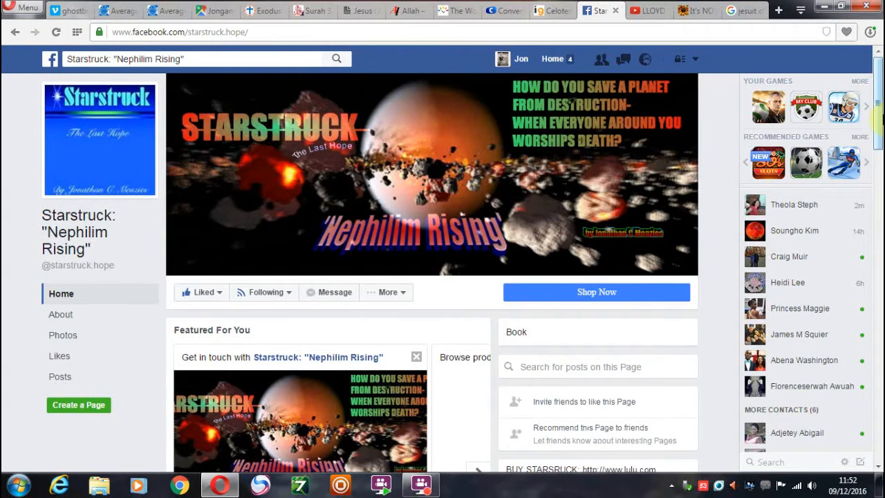
Continue down to the recent posts with the Scribd book link and Giant Plasma UFO video share
scroll("down", 3)
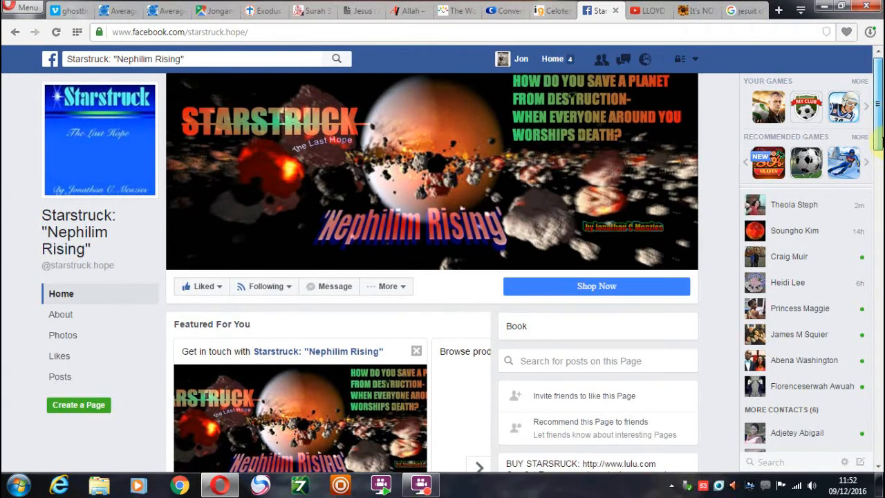
scroll("down", 3)
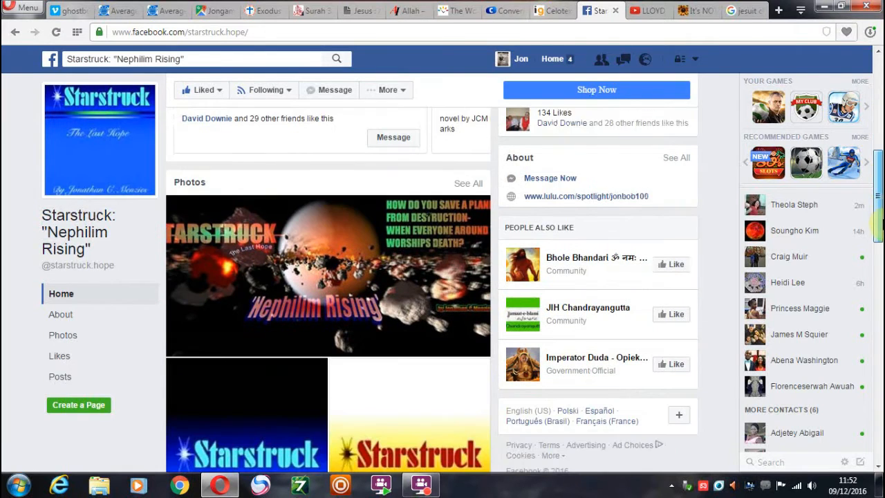
scroll("down", 3)
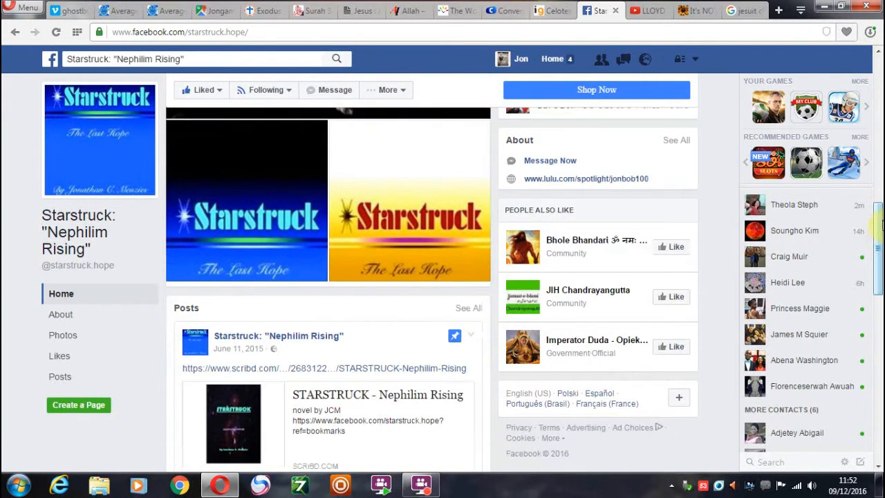
scroll("down", 3)
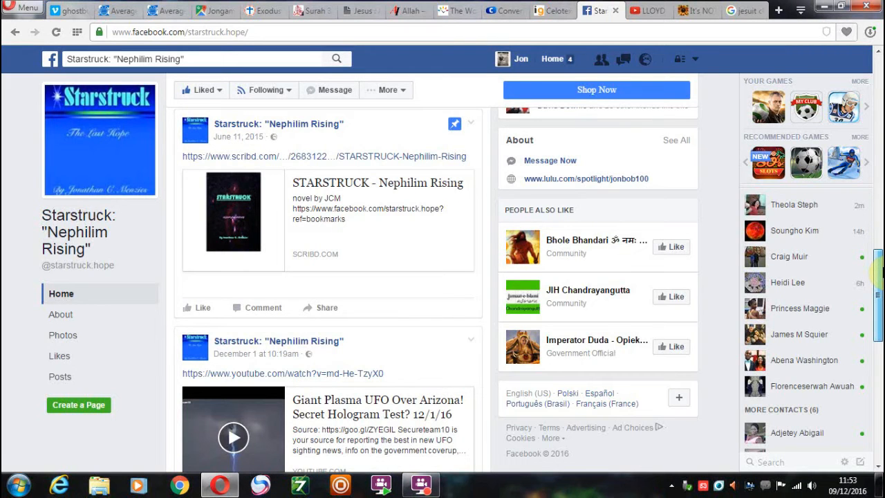
scroll("down", 3)
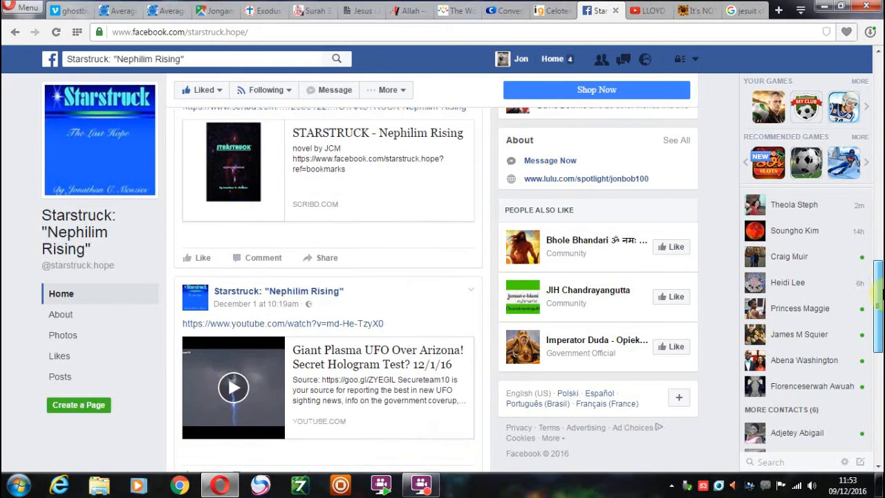
scroll("down", 3)
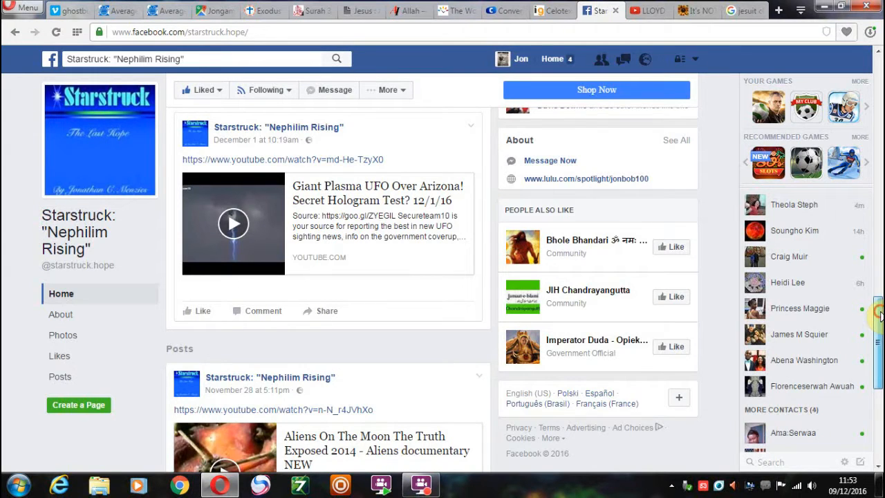
Scroll further down the Starstruck timeline past the Peru skull video post
scroll("down", 3)
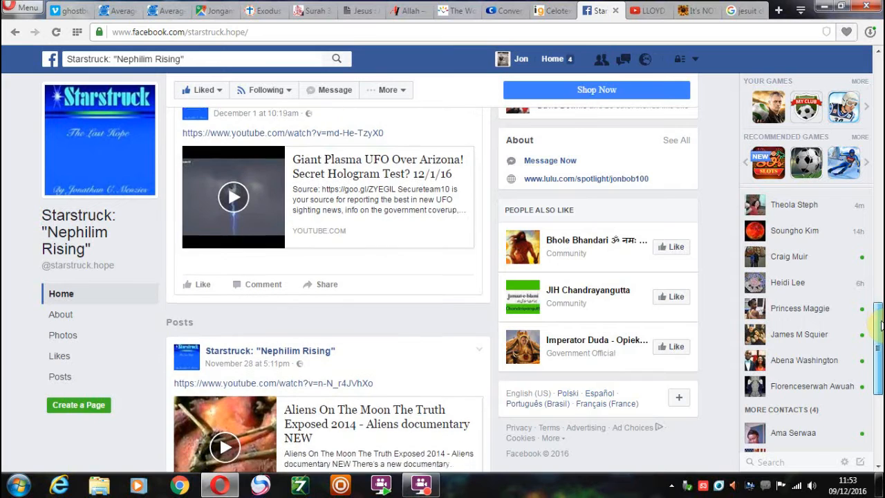
scroll("down", 3)
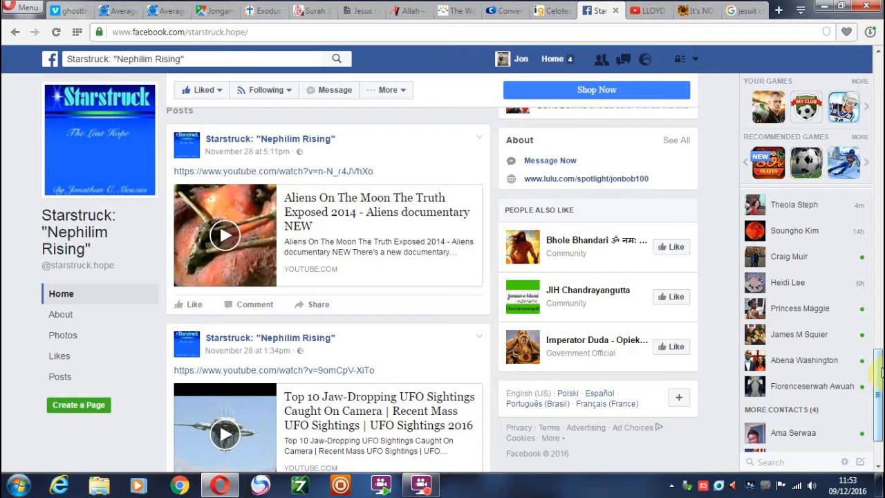
scroll("down", 3)
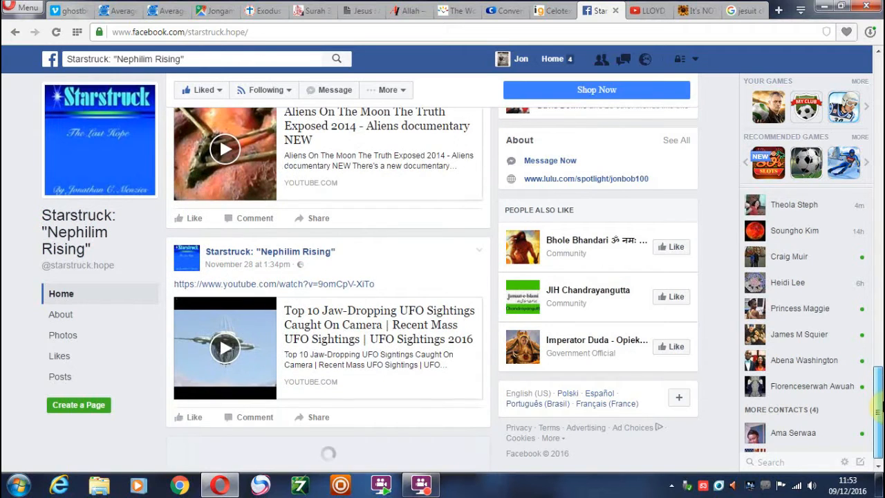
scroll("down", 3)
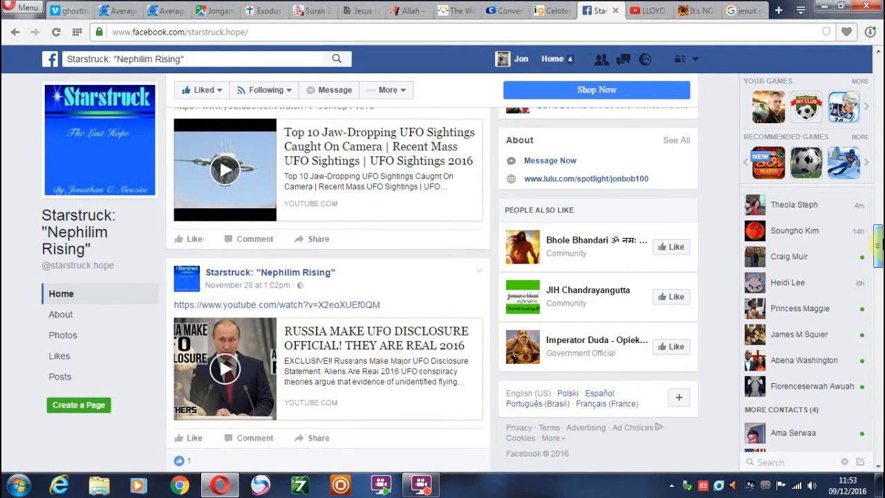
scroll("down", 3)
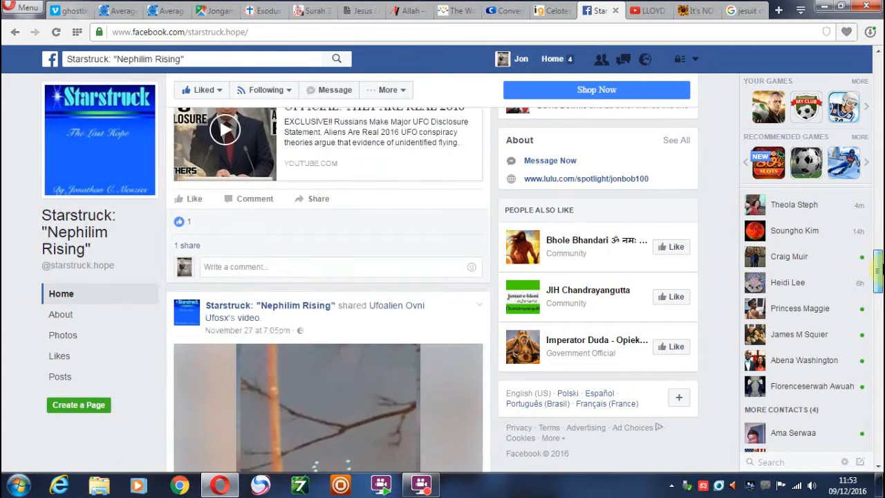
scroll("down", 3)
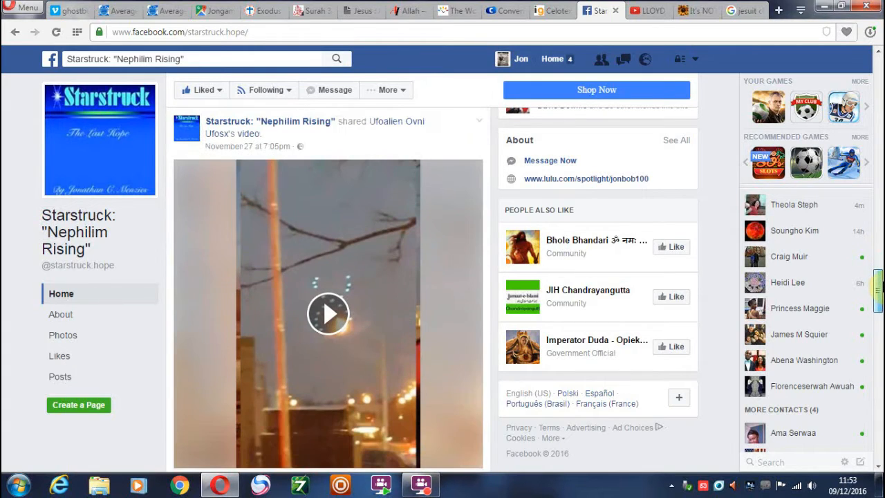
scroll("down", 3)
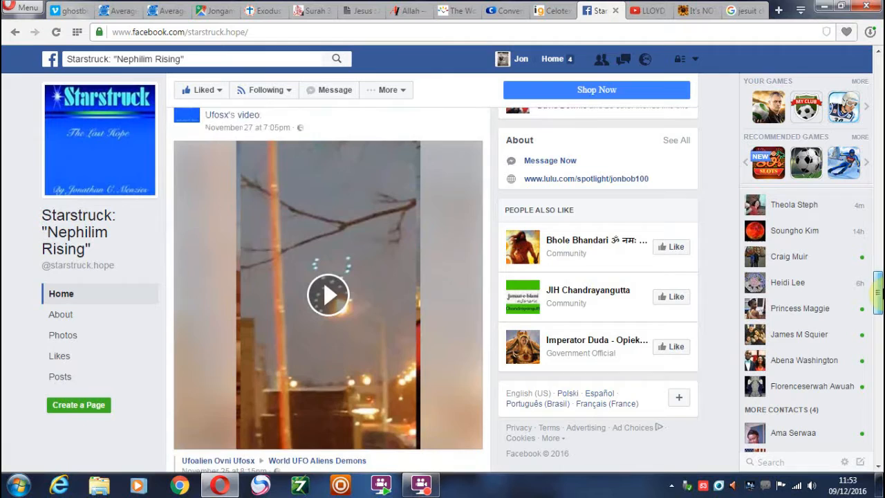
scroll("down", 3)
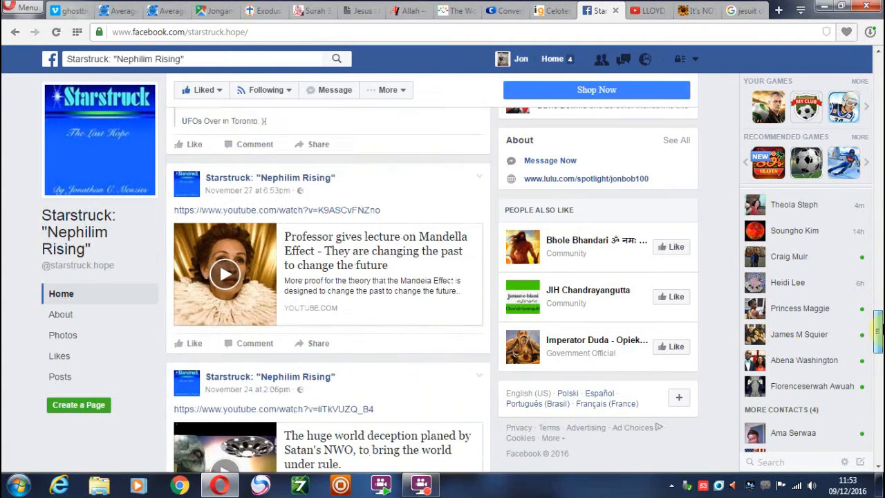
scroll("down", 3)
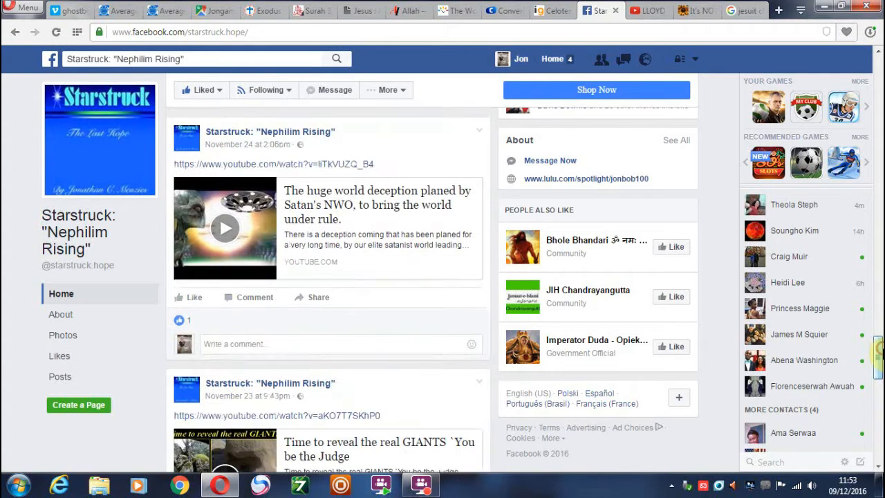
Keep scrolling to the older November posts, reaching the HUGE SHAPE in the Fog over CHINA video
scroll("down", 3)
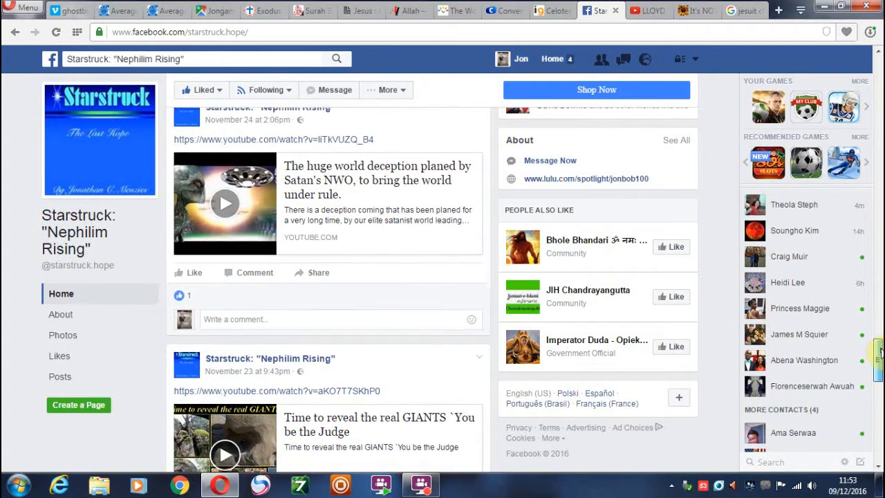
scroll("down", 3)
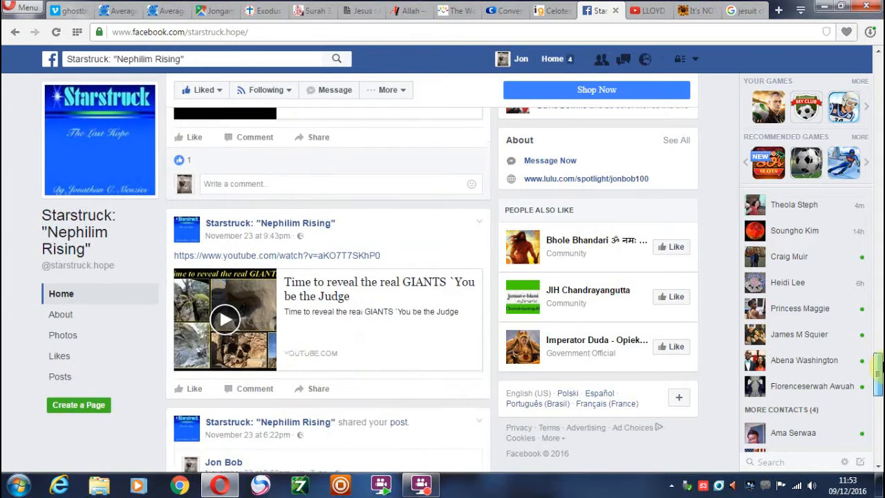
scroll("down", 3)
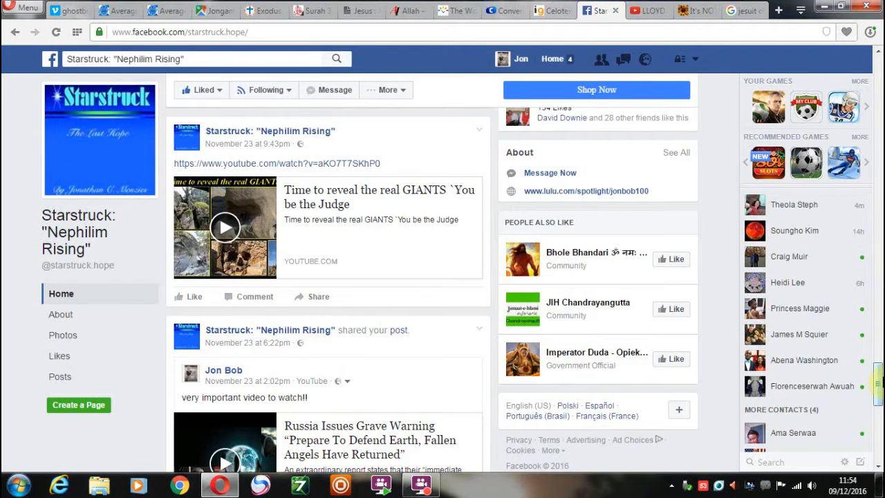
scroll("down", 3)
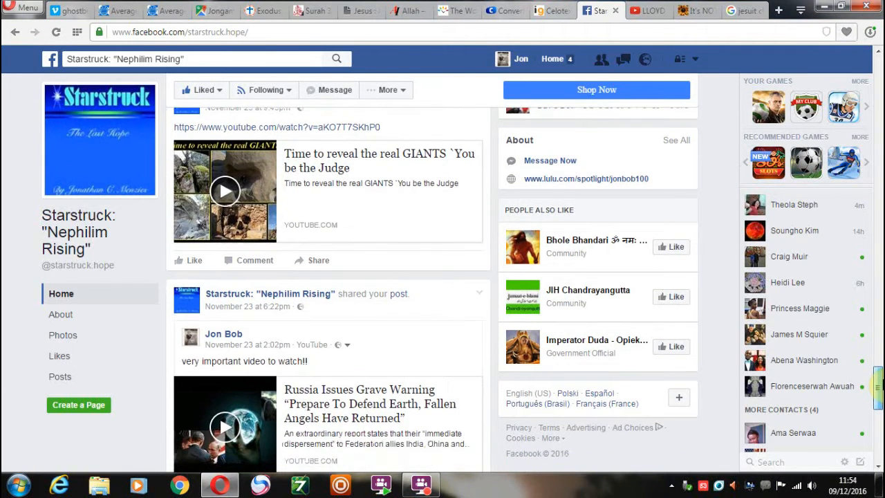
scroll("down", 3)
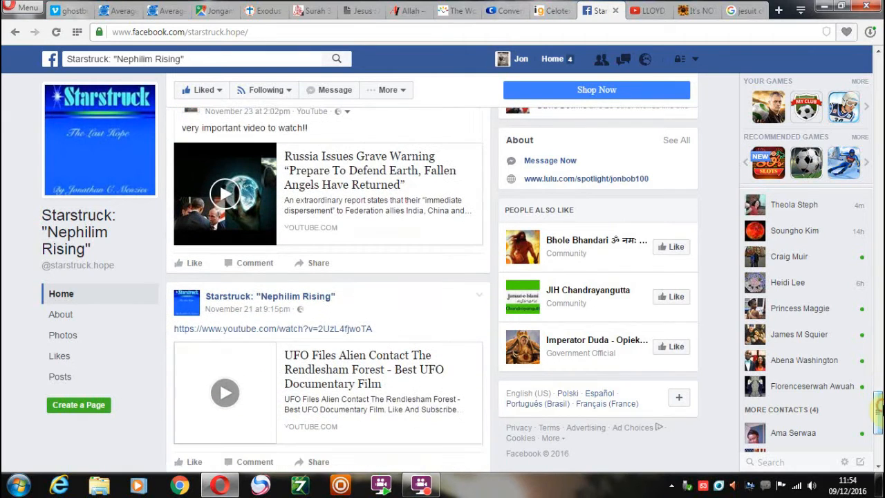
scroll("down", 3)
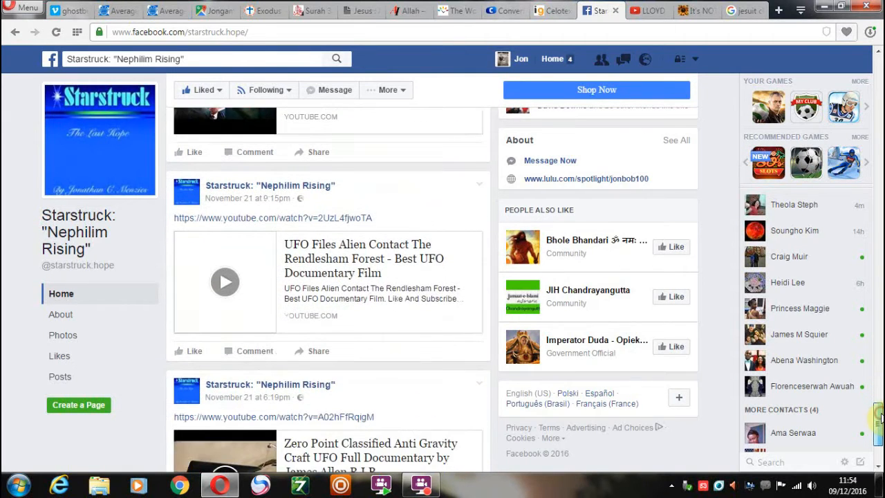
scroll("down", 3)
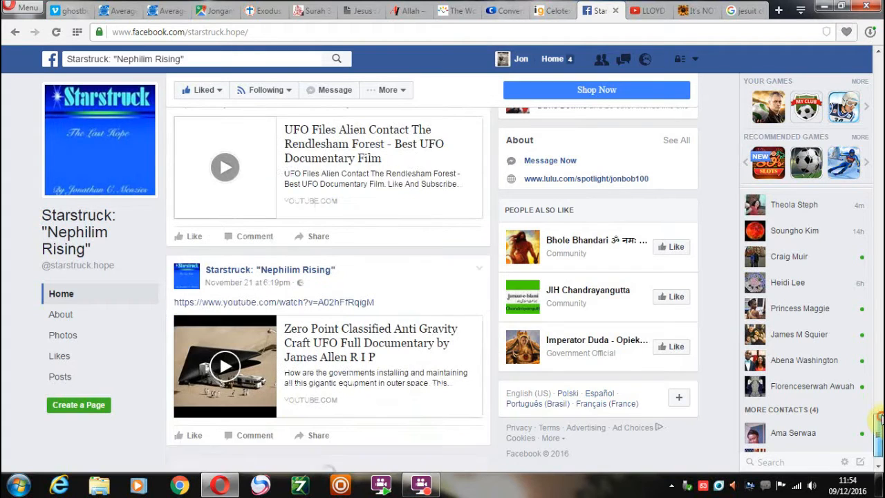
scroll("down", 3)
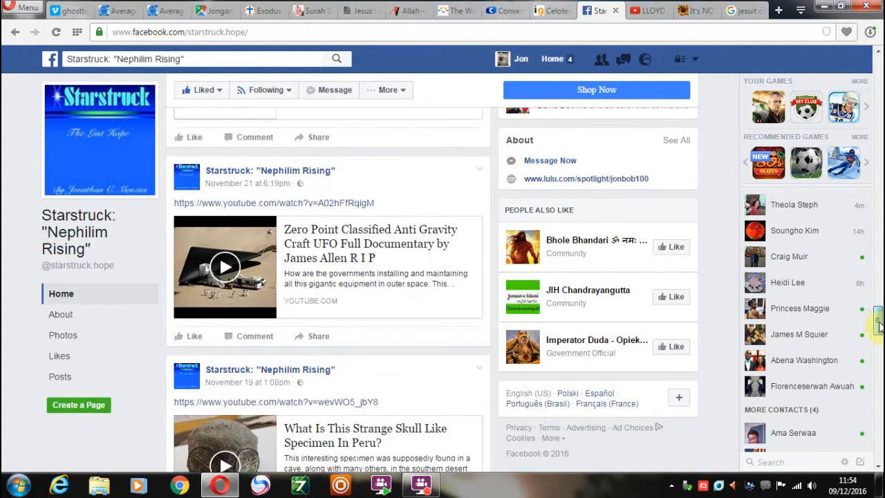
scroll("down", 3)
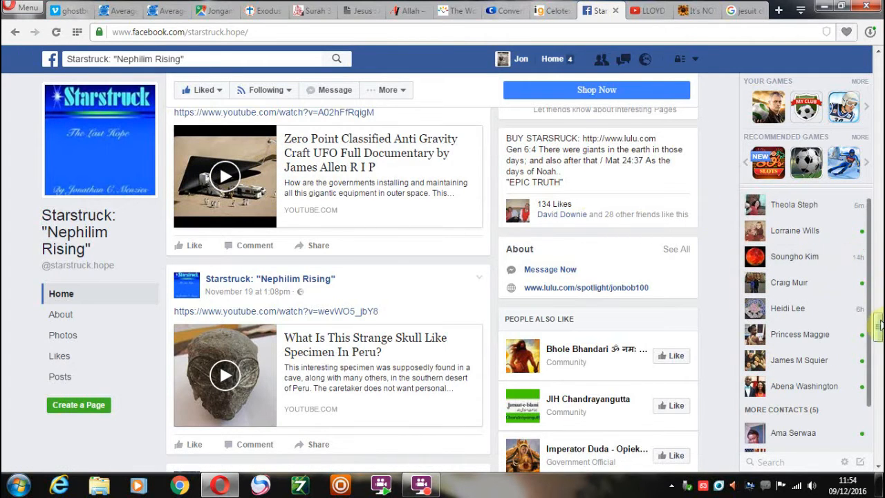
mouse_move(228, 174)
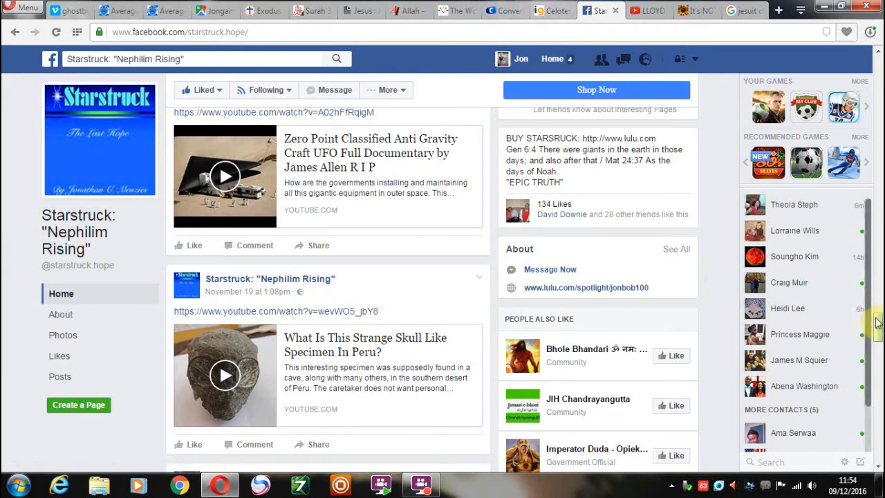
scroll("down", 3)
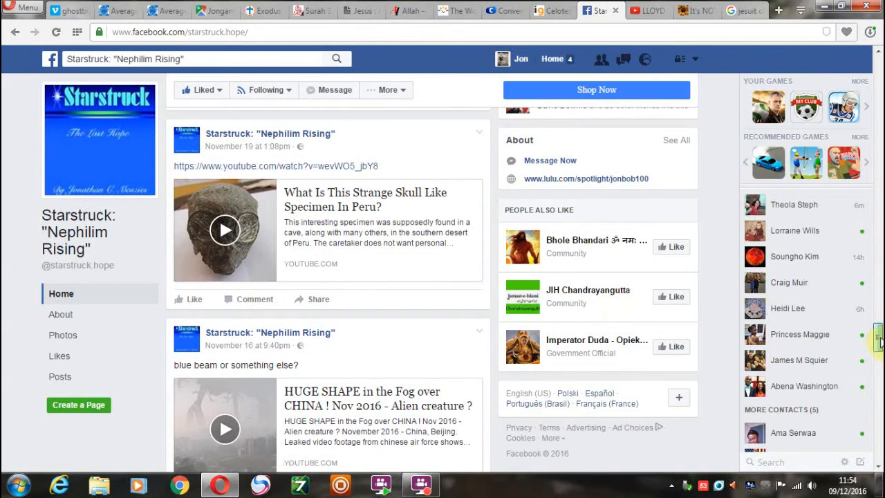
Scroll down the Starstruck posts past the UFO videos toward mid-October
scroll("down", 3)
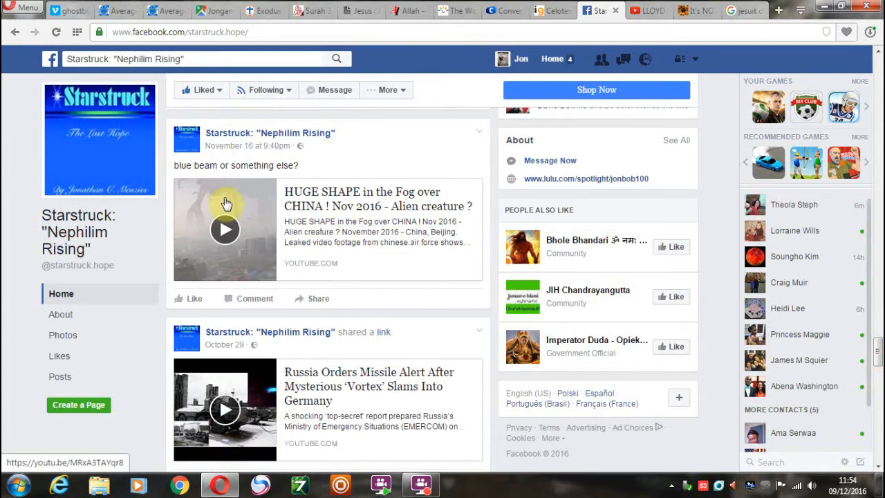
mouse_move(266, 226)
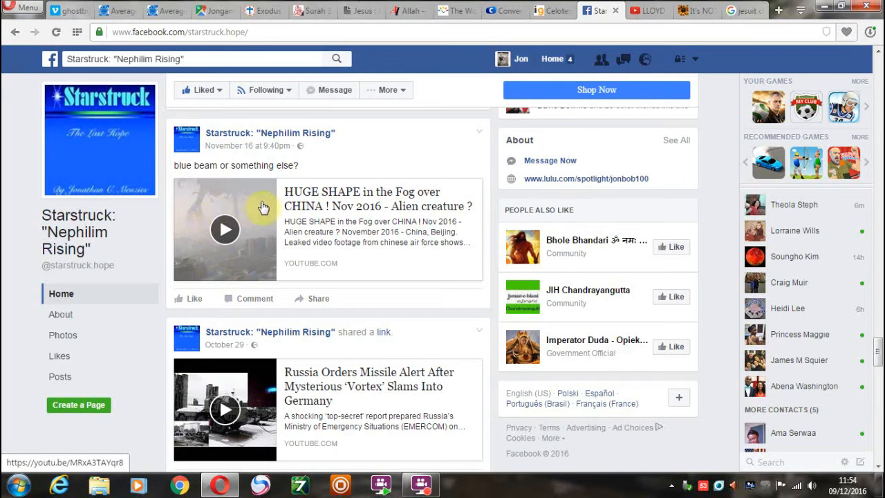
mouse_move(263, 235)
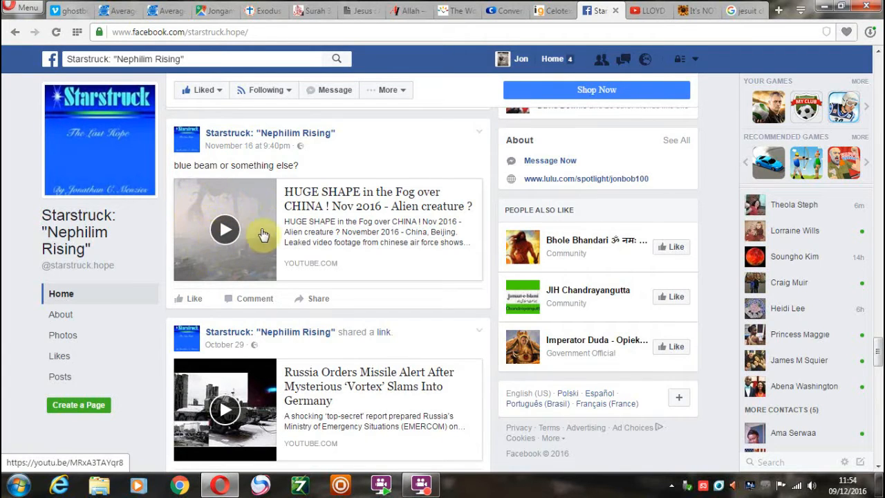
mouse_move(261, 206)
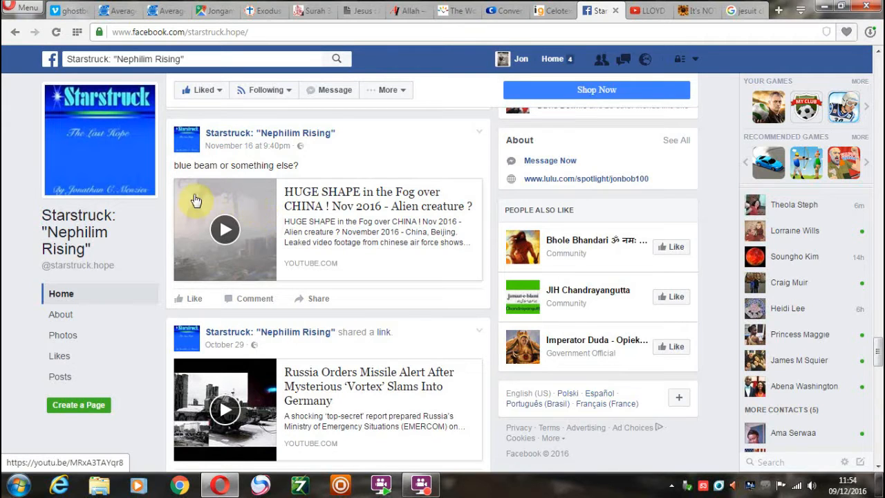
mouse_move(387, 206)
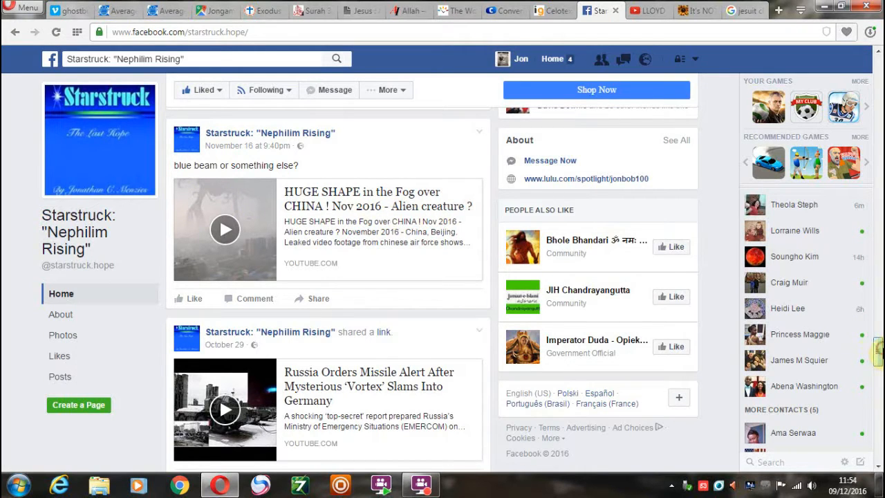
mouse_move(236, 274)
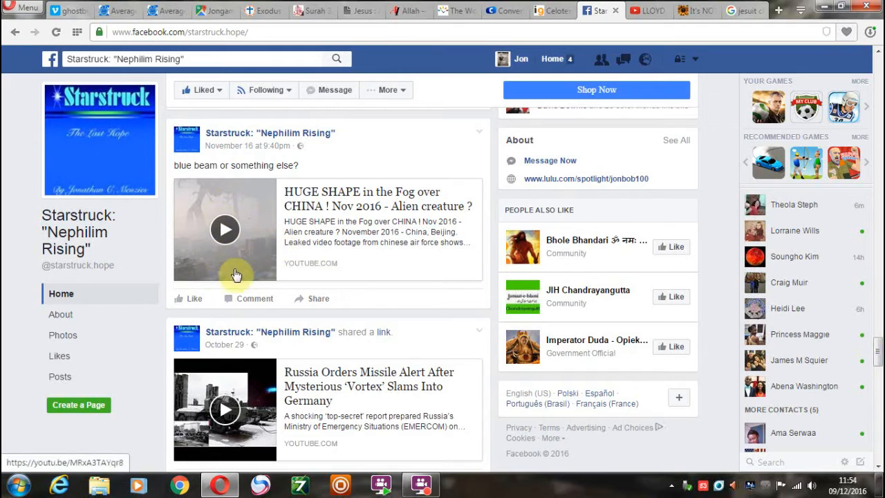
mouse_move(249, 219)
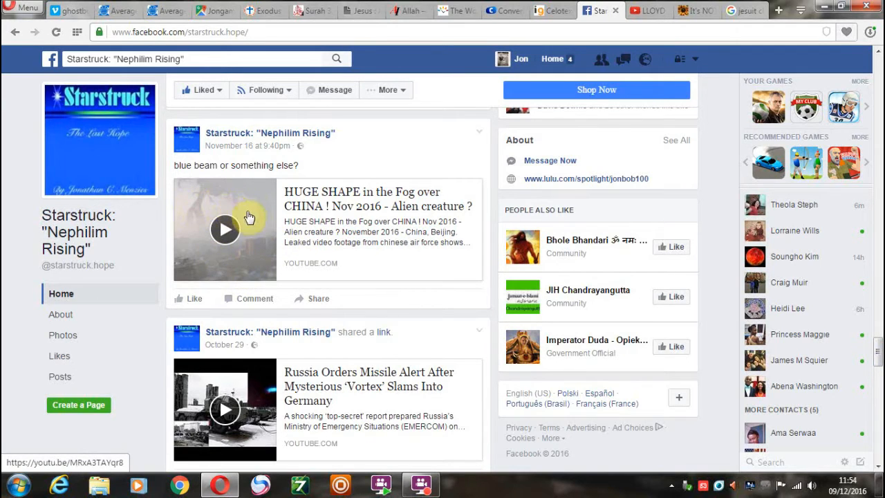
mouse_move(260, 187)
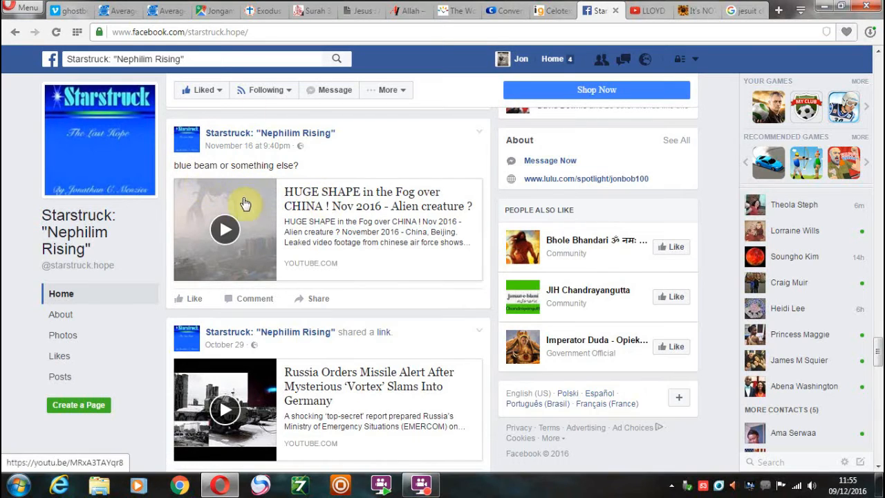
mouse_move(261, 180)
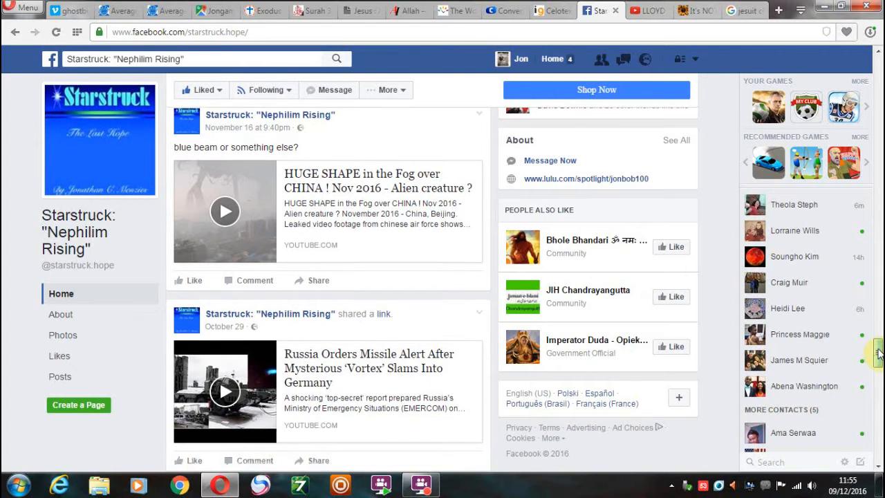
scroll("down", 3)
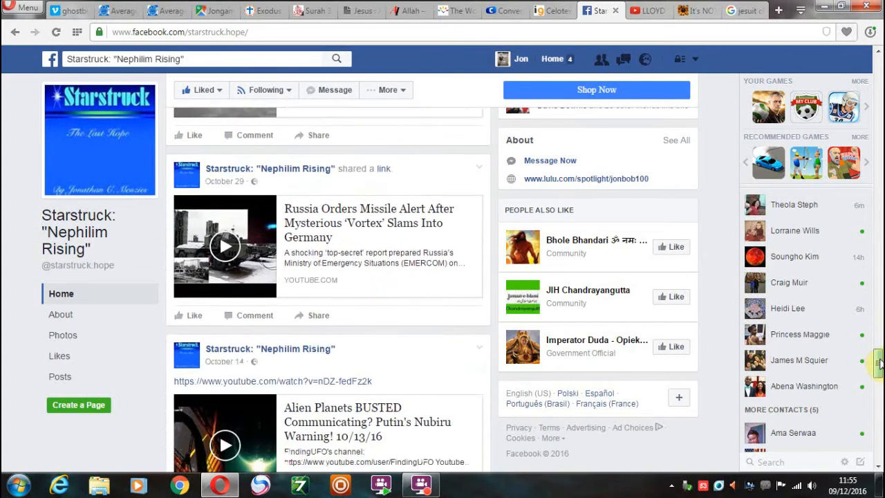
scroll("down", 3)
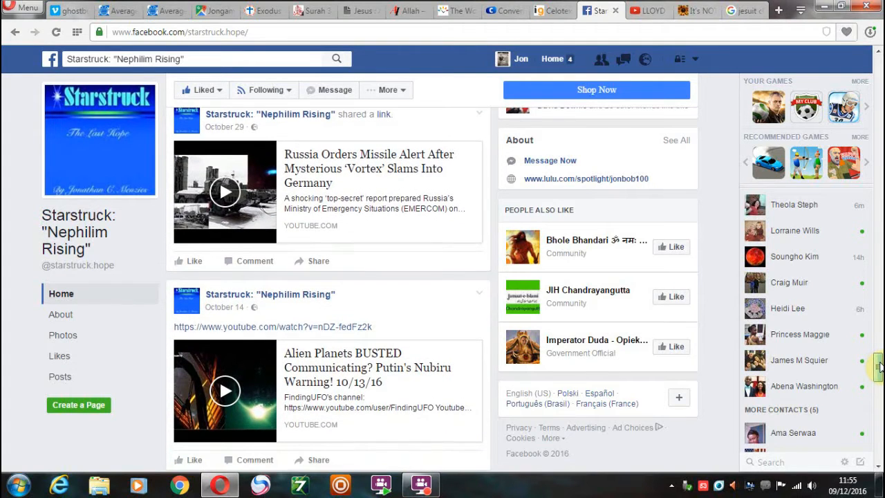
scroll("down", 3)
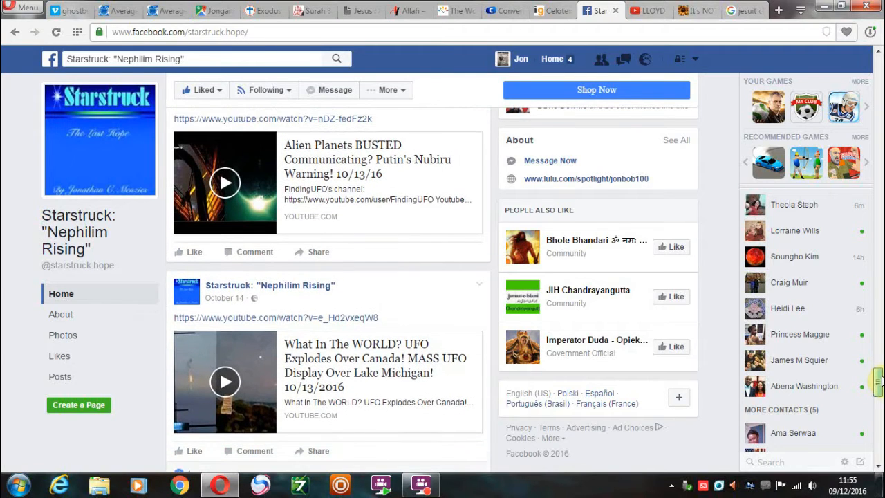
scroll("down", 3)
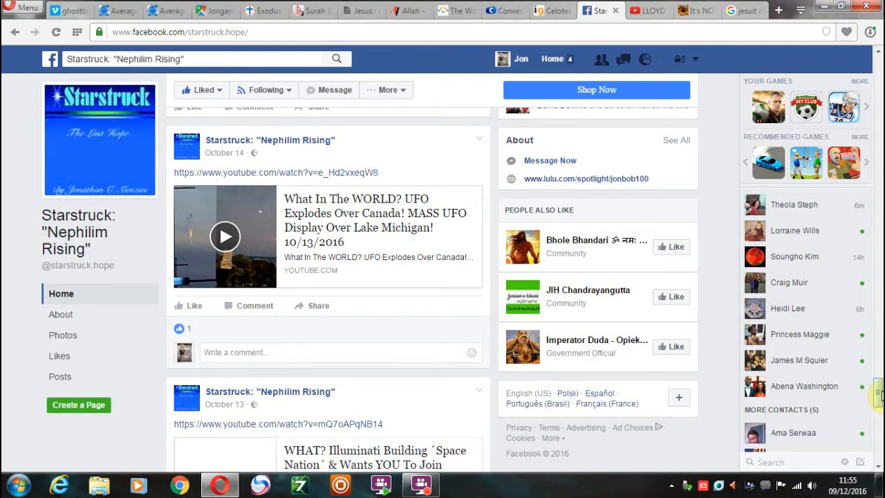
scroll("down", 3)
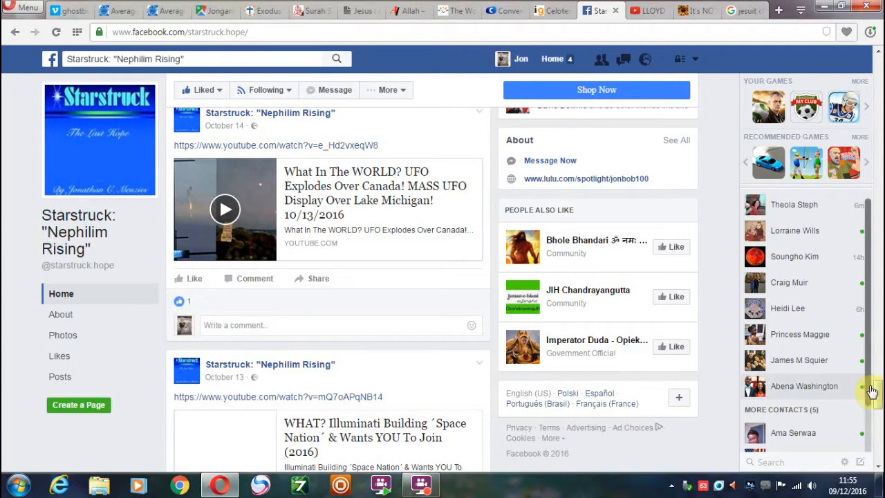
scroll("down", 3)
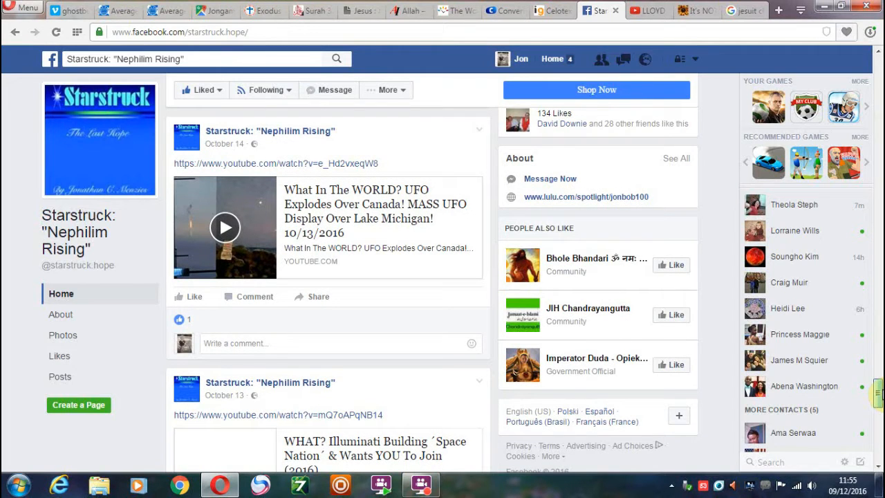
Continue down to the Mandela Effect comment and the MASSIVE UFO FLEET SEEN IN GERMANY post
scroll("down", 3)
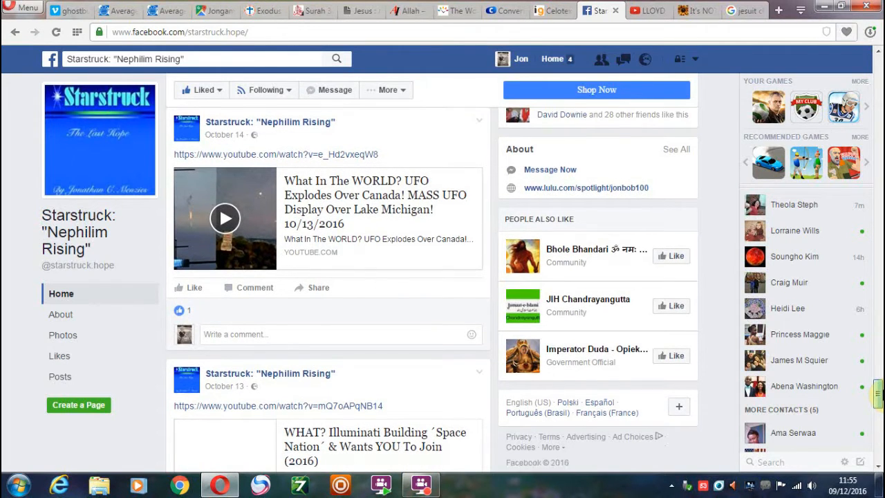
scroll("down", 3)
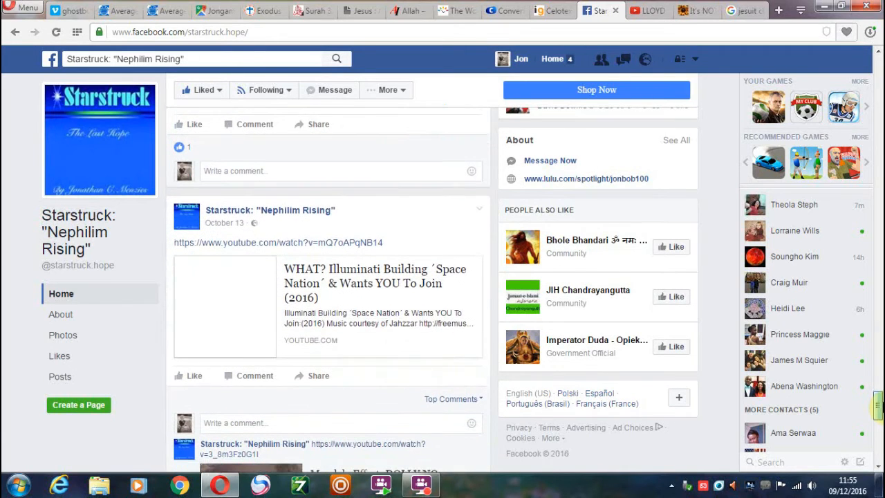
scroll("down", 3)
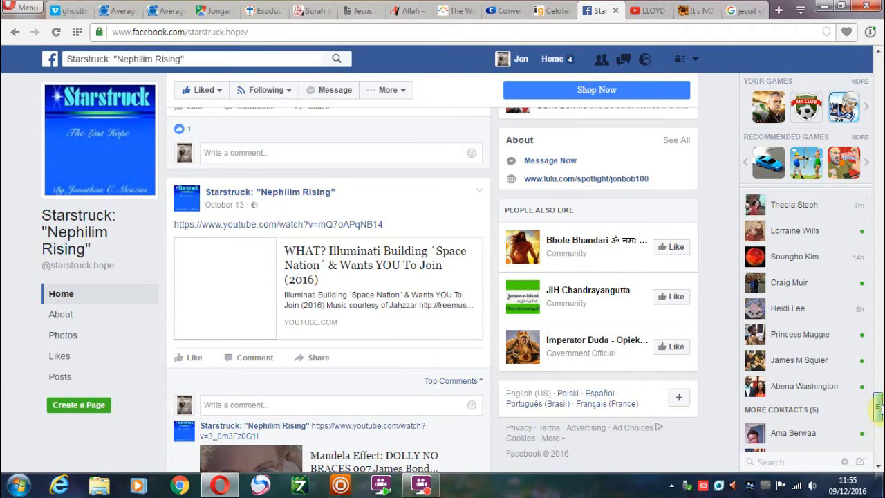
scroll("down", 3)
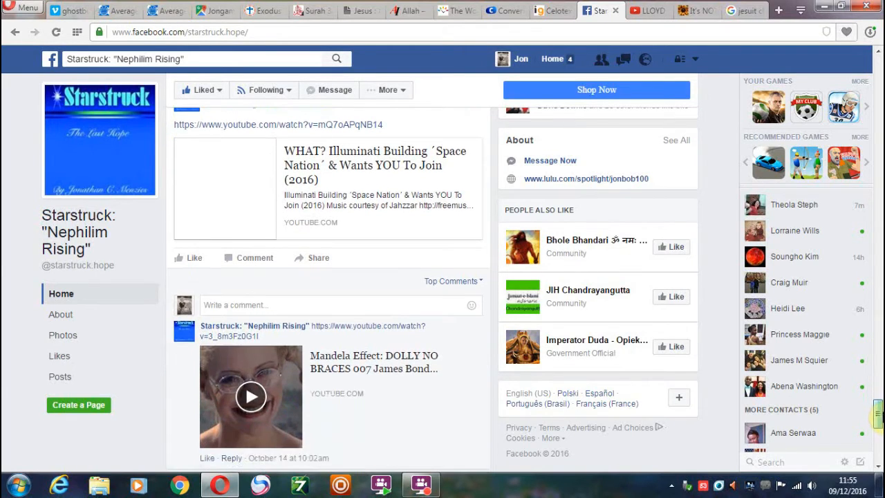
scroll("down", 3)
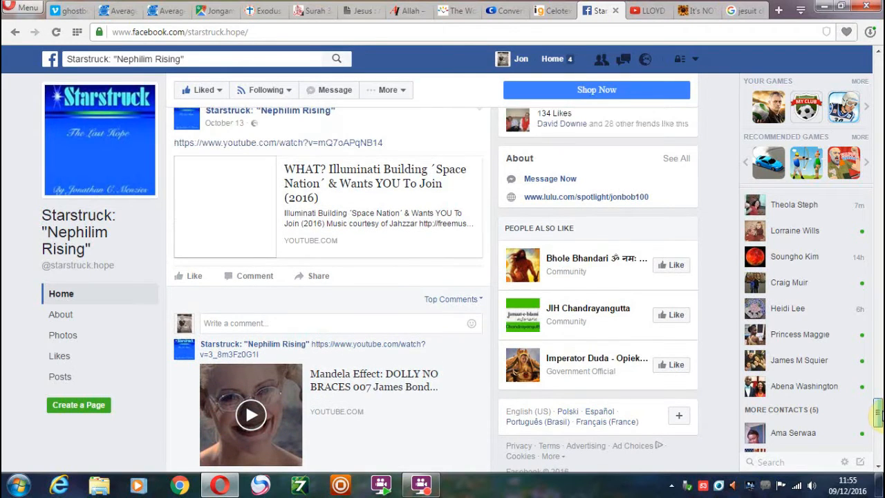
scroll("down", 3)
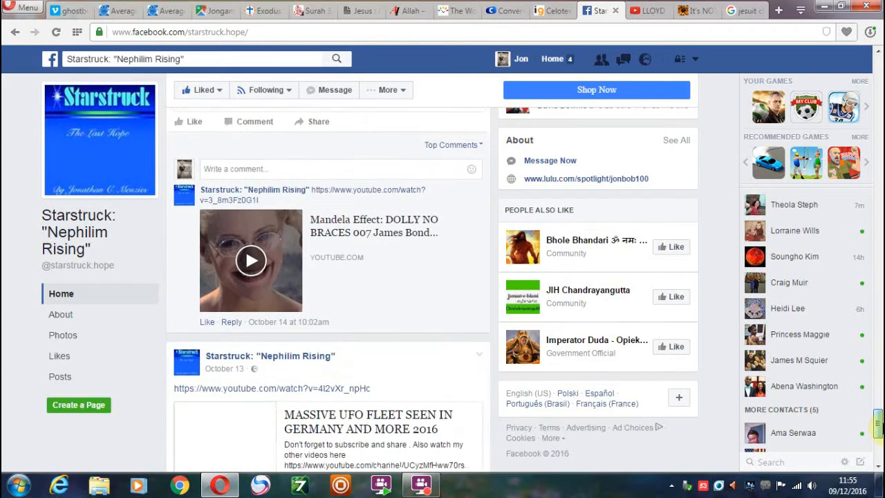
scroll("down", 3)
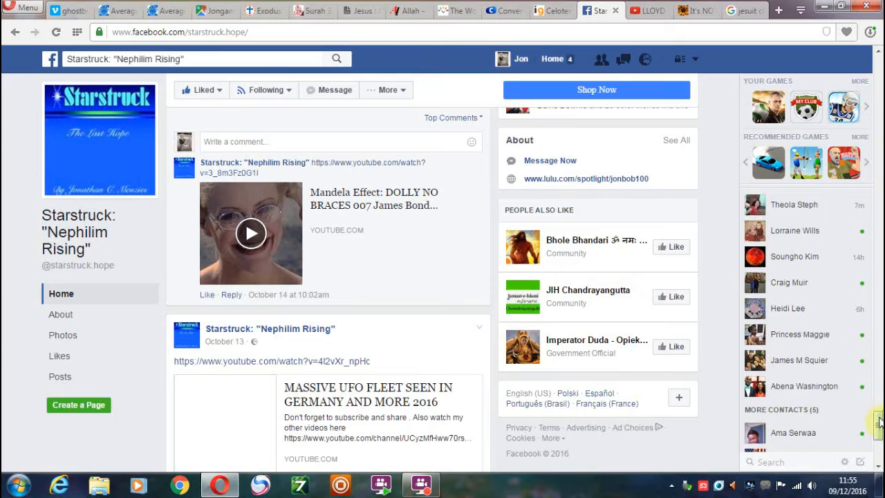
mouse_move(477, 221)
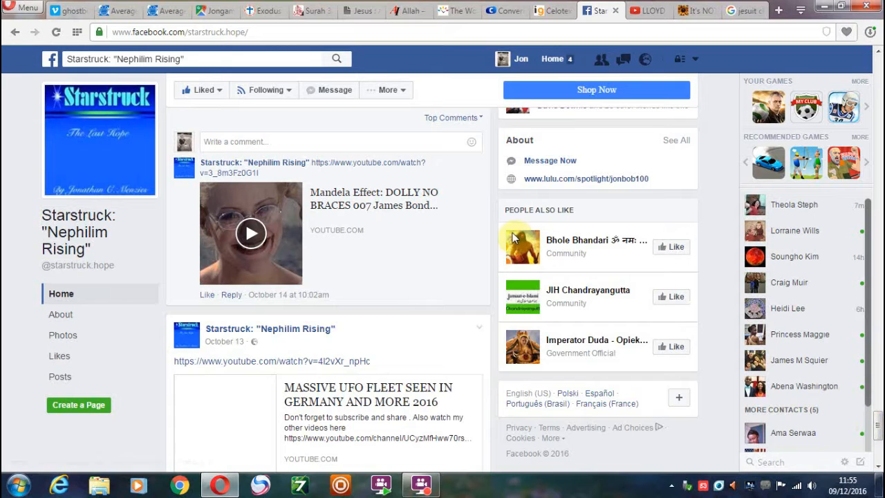
mouse_move(429, 147)
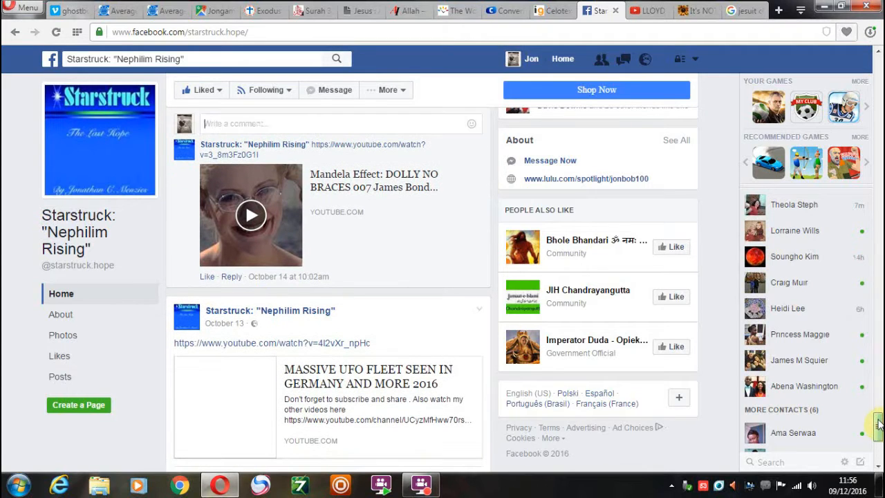
mouse_move(481, 173)
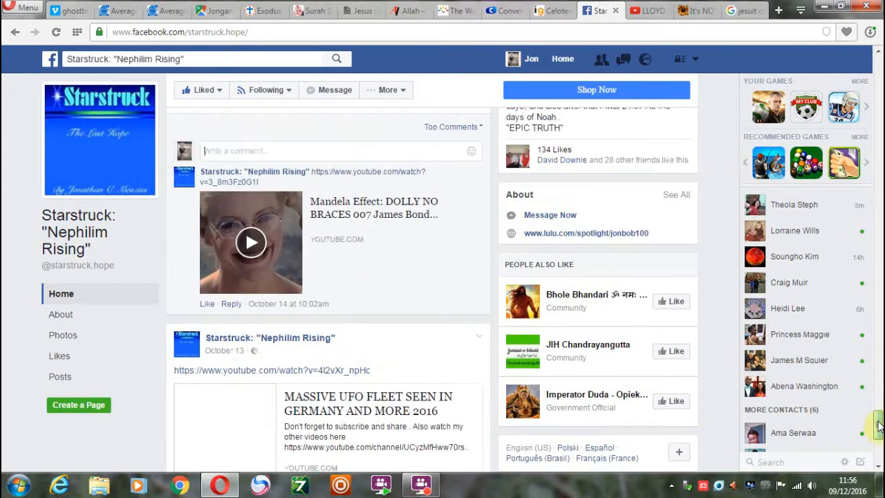
mouse_move(390, 151)
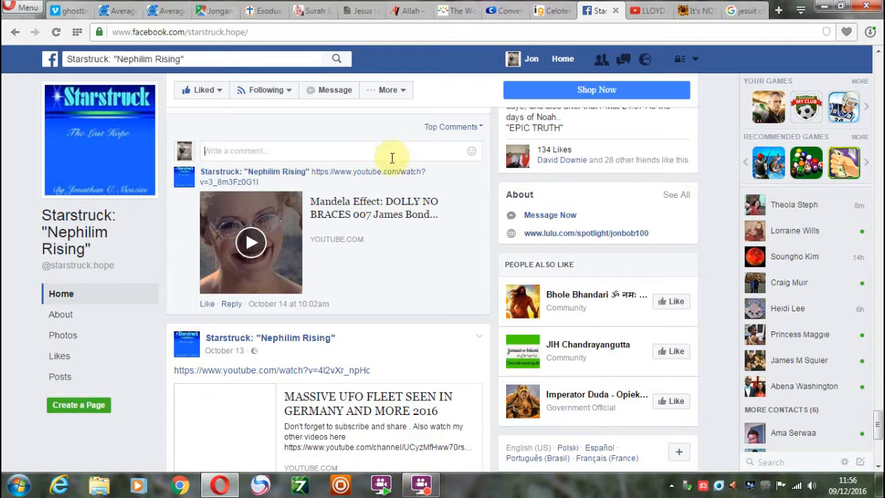
mouse_move(384, 149)
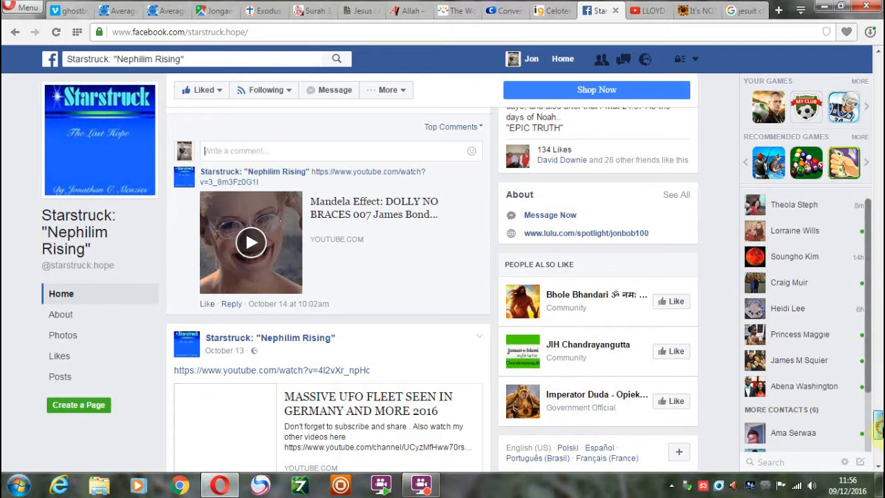
scroll("down", 3)
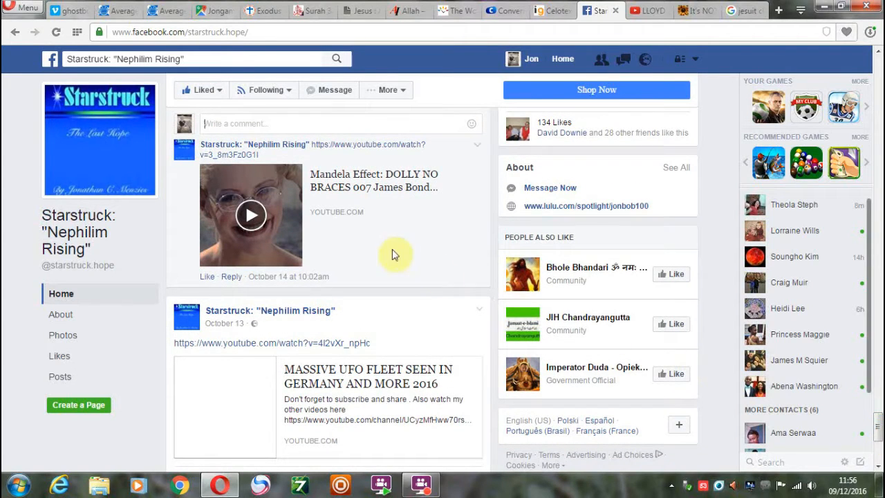
mouse_move(376, 220)
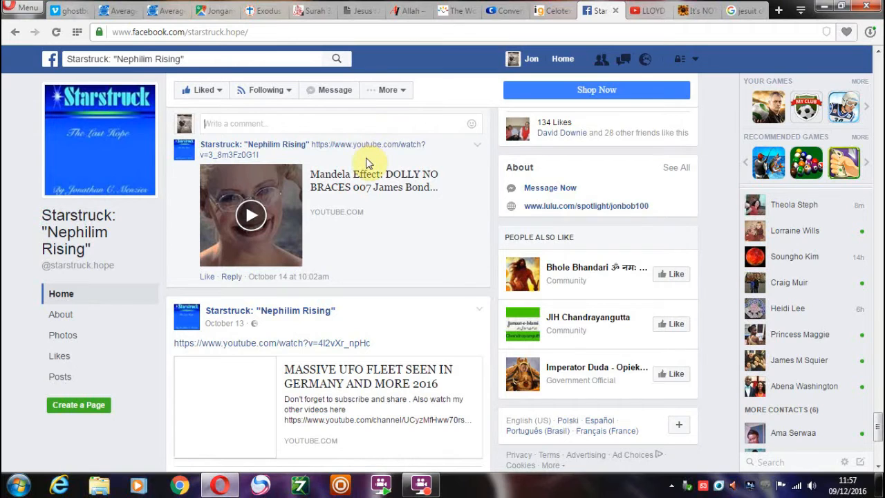
Play the Mandela Effect 'DOLLY NO BRACES 007' video inline for a while, then pause it
left_click(251, 214)
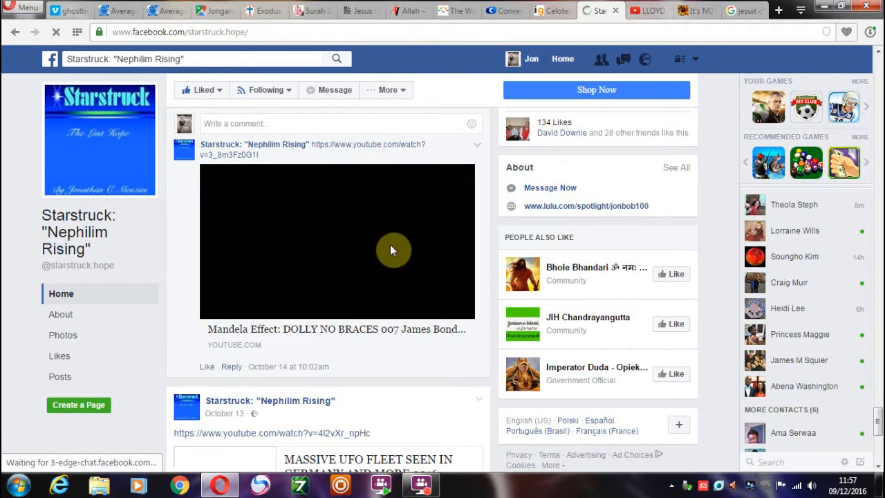
left_click(393, 250)
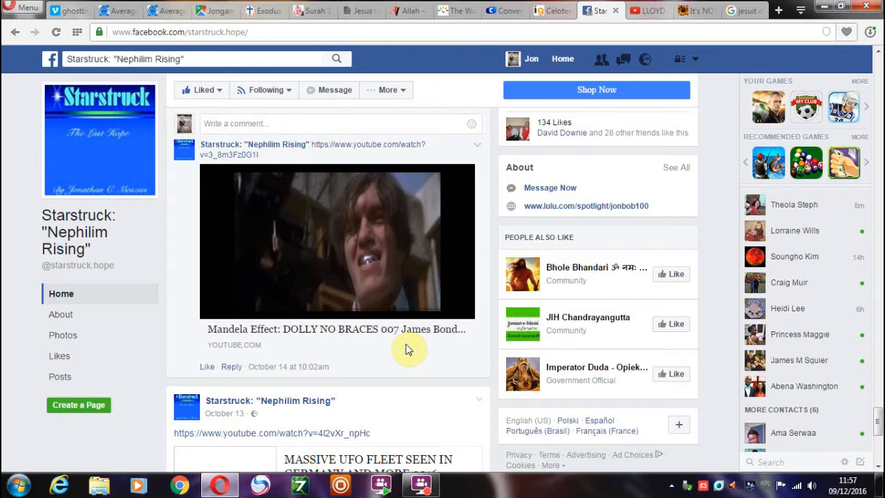
left_click(337, 241)
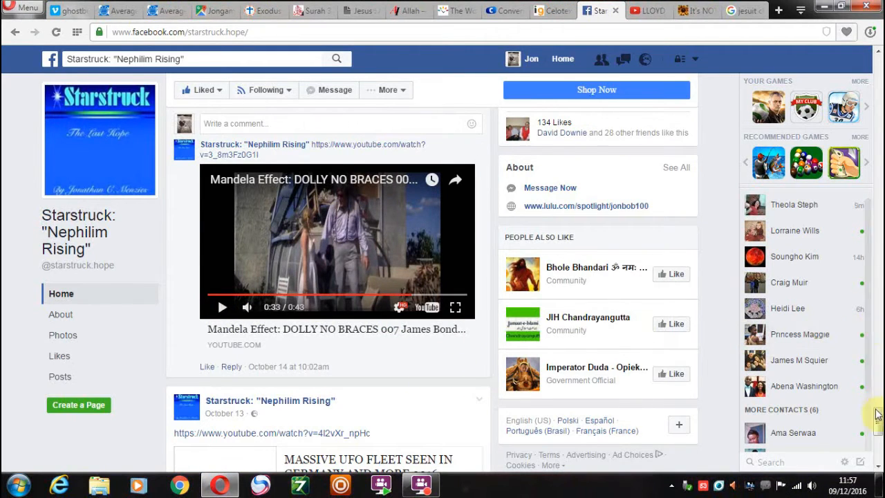
Scroll down to the October 10 US soldier Captain Kaye post and the September CERN portal video
scroll("down", 3)
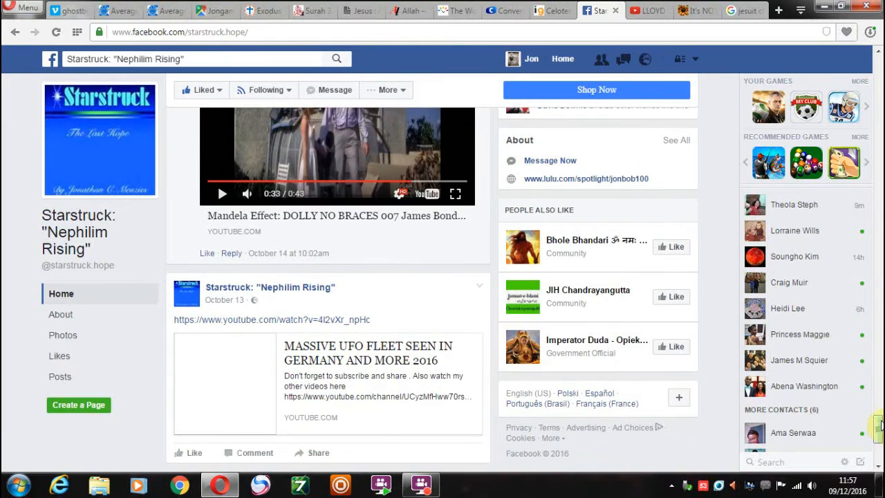
scroll("down", 3)
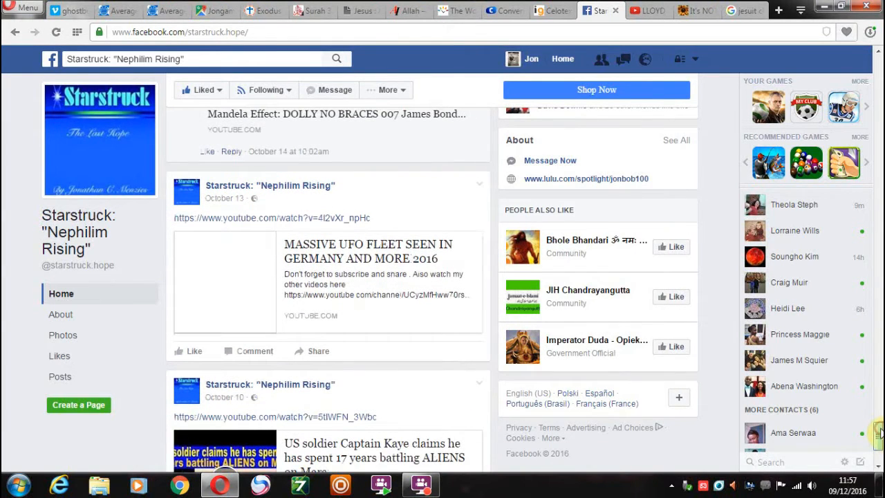
scroll("down", 3)
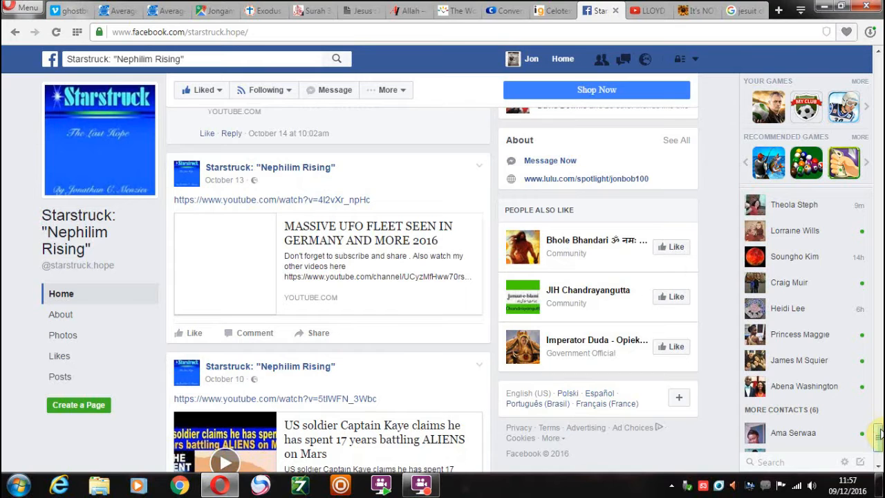
scroll("down", 3)
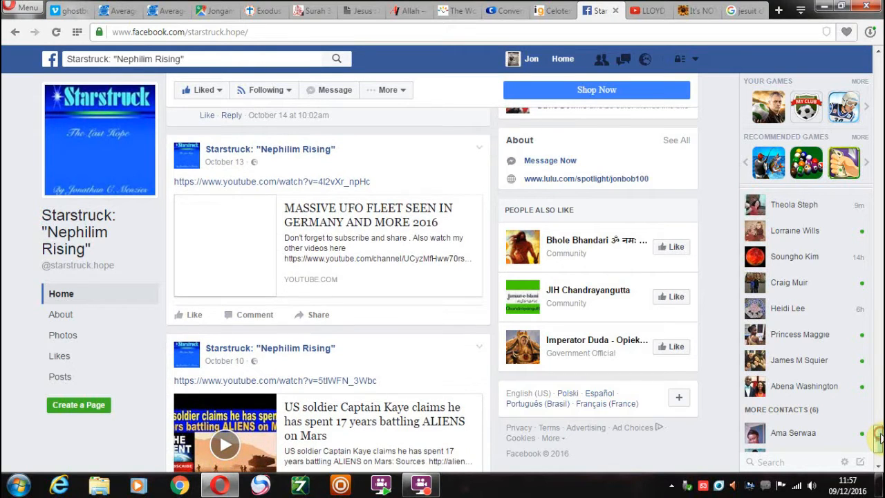
scroll("down", 3)
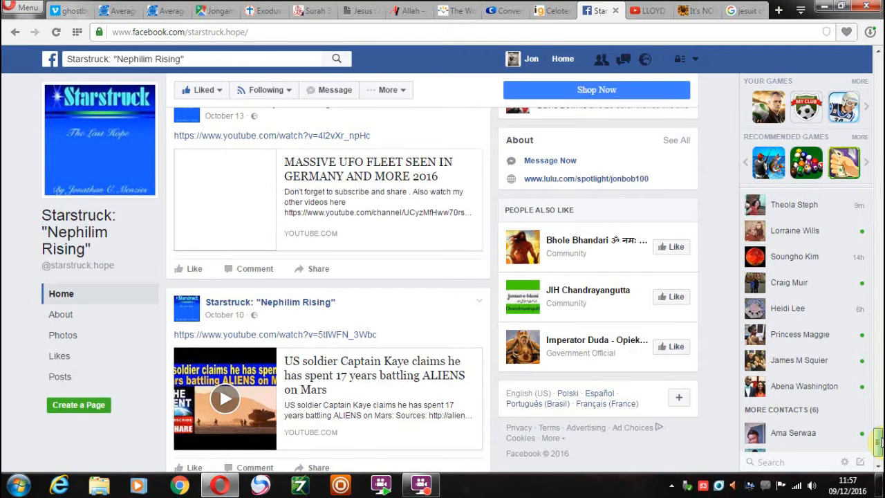
scroll("down", 3)
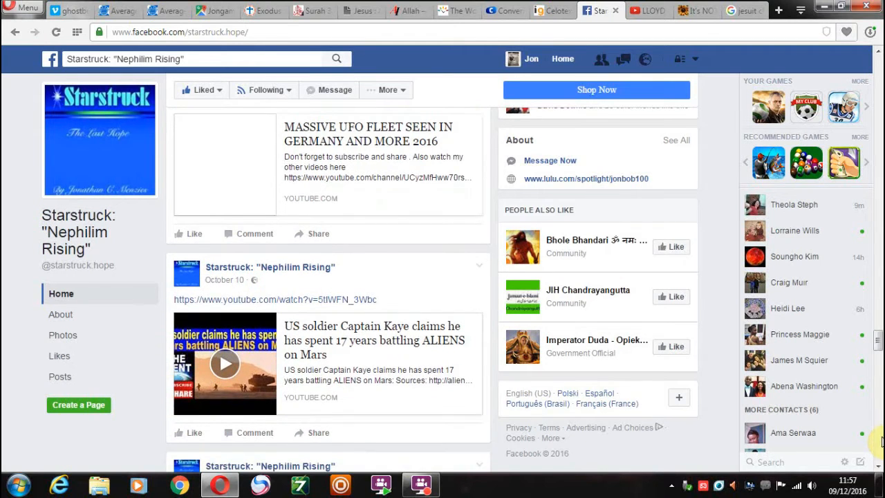
scroll("down", 3)
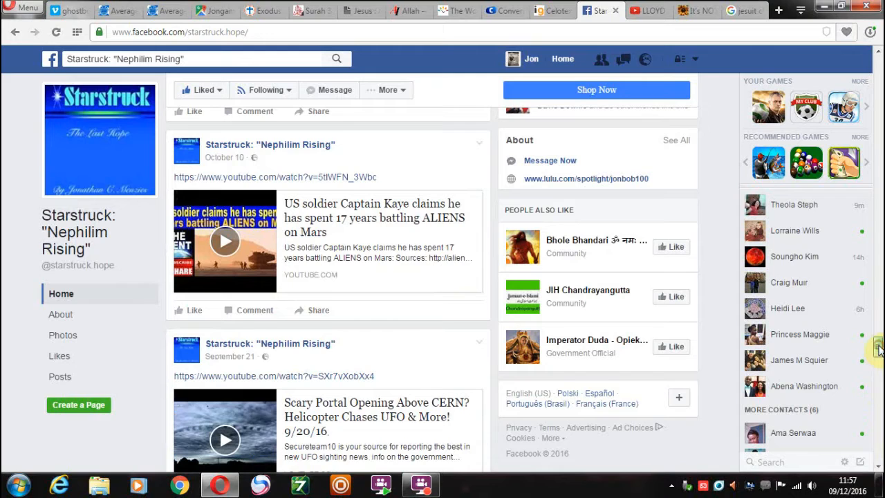
scroll("down", 3)
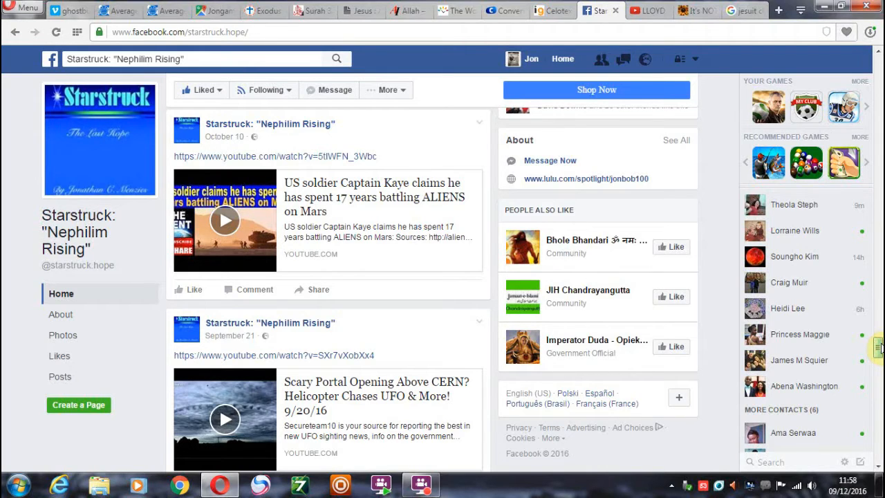
Scroll further down the Starstruck page through its September posts
scroll("down", 3)
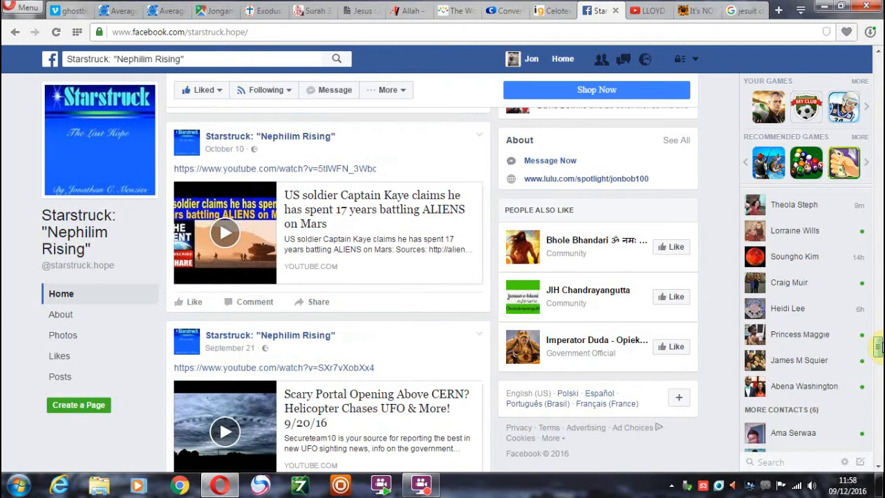
scroll("down", 3)
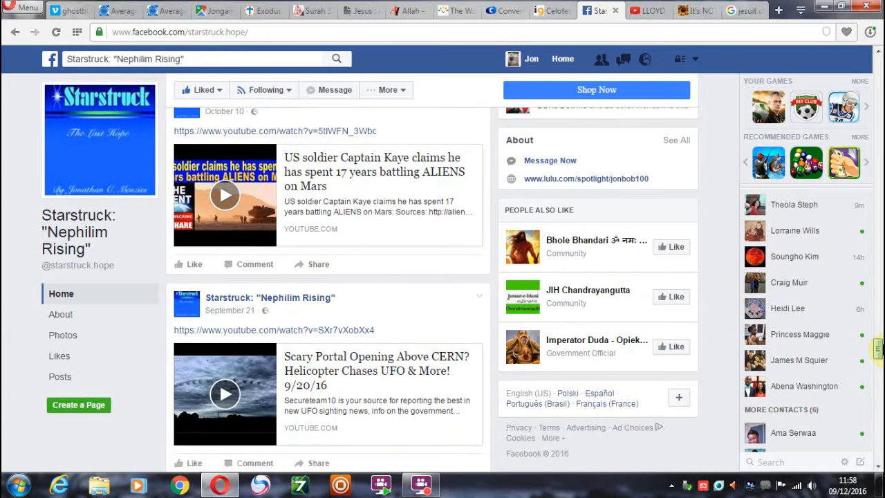
scroll("down", 3)
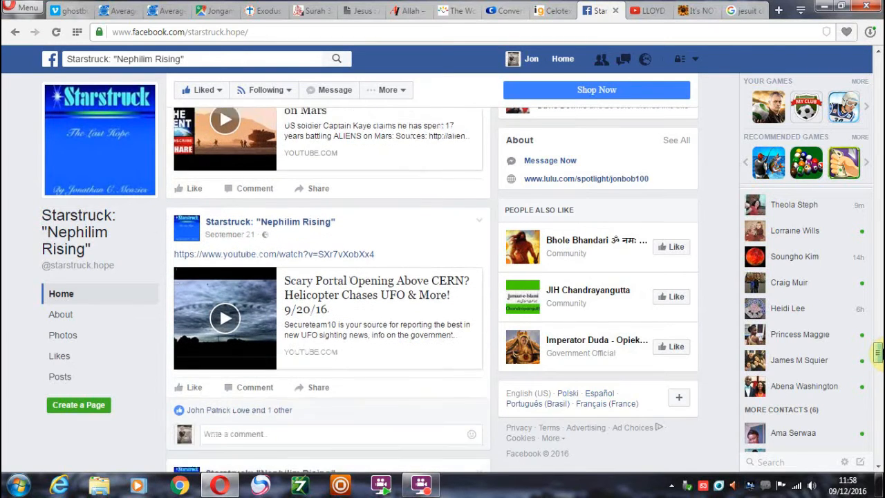
scroll("down", 3)
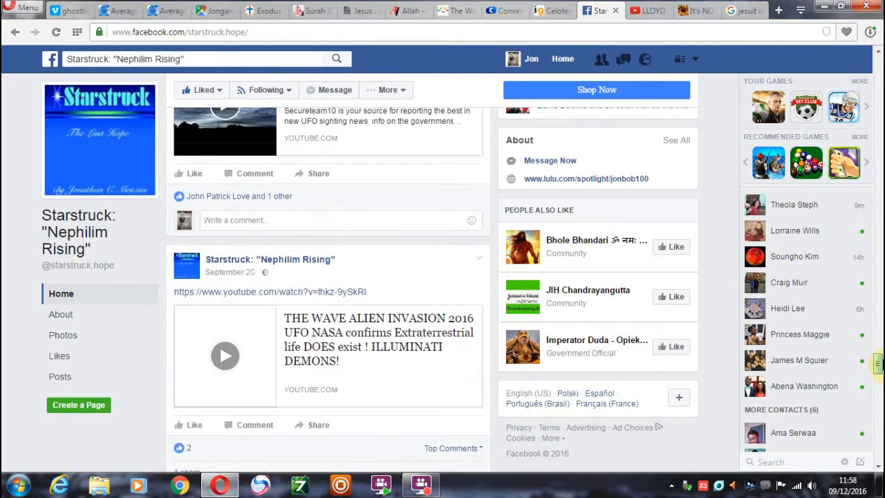
scroll("down", 3)
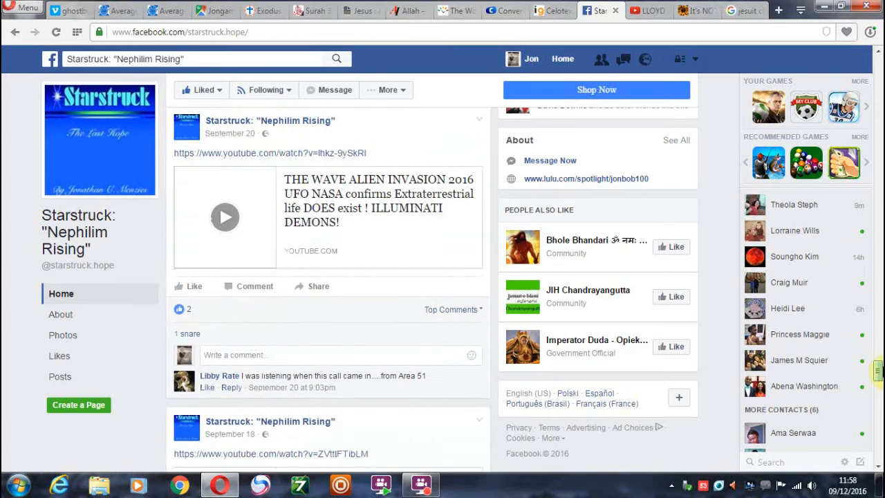
scroll("down", 3)
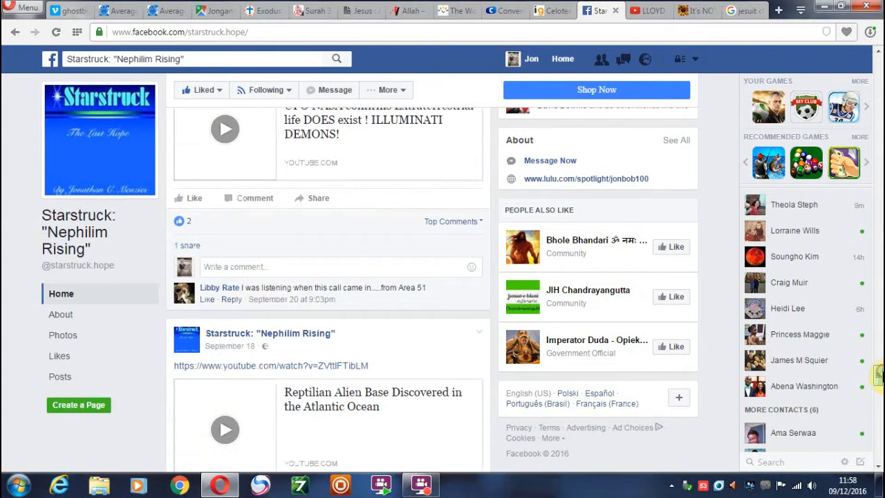
scroll("down", 3)
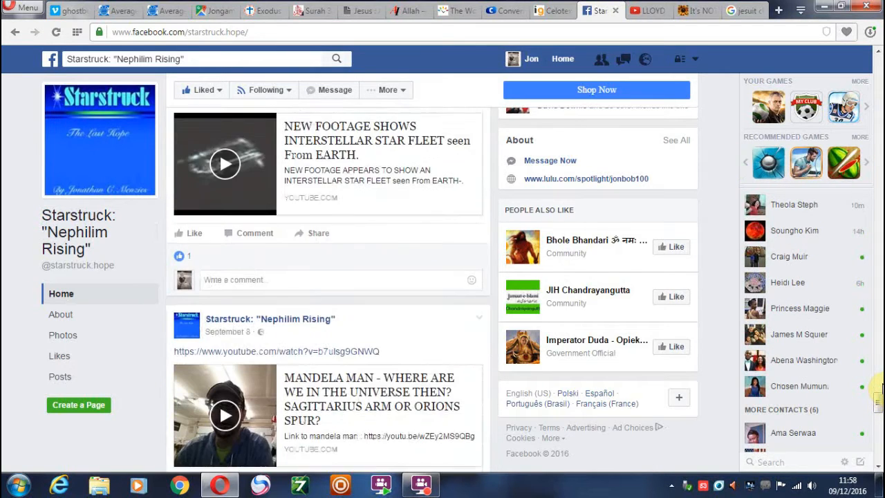
scroll("down", 3)
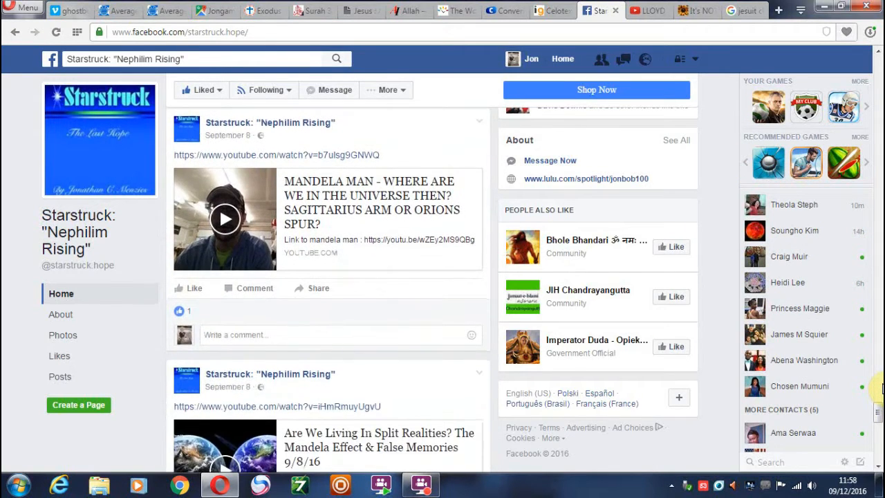
scroll("down", 3)
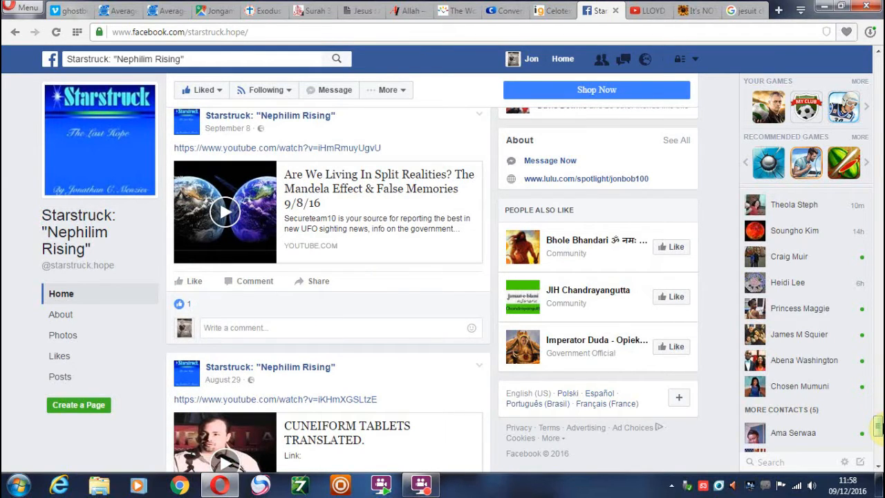
scroll("down", 3)
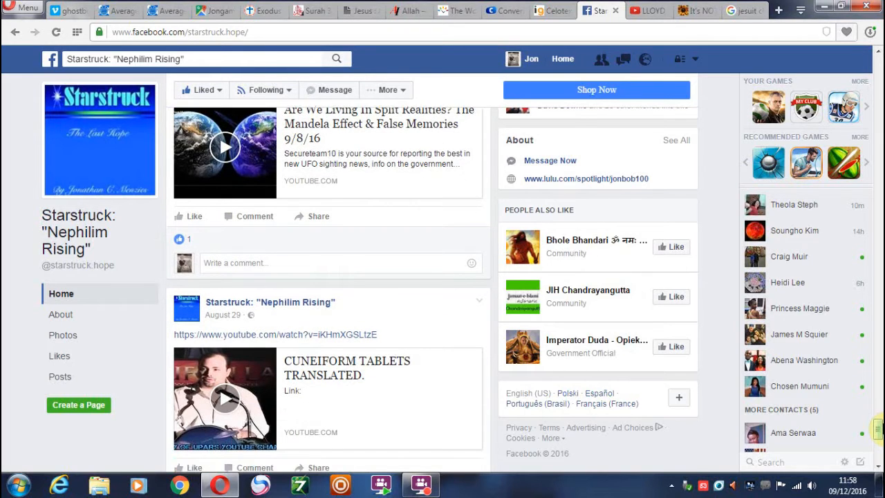
Reach the late-August posts, then switch to the Lloyd Brown YouTube channel tab
scroll("down", 3)
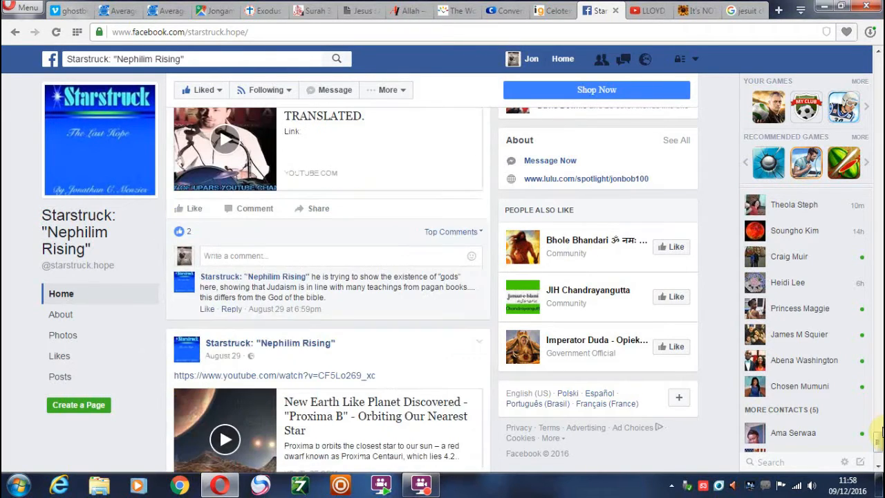
scroll("down", 3)
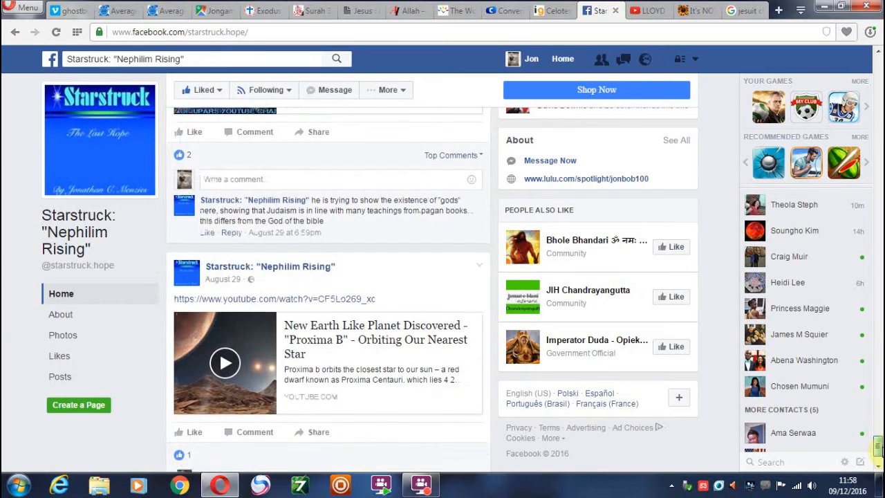
scroll("down", 3)
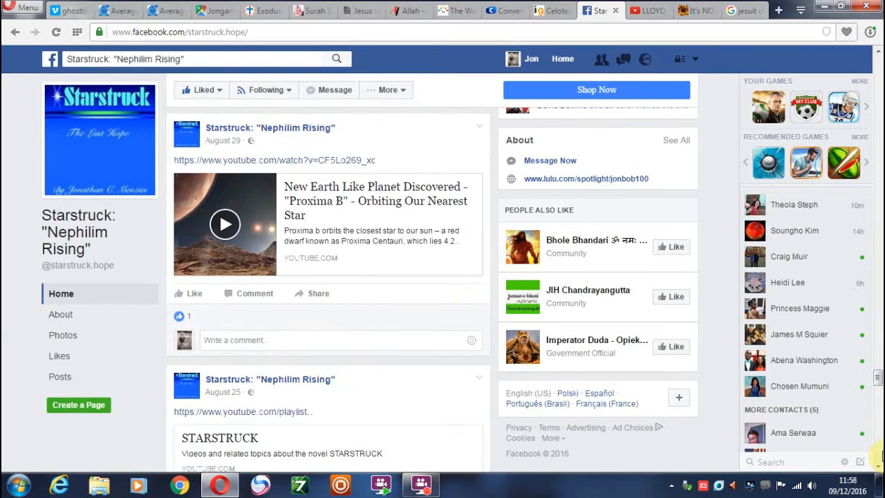
scroll("down", 3)
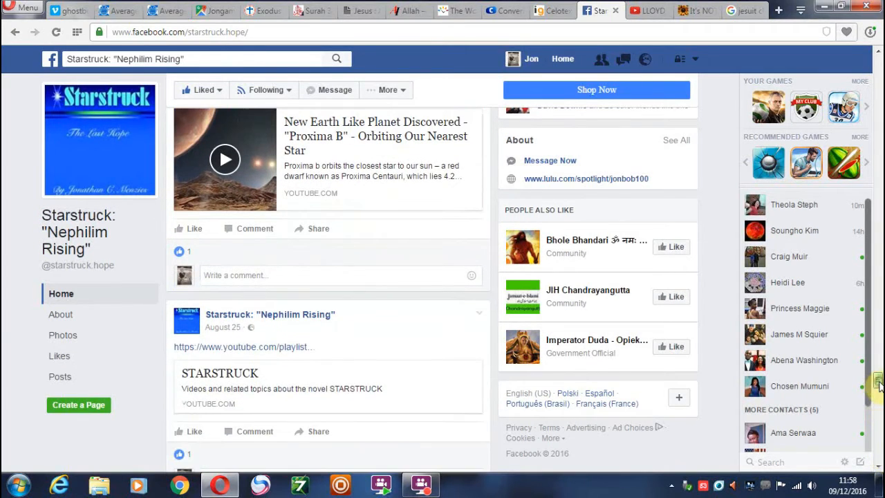
scroll("down", 3)
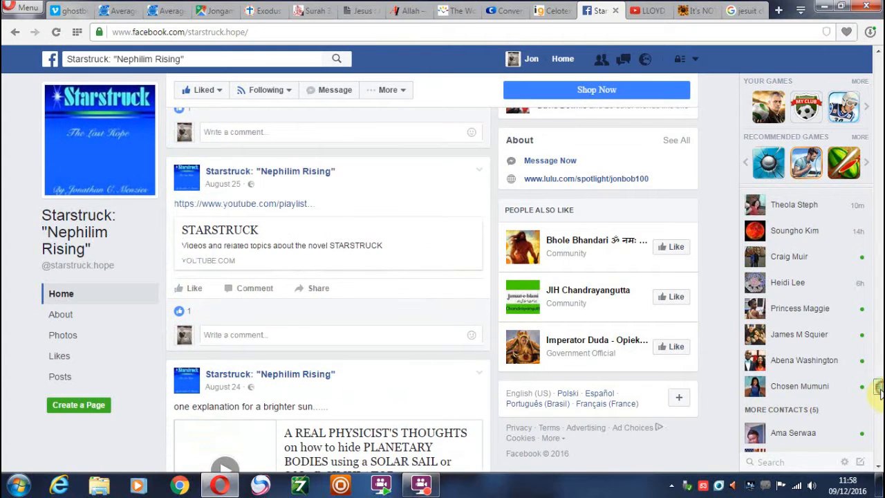
scroll("down", 3)
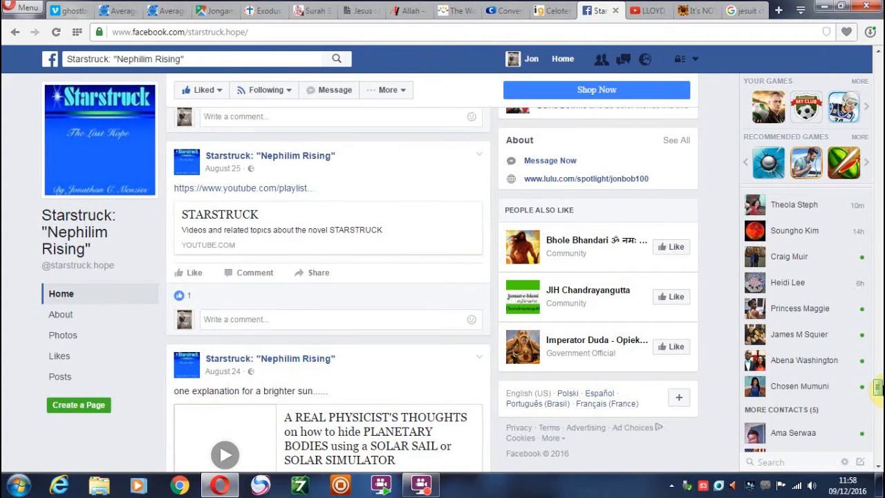
scroll("down", 3)
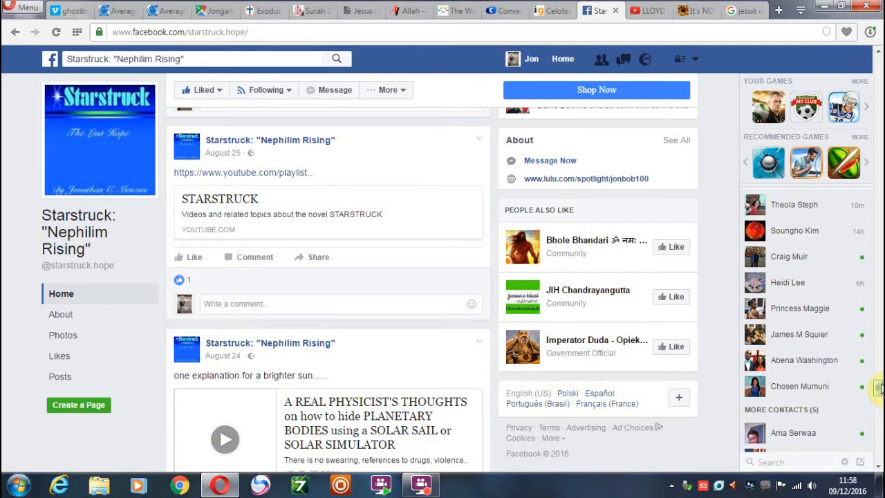
scroll("down", 3)
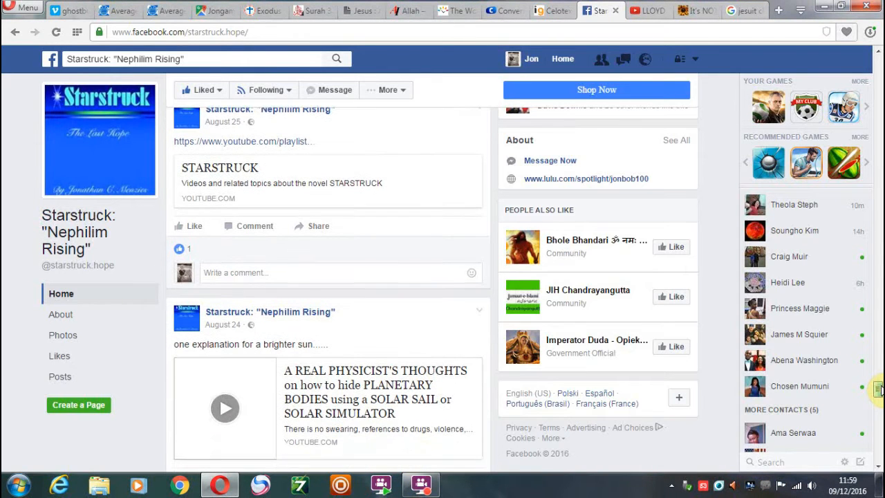
scroll("down", 3)
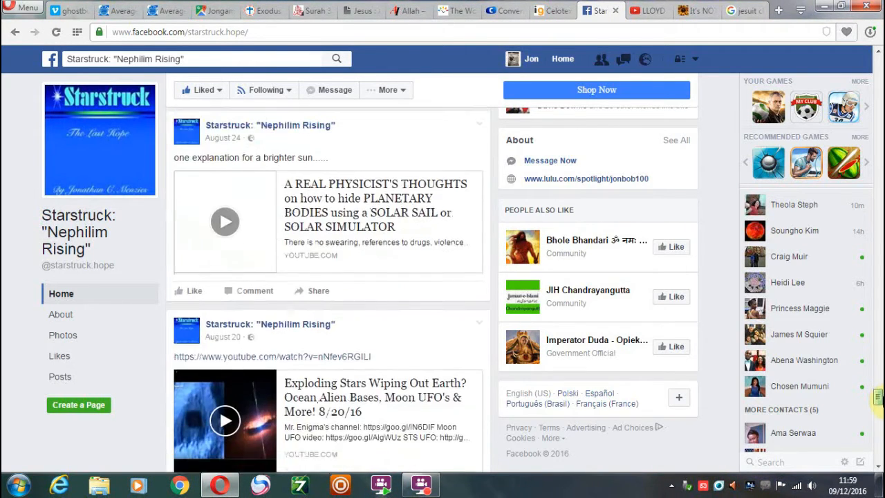
scroll("down", 3)
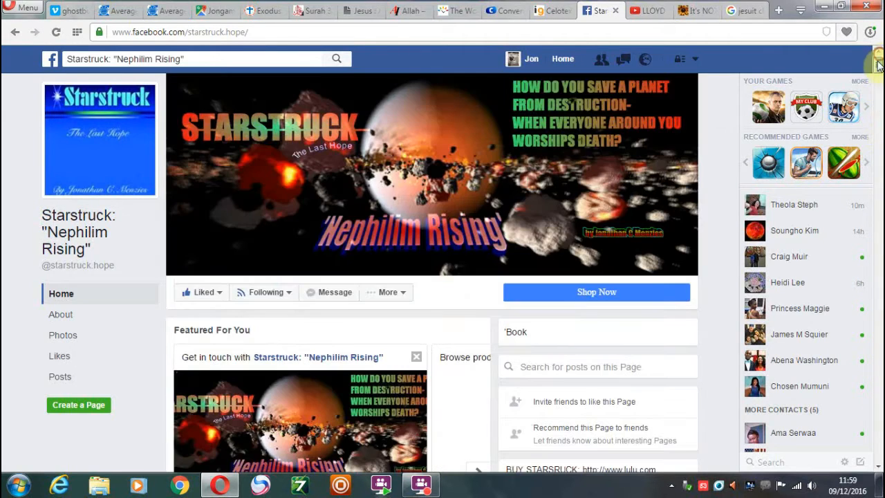
left_click(649, 11)
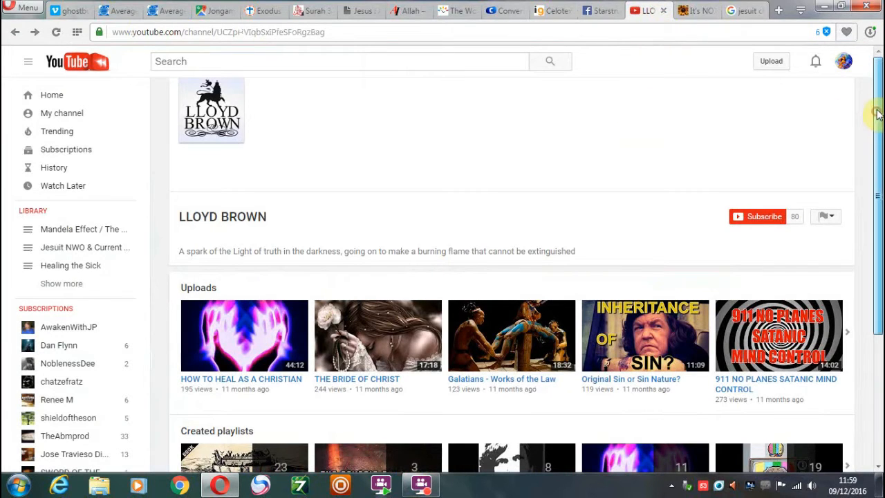
Look over the Lloyd Brown channel's uploads, then switch to the Plane Not A Planet Jesuits article tab
scroll("down", 3)
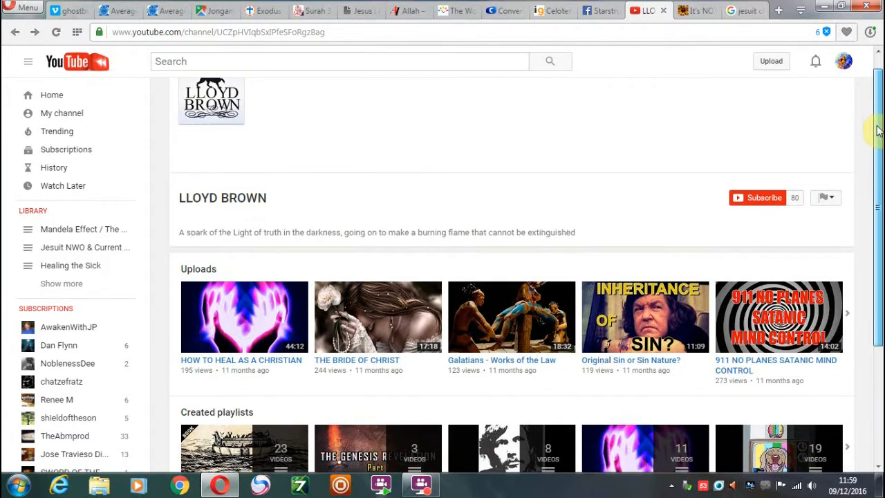
scroll("down", 3)
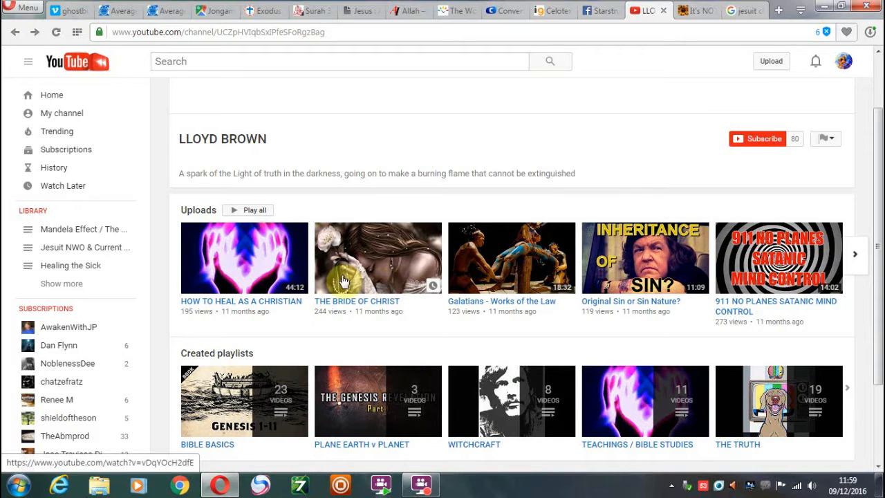
mouse_move(352, 283)
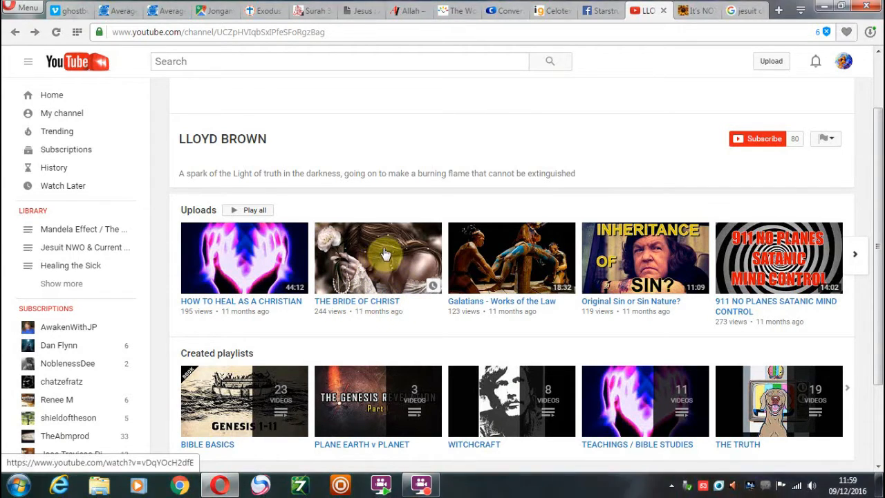
mouse_move(368, 213)
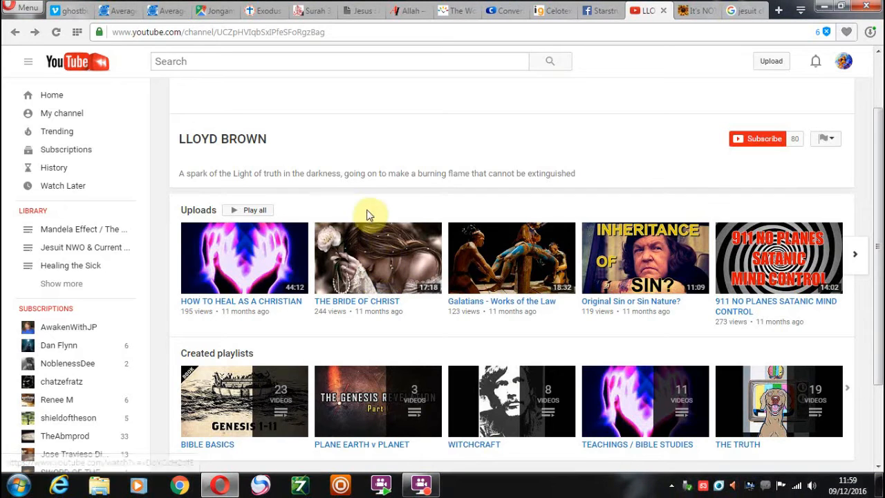
mouse_move(376, 200)
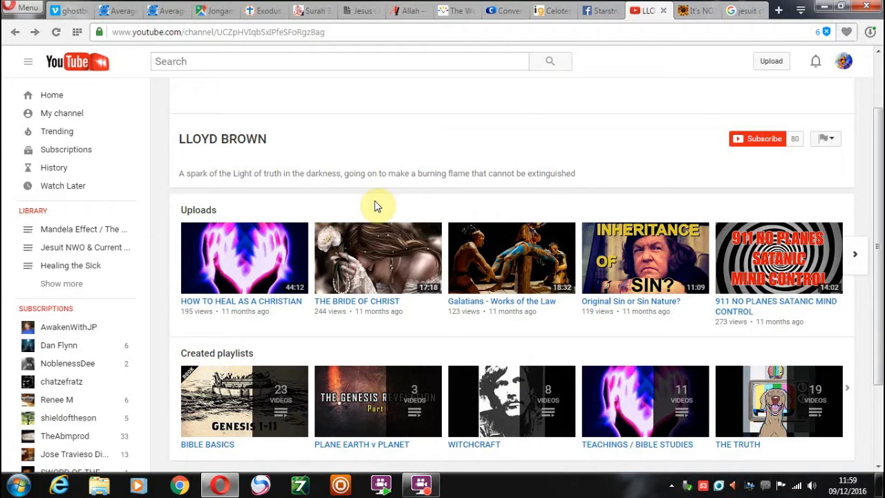
mouse_move(366, 279)
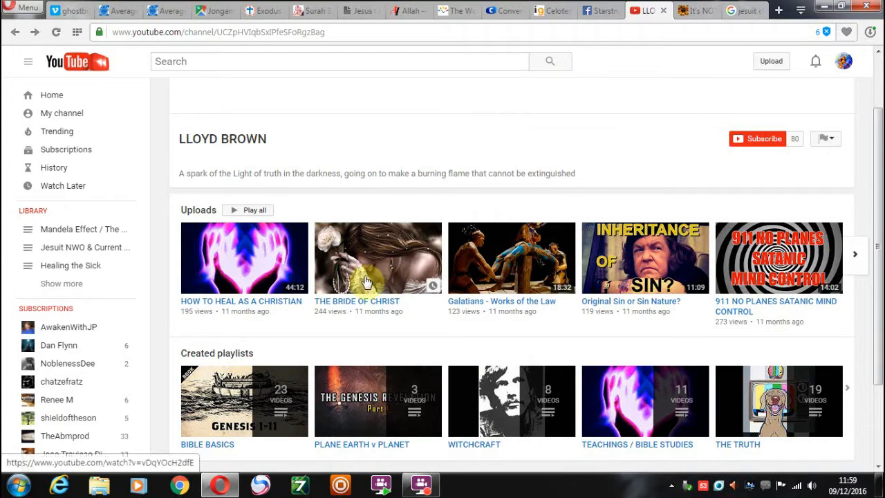
mouse_move(373, 196)
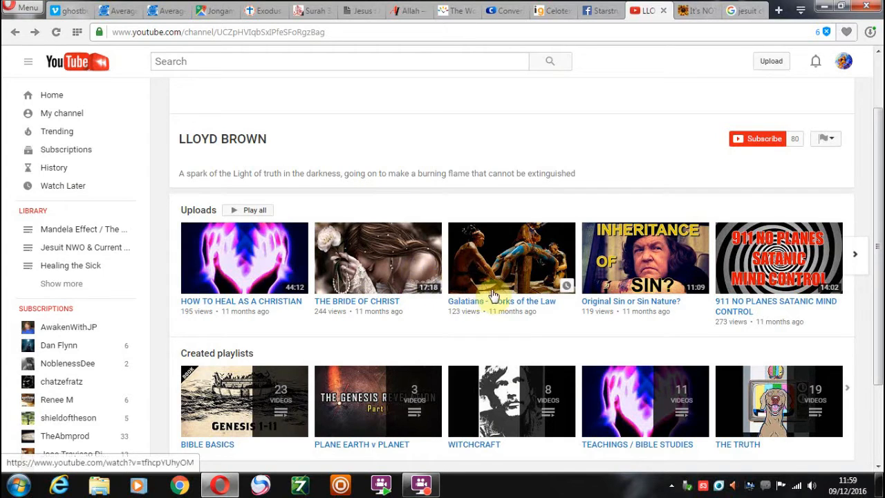
mouse_move(528, 304)
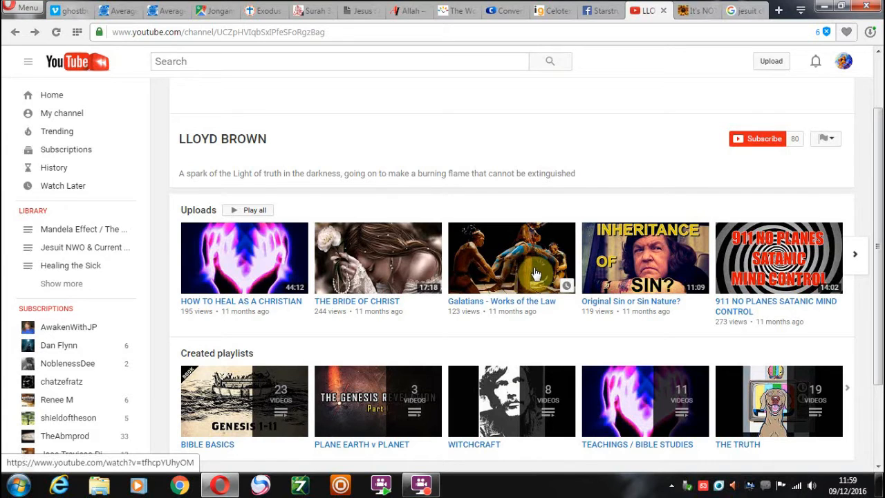
mouse_move(522, 271)
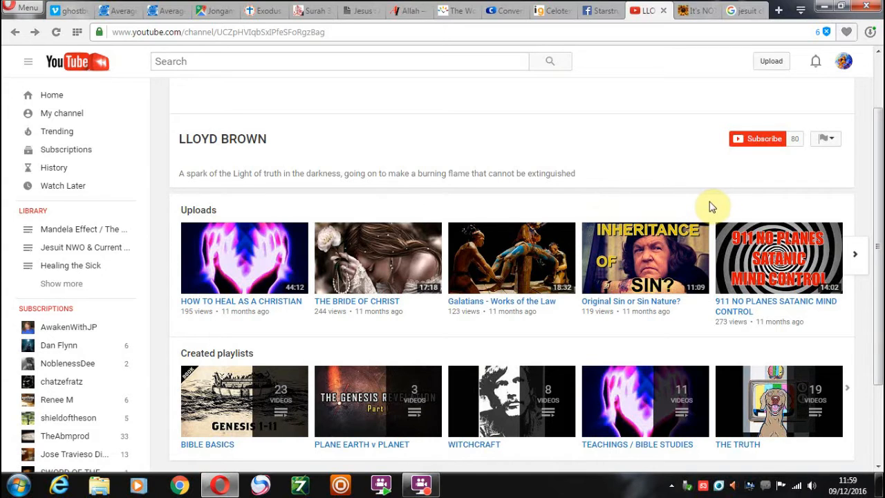
mouse_move(691, 137)
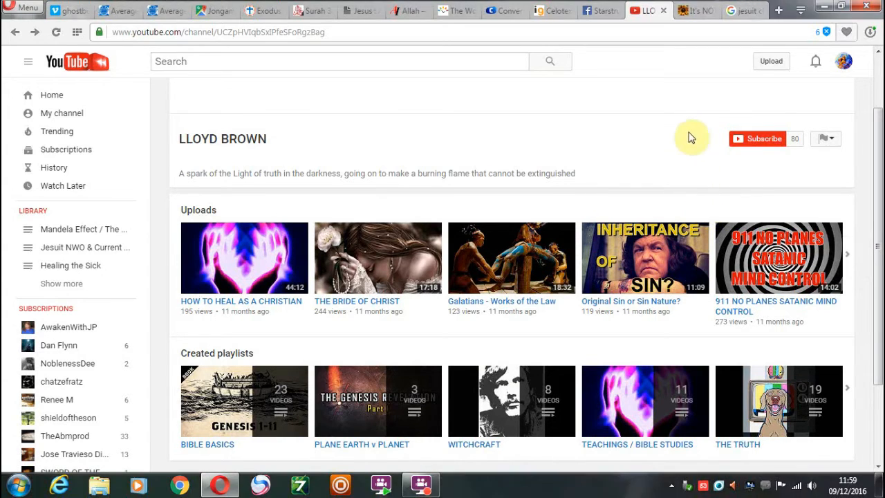
mouse_move(716, 137)
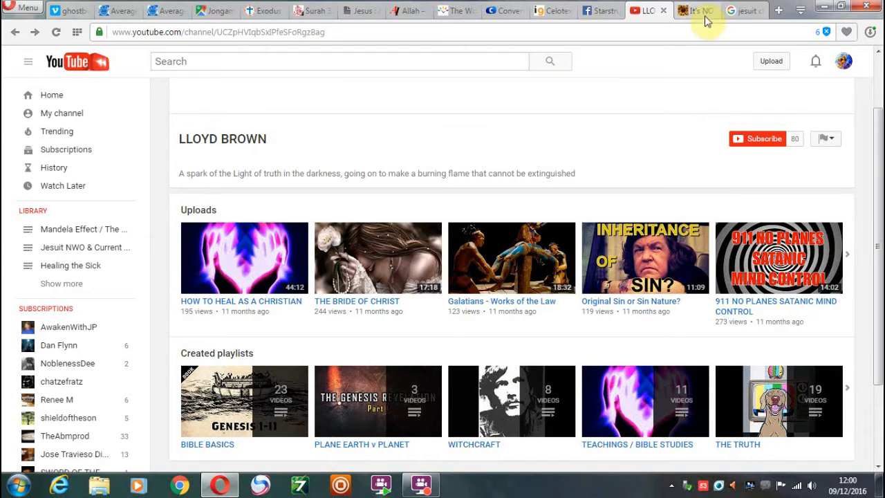
left_click(694, 11)
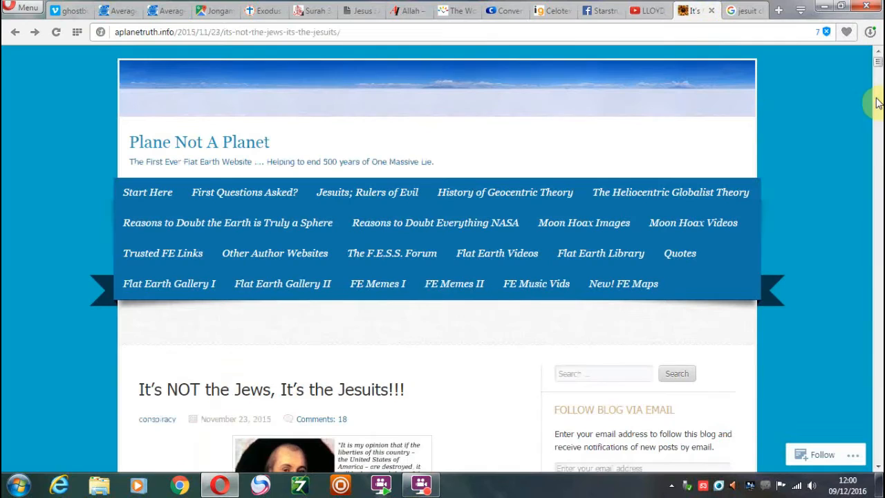
Scroll past the blog navigation to the article heading and its first image
scroll("down", 3)
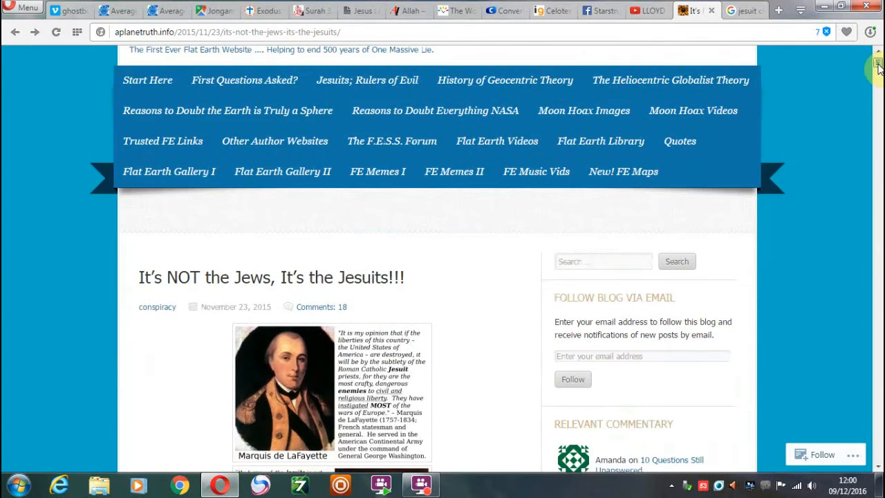
scroll("down", 3)
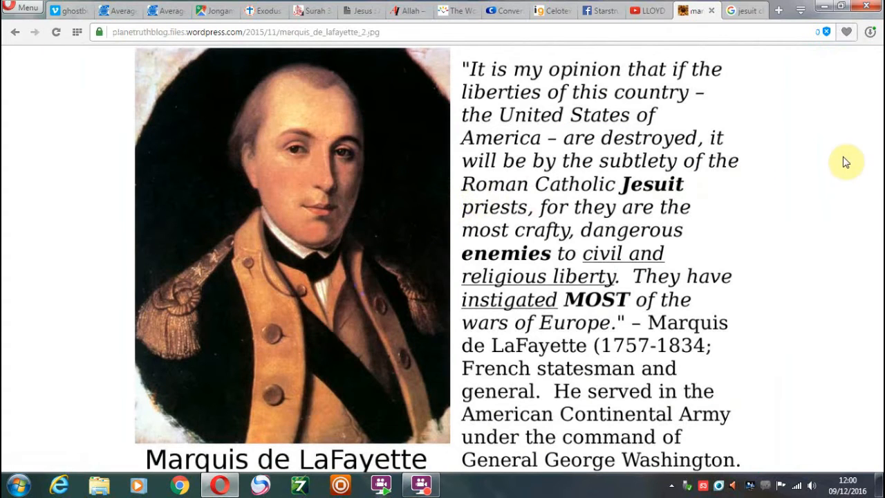
mouse_move(875, 186)
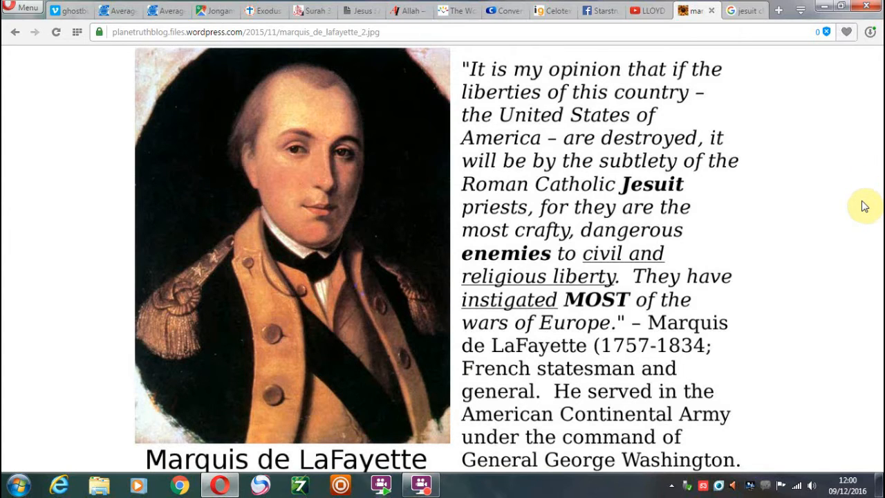
mouse_move(819, 210)
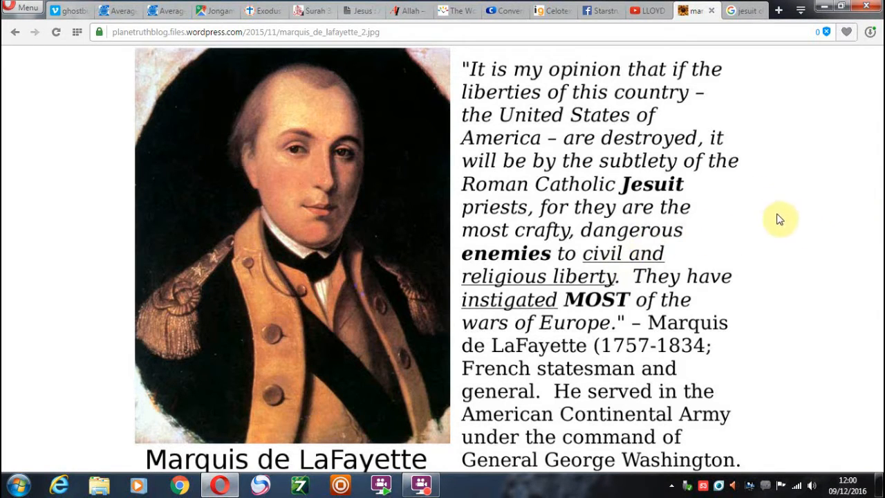
mouse_move(735, 183)
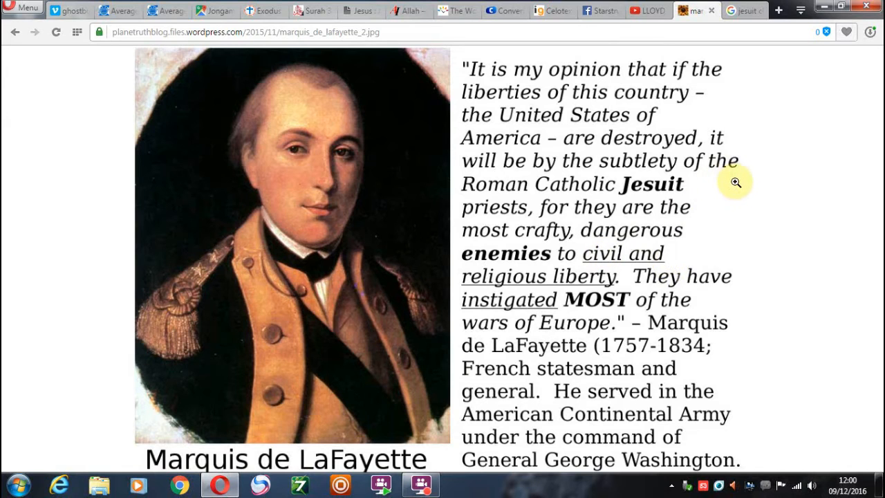
mouse_move(465, 167)
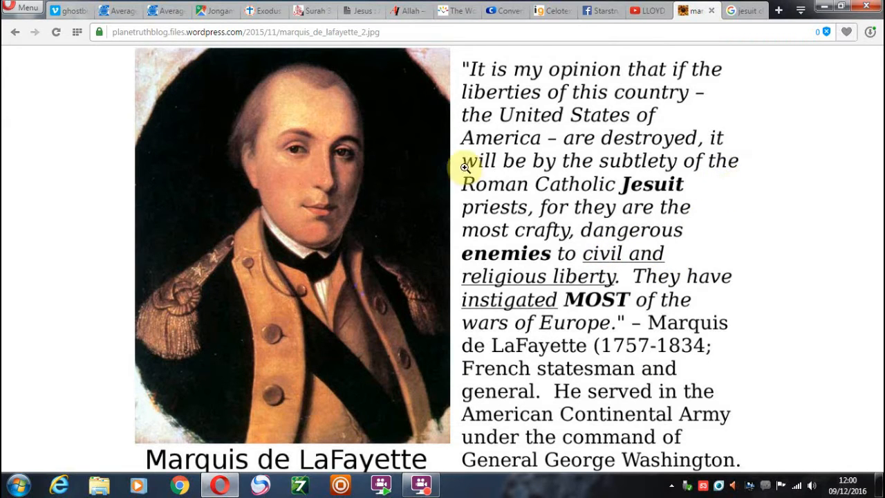
mouse_move(622, 196)
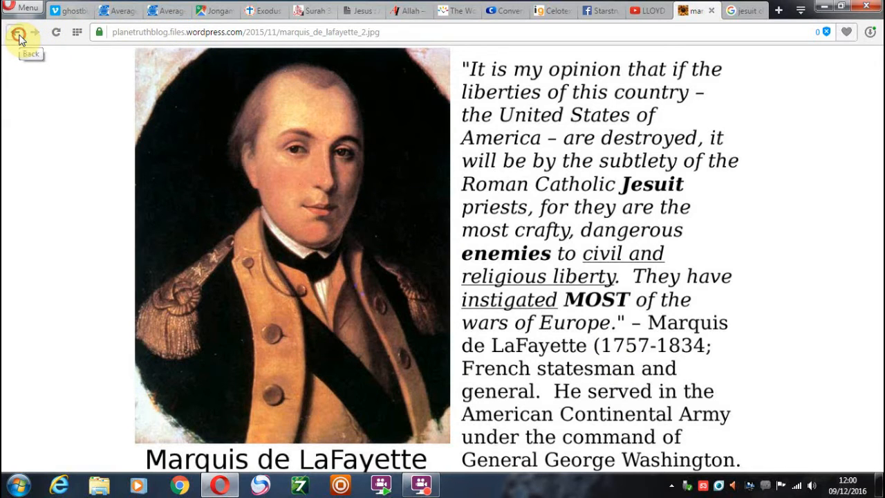
left_click(15, 31)
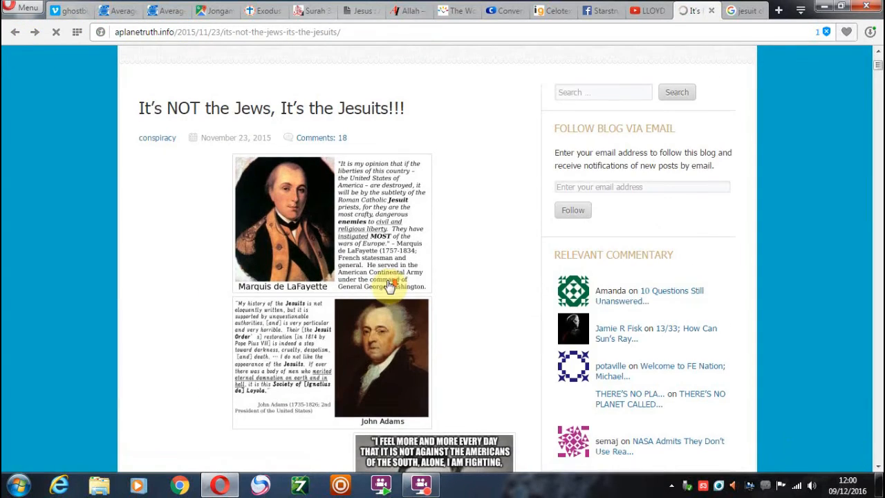
Open the Abraham Lincoln quote image about the Pope and Jesuits at full size
left_click(434, 454)
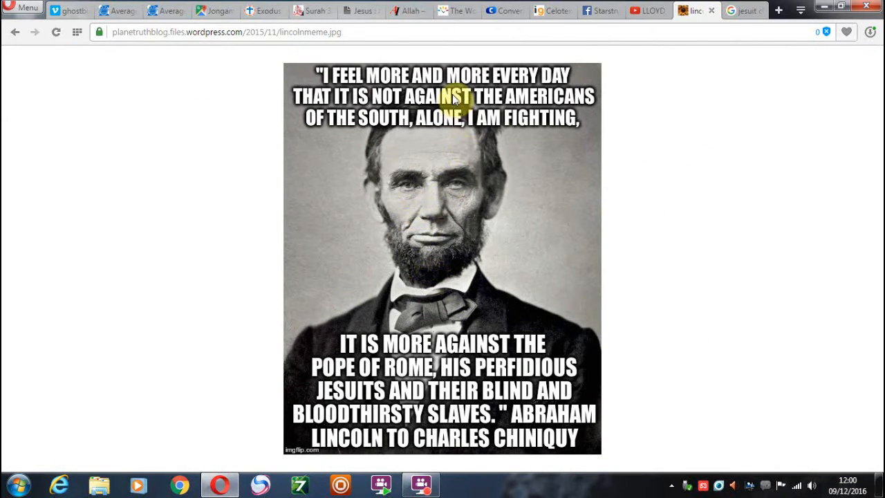
mouse_move(524, 118)
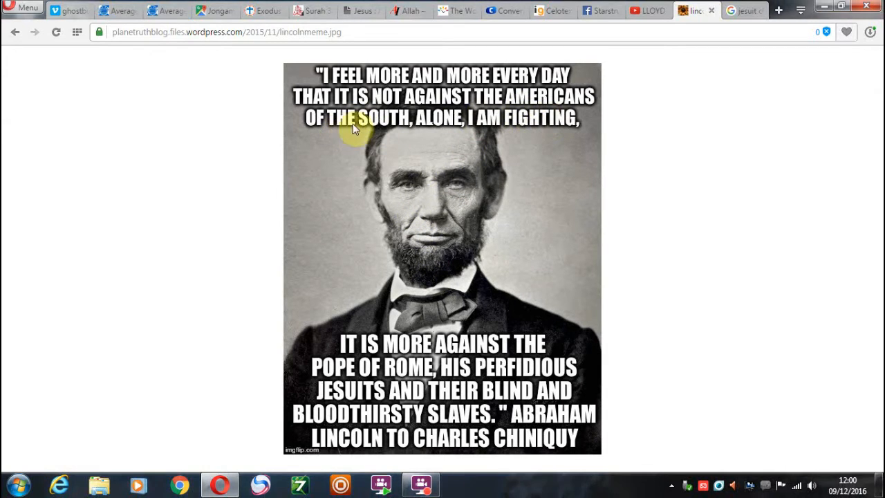
mouse_move(602, 286)
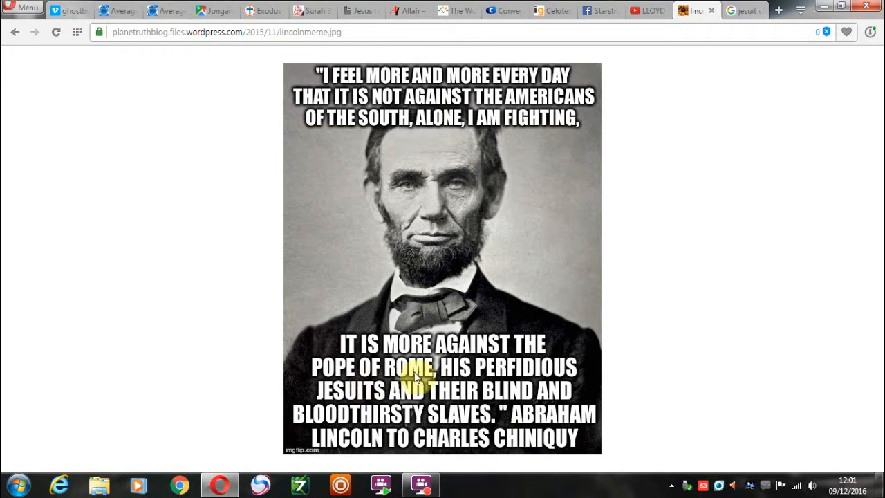
mouse_move(595, 379)
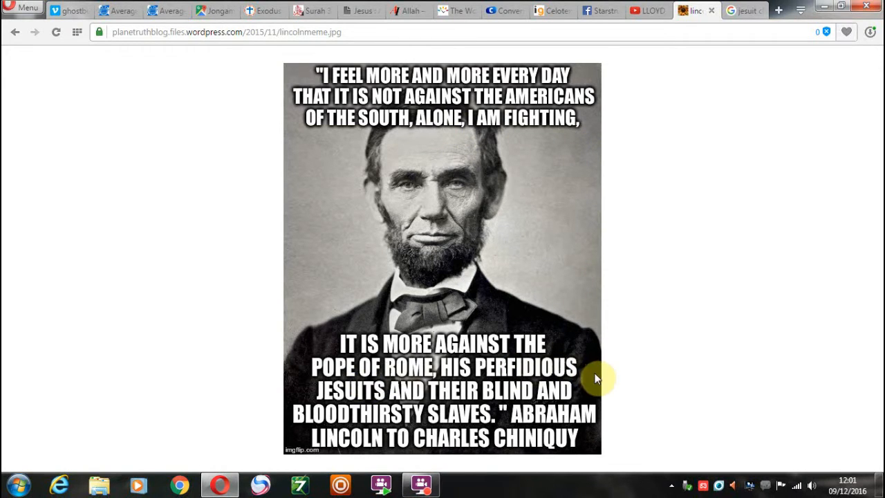
mouse_move(606, 373)
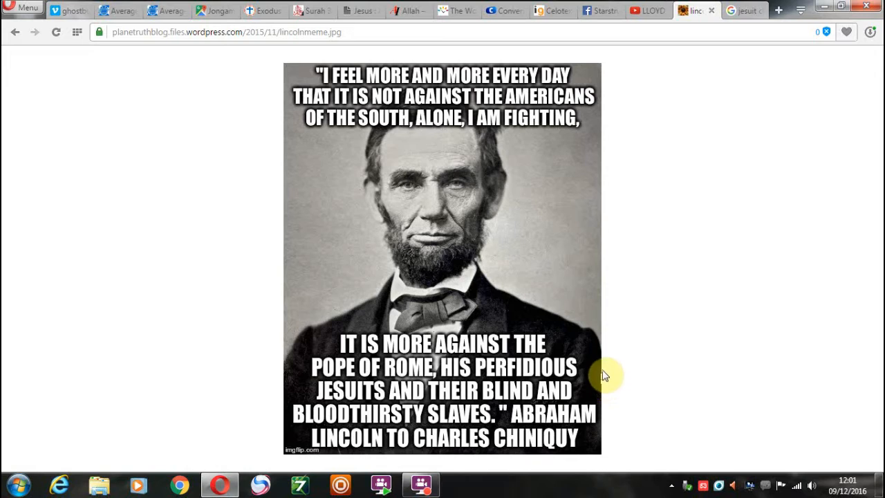
mouse_move(607, 363)
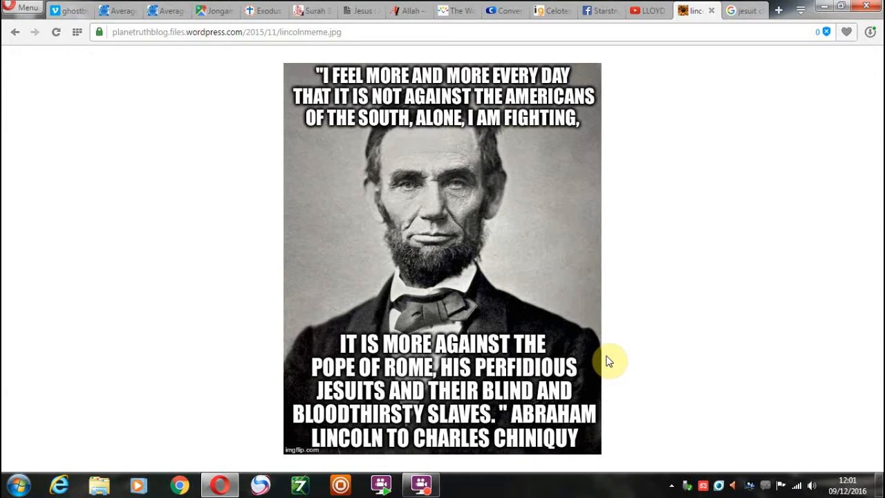
mouse_move(257, 105)
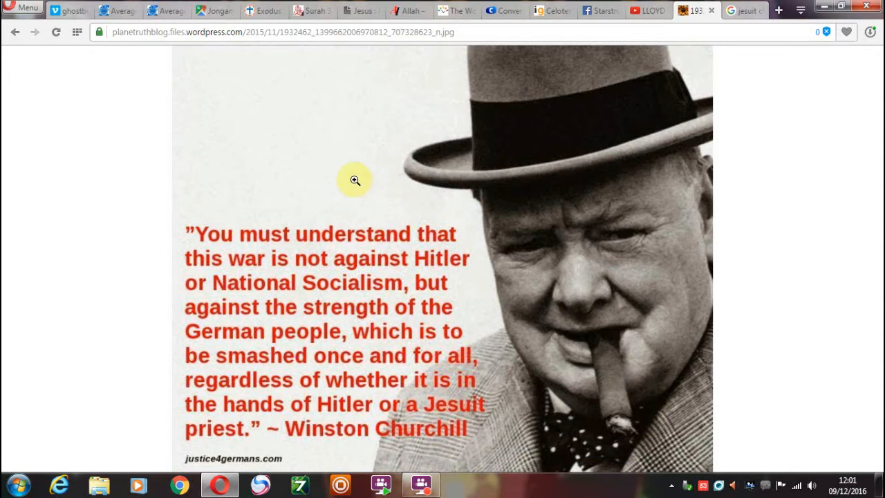
mouse_move(302, 168)
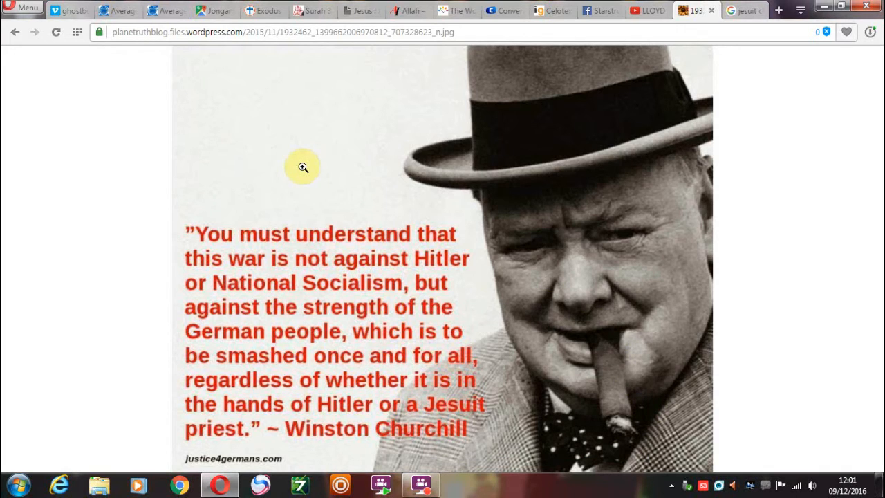
mouse_move(320, 160)
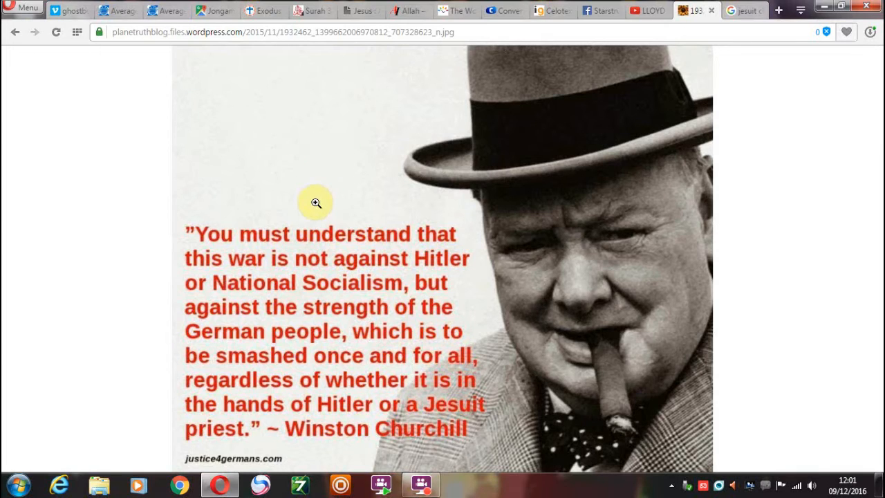
mouse_move(144, 230)
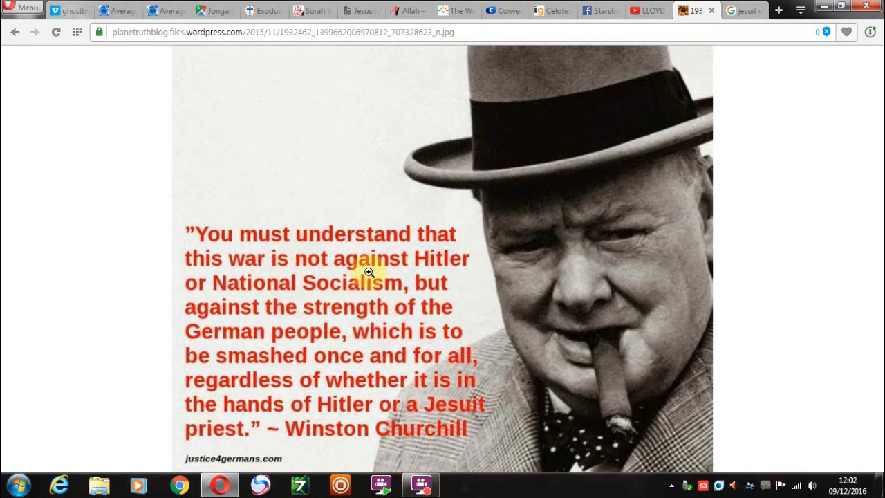
mouse_move(426, 421)
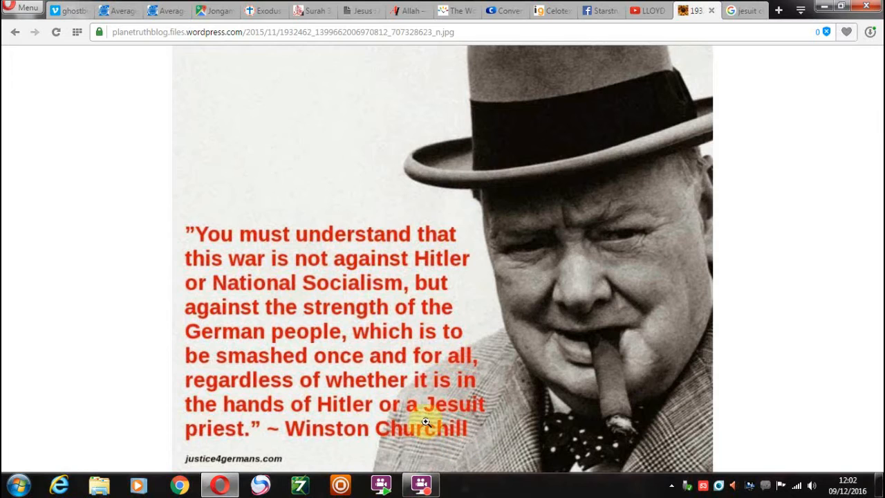
mouse_move(340, 297)
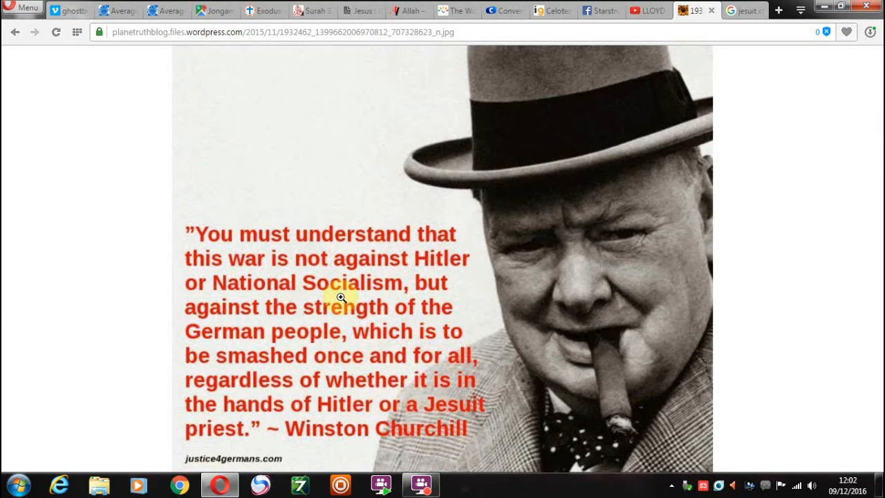
mouse_move(268, 278)
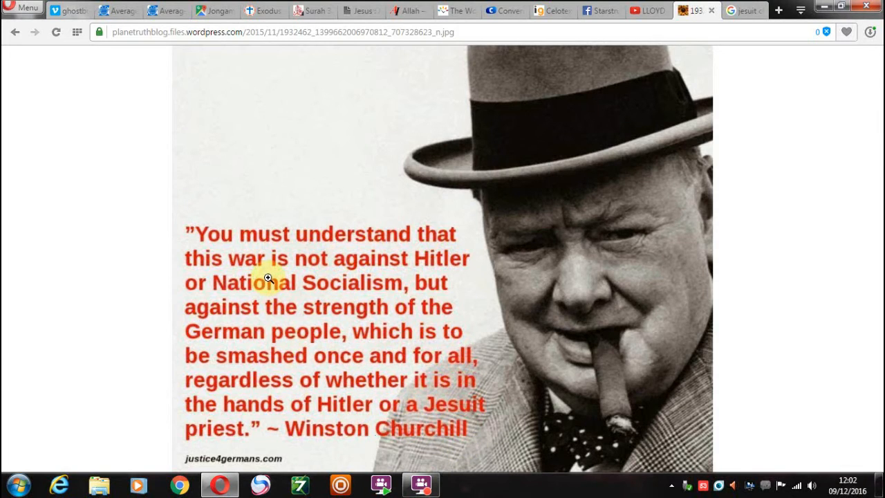
mouse_move(368, 331)
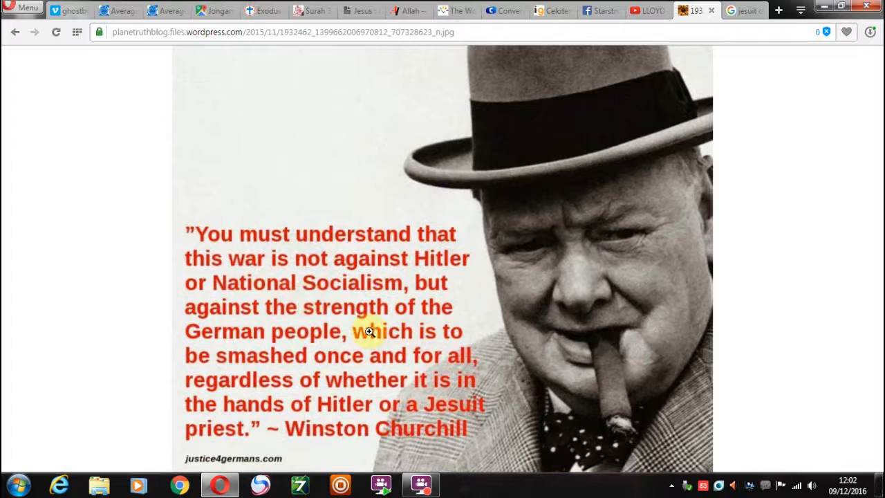
mouse_move(454, 426)
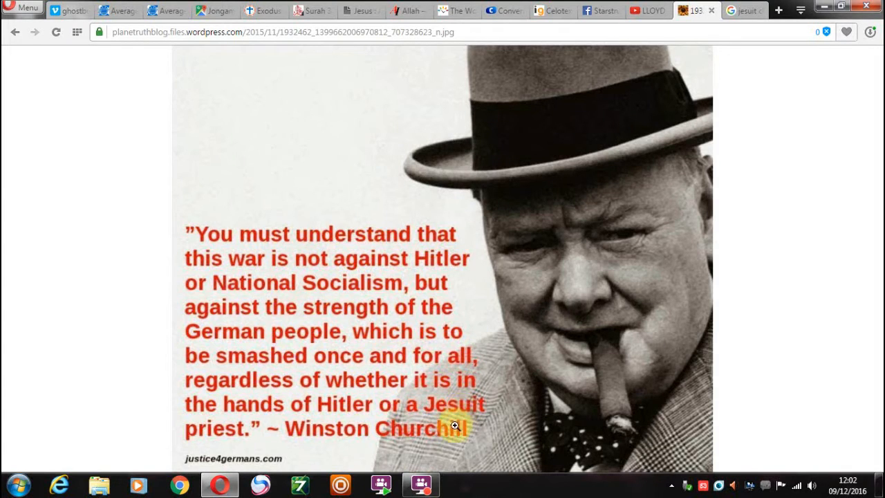
mouse_move(159, 231)
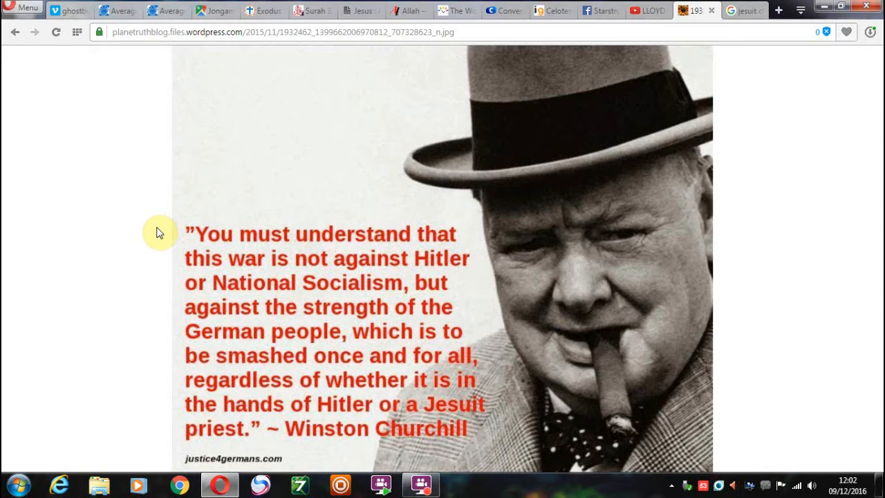
Go back from the full-size Churchill quote image to the Jesuits blog post
left_click(15, 32)
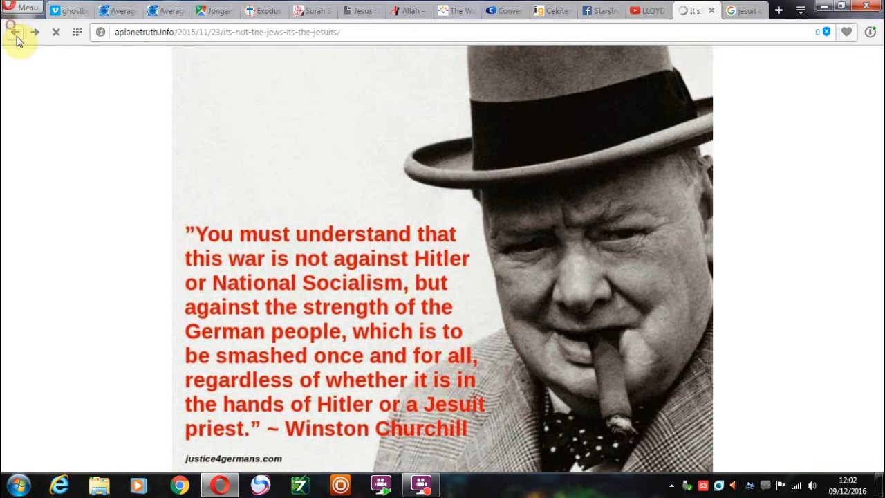
Open the Black Pope Adolfo Nicolas infographic from the Jesuits post at full size
scroll("down", 3)
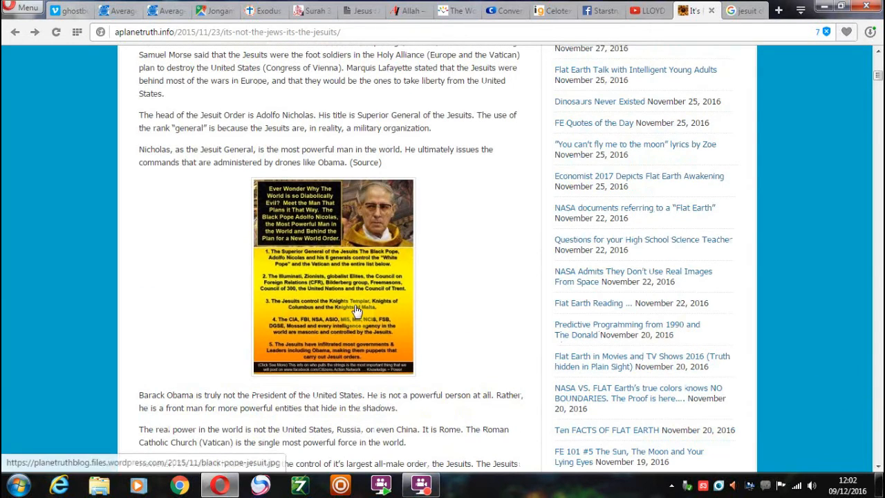
left_click(333, 277)
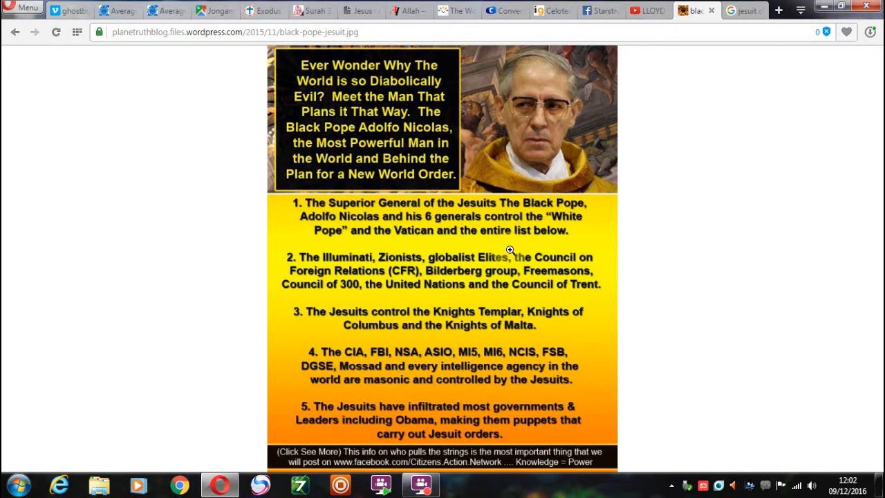
mouse_move(240, 250)
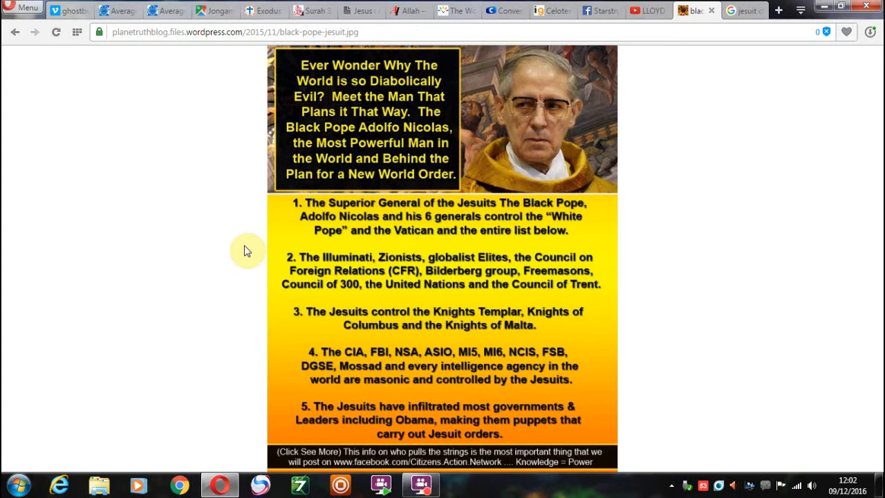
mouse_move(139, 119)
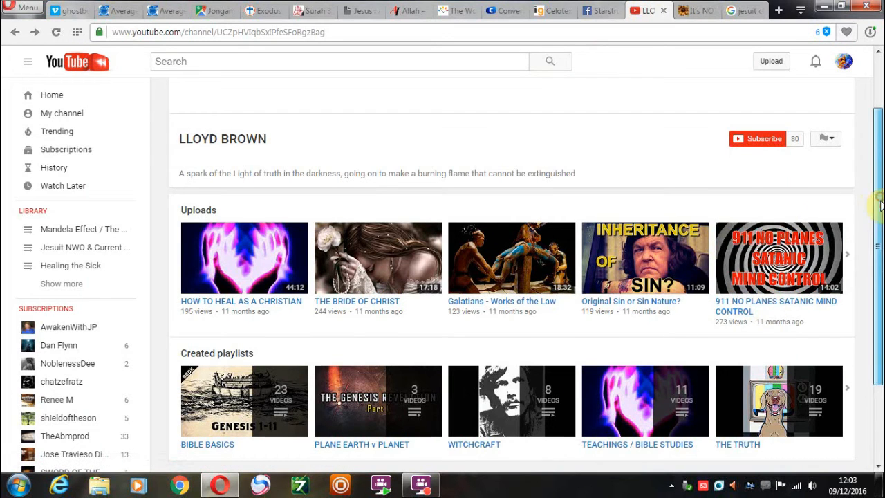
scroll("down", 3)
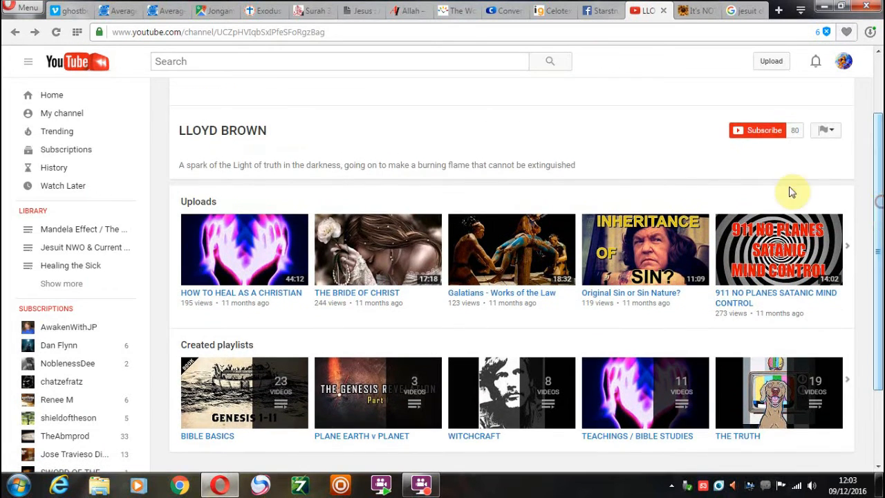
mouse_move(622, 162)
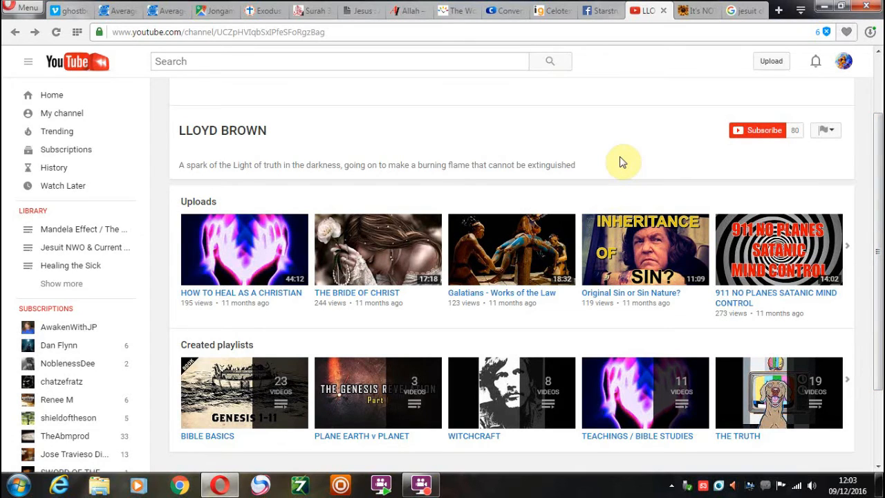
mouse_move(649, 160)
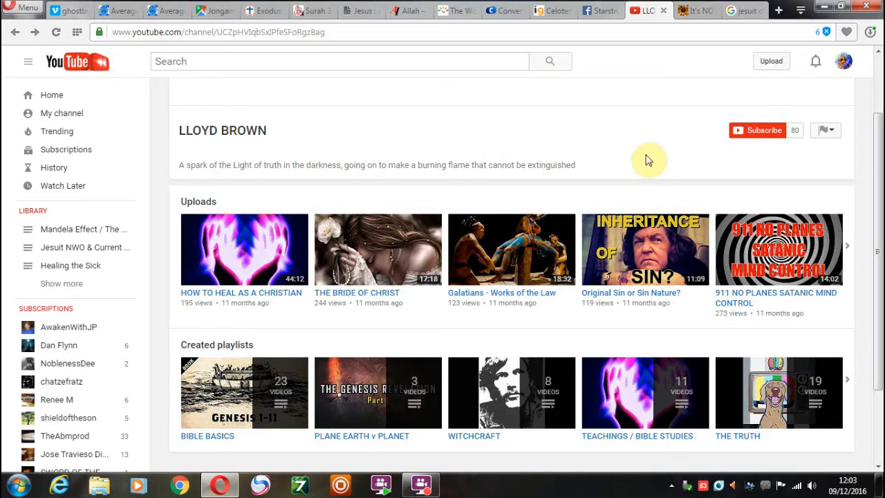
scroll("down", 3)
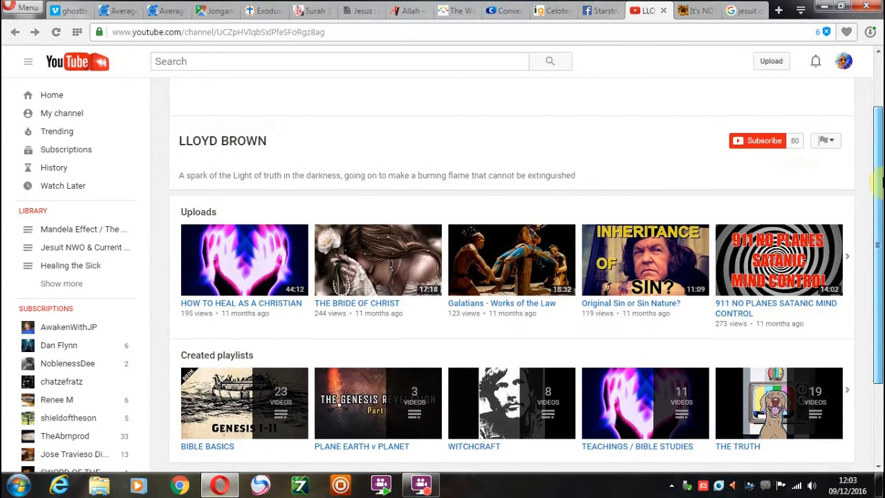
scroll("down", 3)
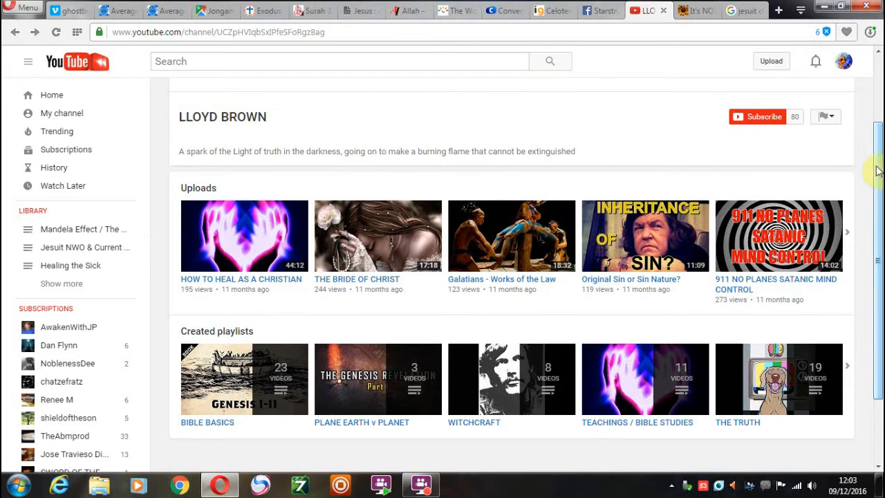
left_click(694, 11)
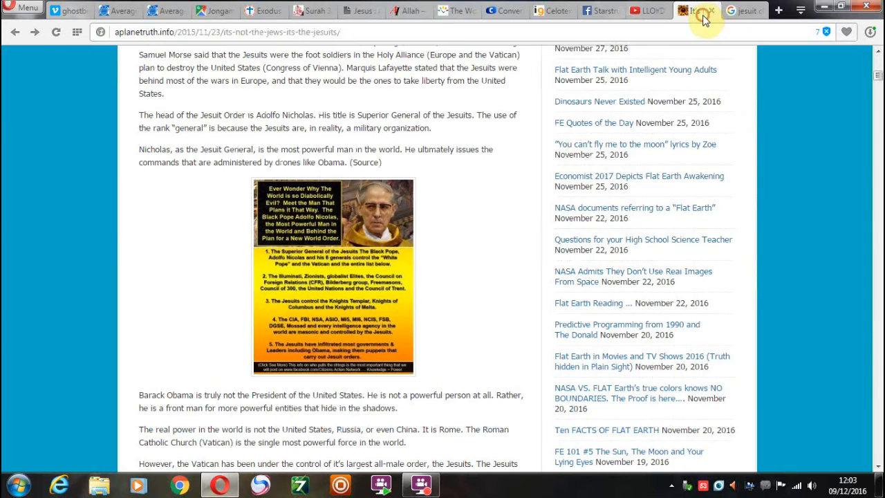
left_click(647, 11)
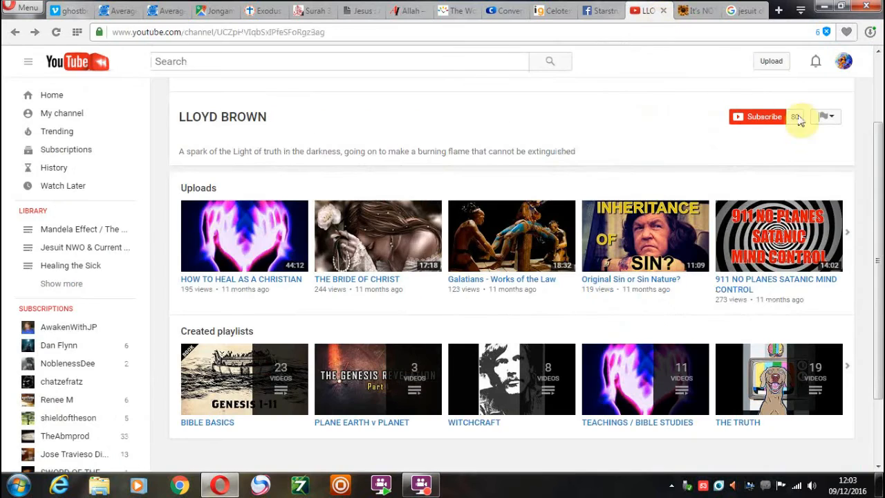
scroll("down", 3)
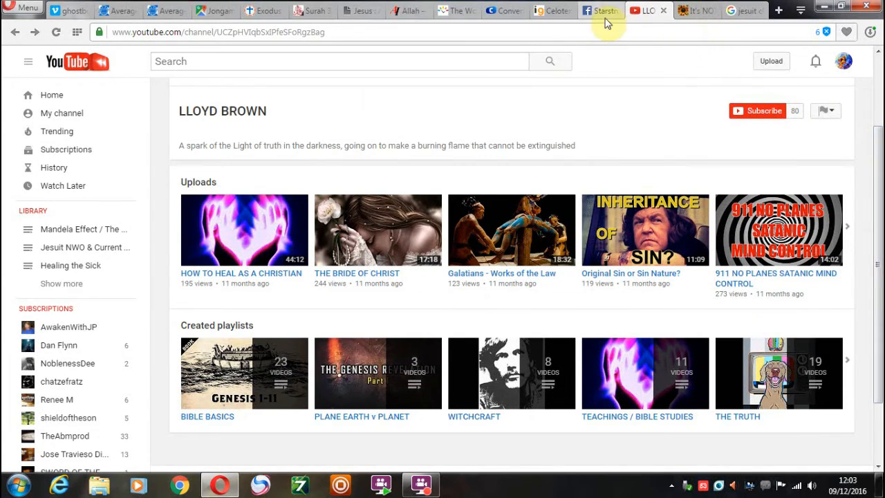
Scroll through the Starstruck: "Nephilim Rising" page's posts, then return to the 'jesuit church, glasgow' image results
left_click(598, 11)
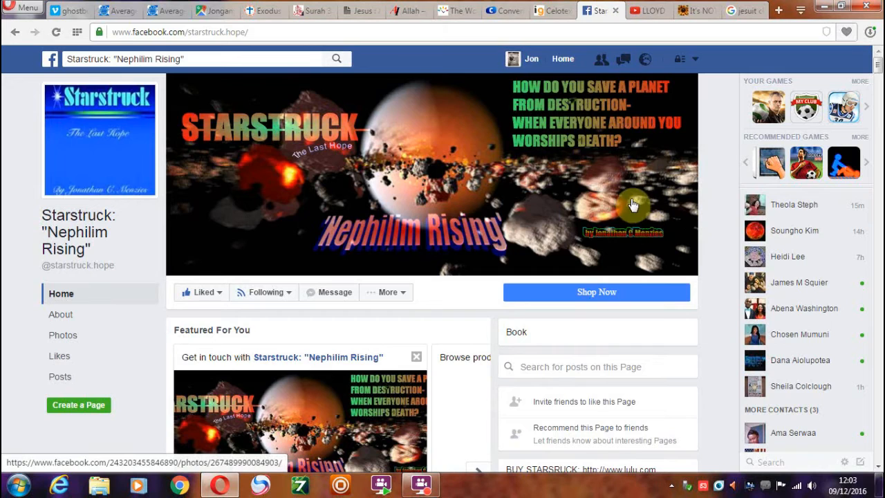
mouse_move(430, 145)
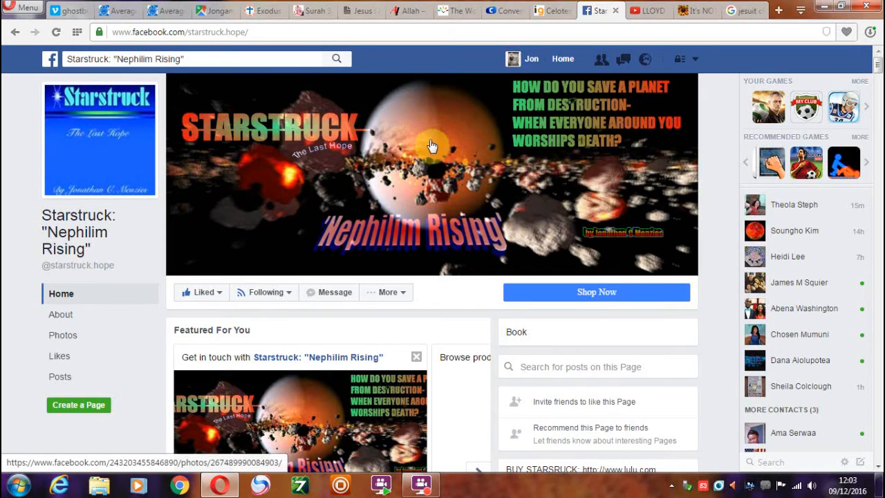
mouse_move(477, 154)
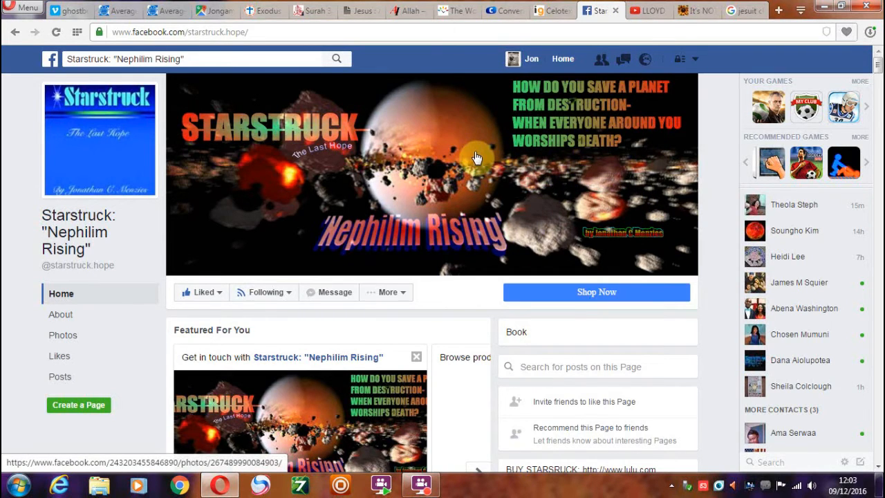
mouse_move(513, 210)
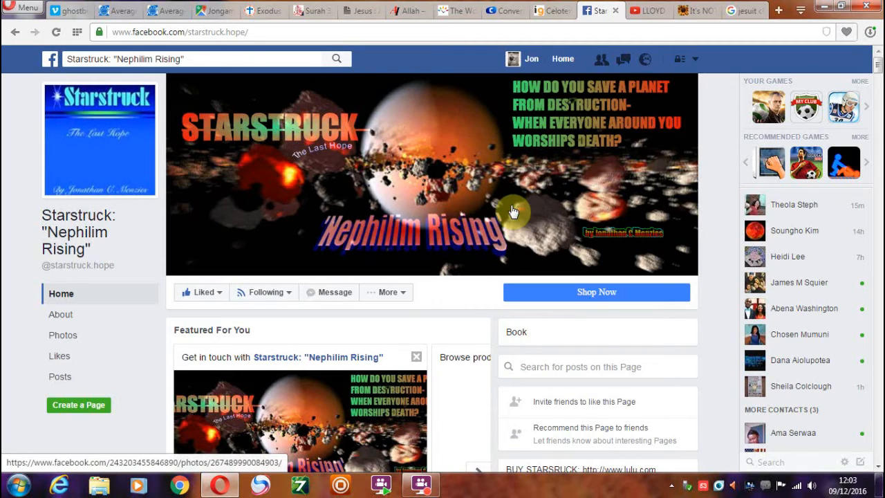
mouse_move(500, 194)
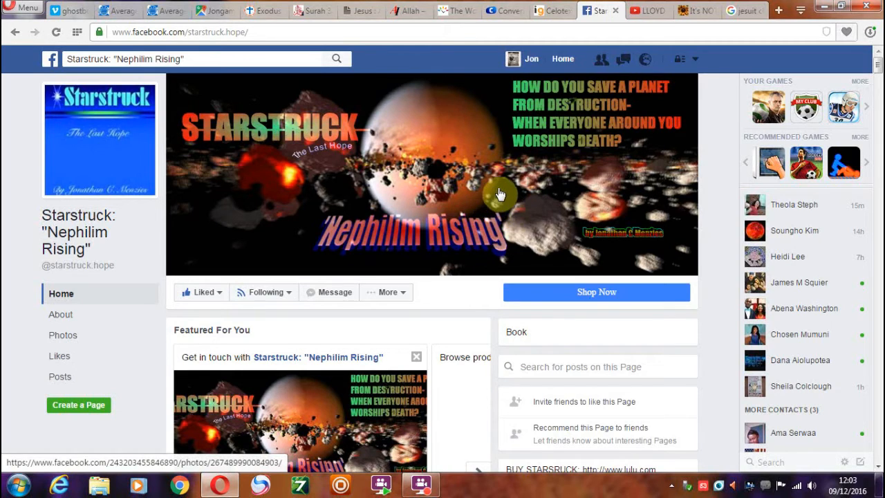
mouse_move(490, 238)
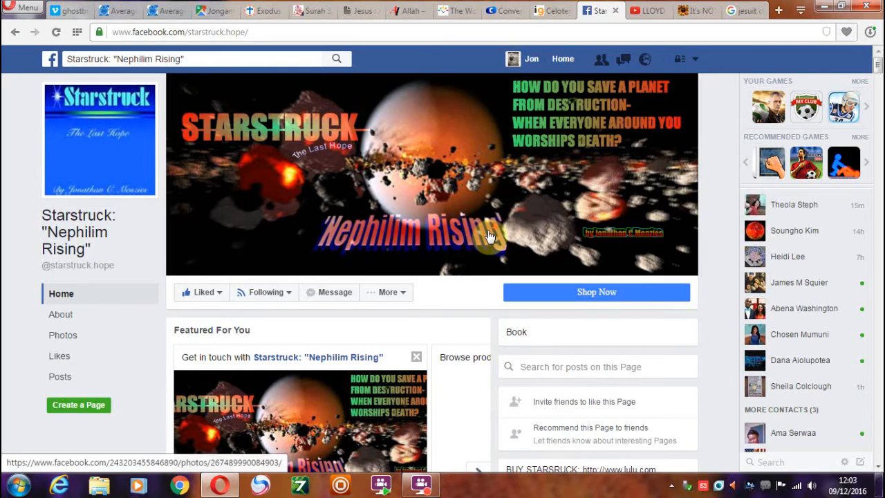
scroll("down", 3)
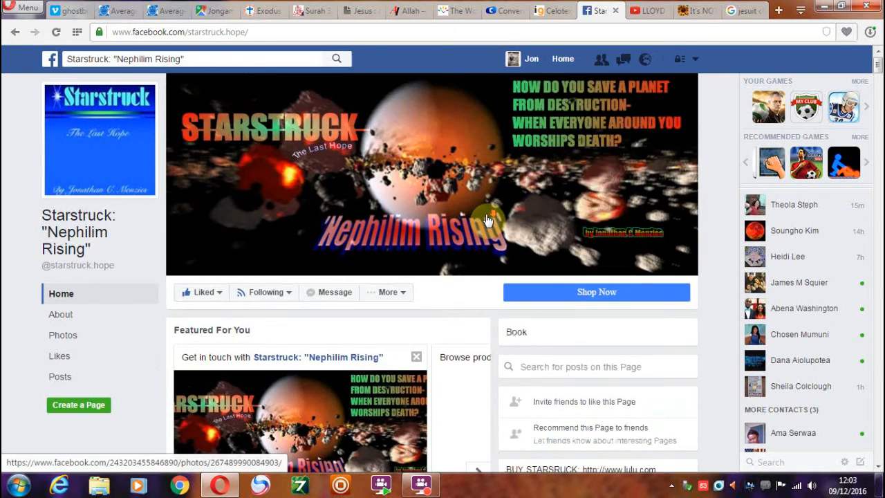
scroll("down", 3)
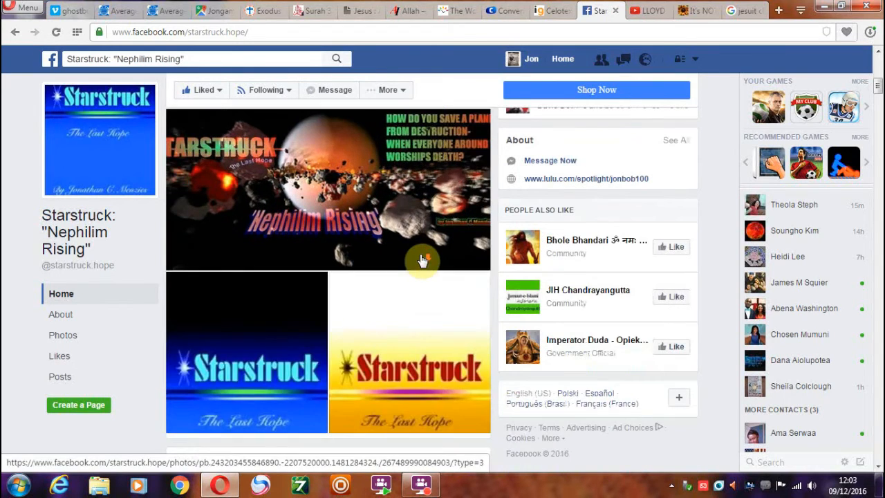
scroll("down", 3)
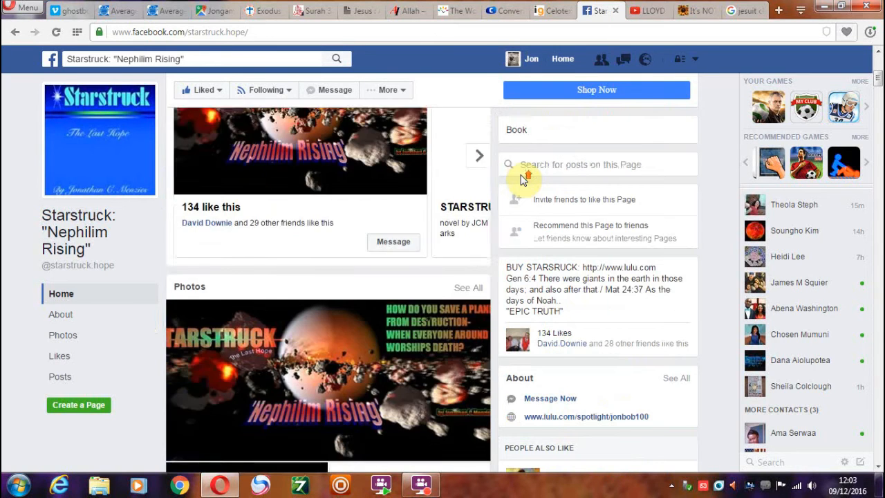
scroll("down", 3)
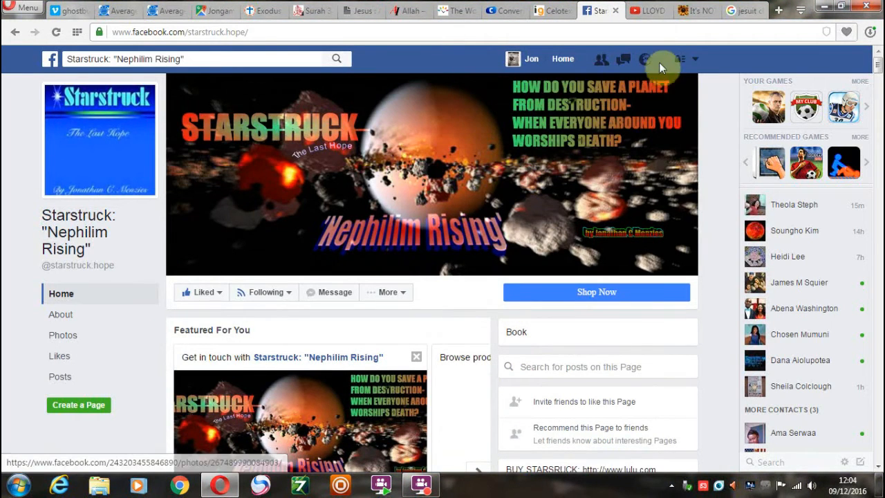
left_click(740, 11)
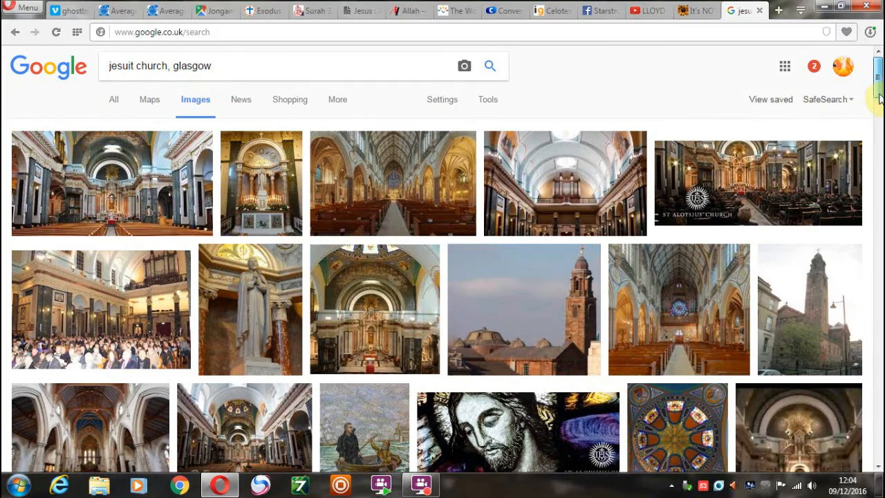
Scroll down the 'jesuit church, glasgow' image results toward the Culture Trip article
scroll("down", 3)
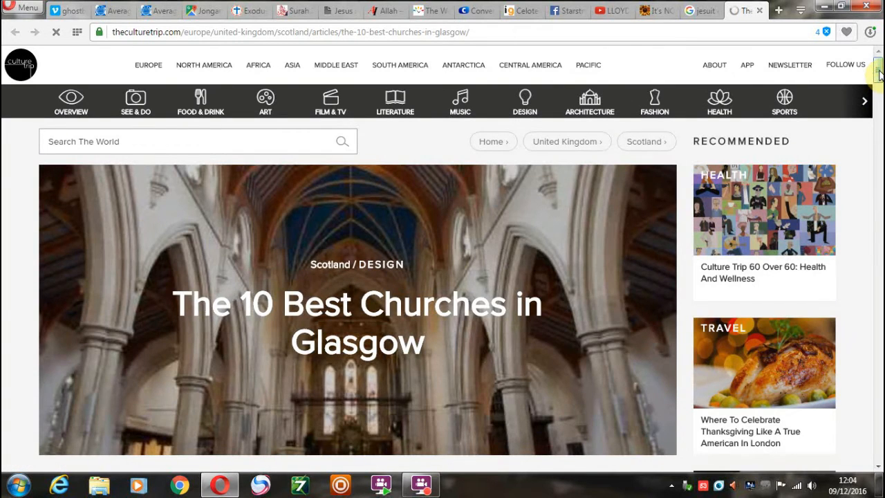
scroll("down", 3)
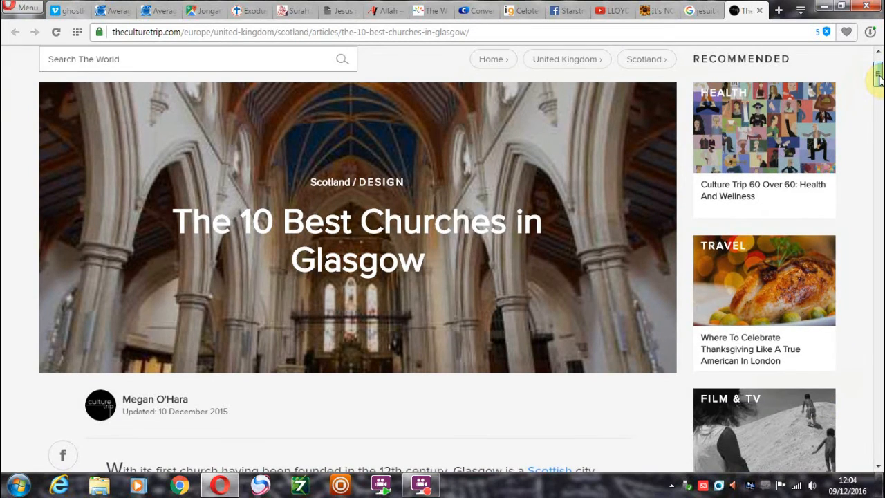
scroll("down", 3)
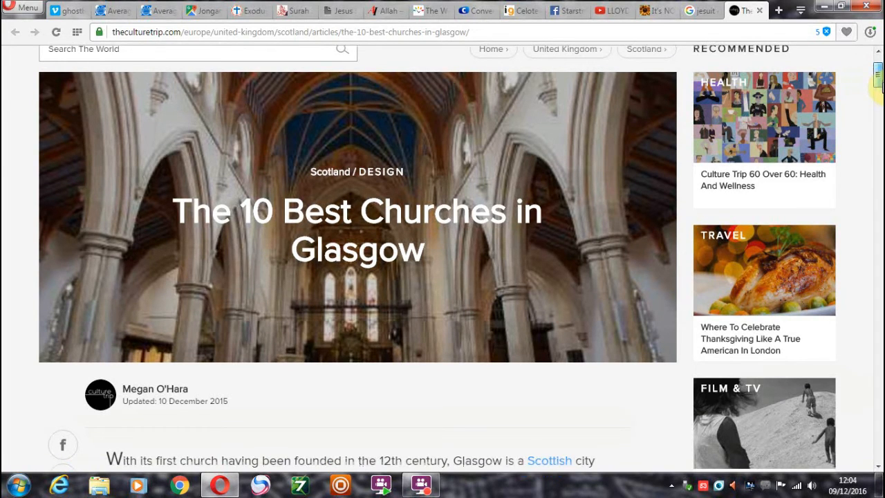
scroll("down", 3)
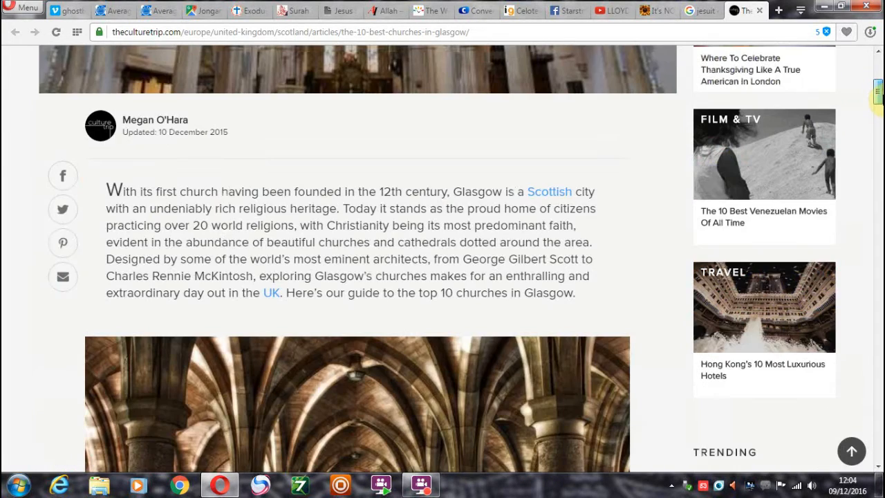
scroll("down", 3)
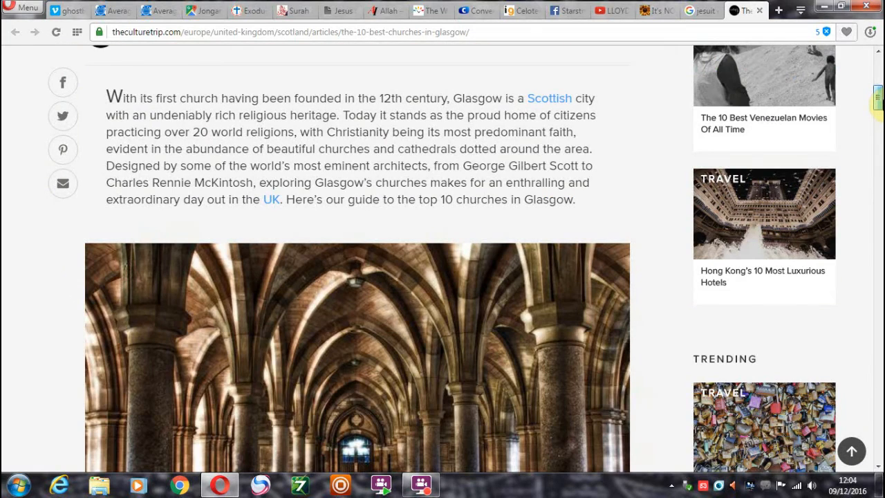
scroll("down", 3)
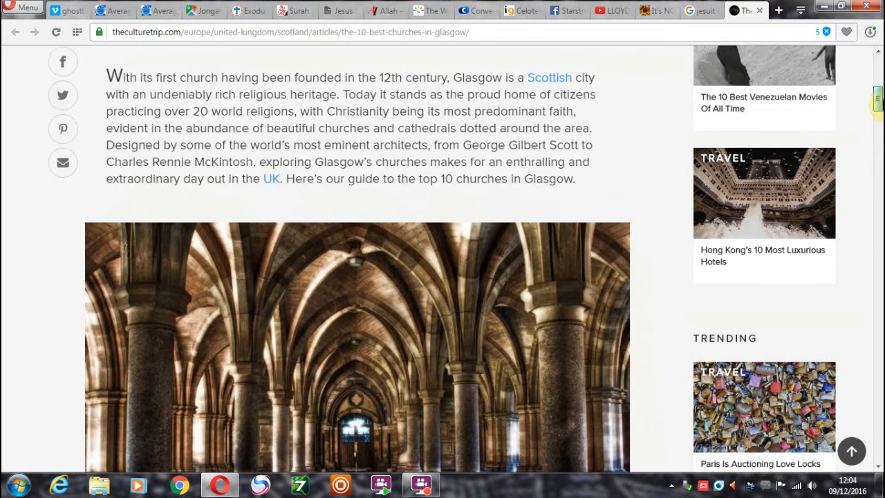
scroll("down", 3)
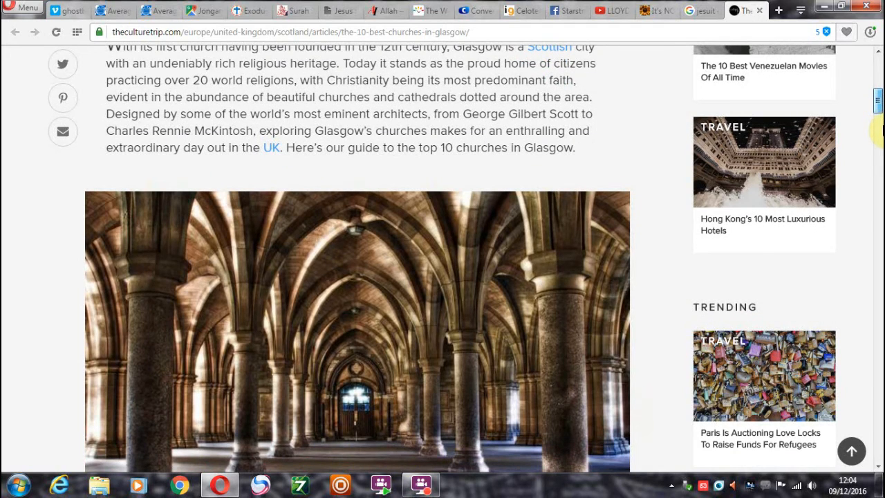
scroll("down", 3)
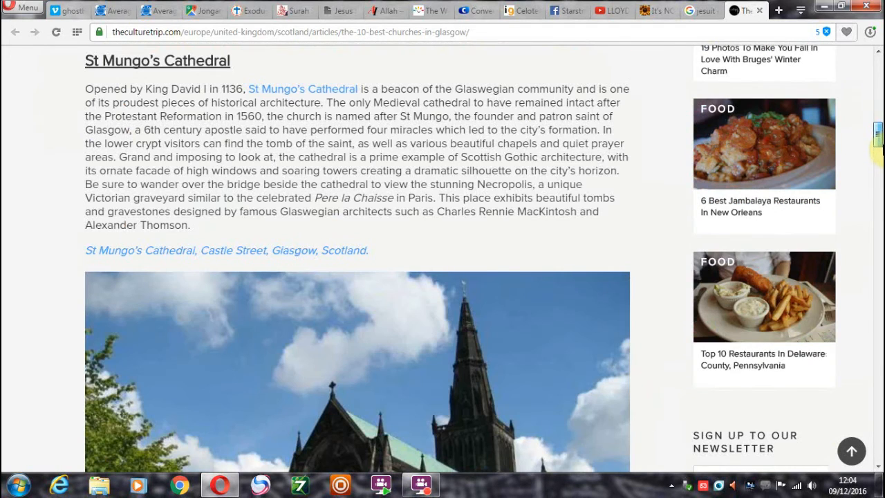
scroll("down", 3)
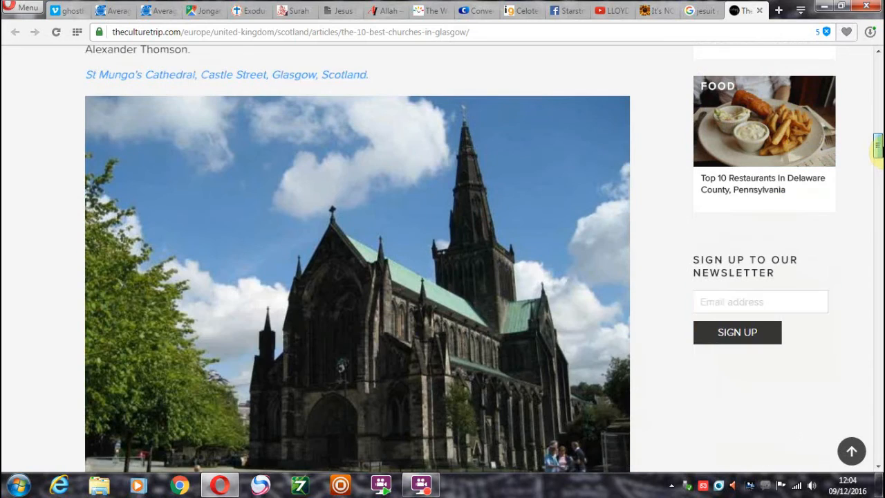
scroll("down", 3)
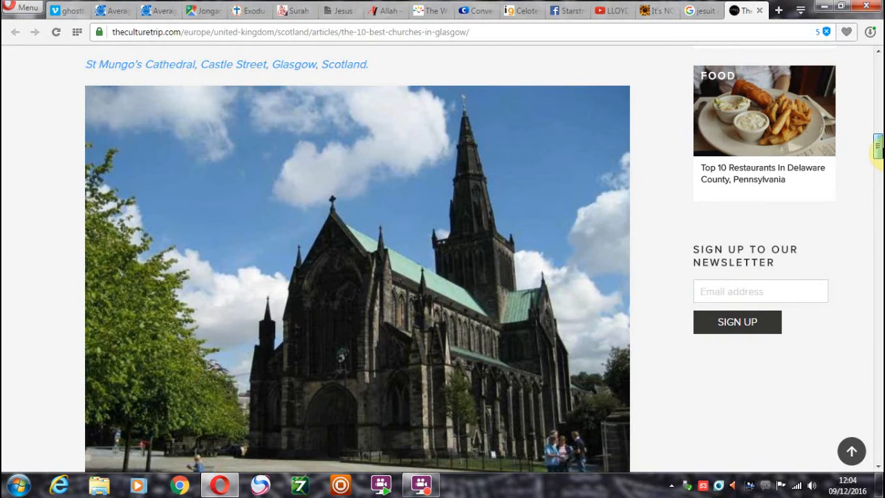
scroll("down", 3)
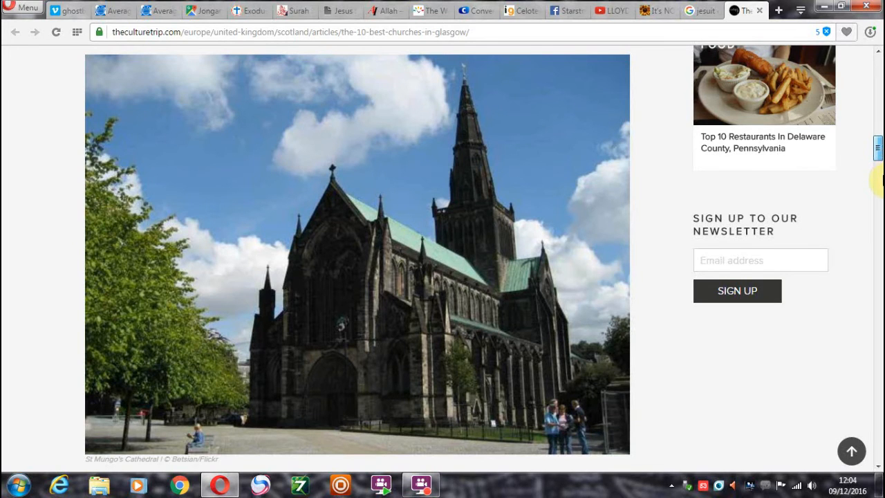
scroll("down", 3)
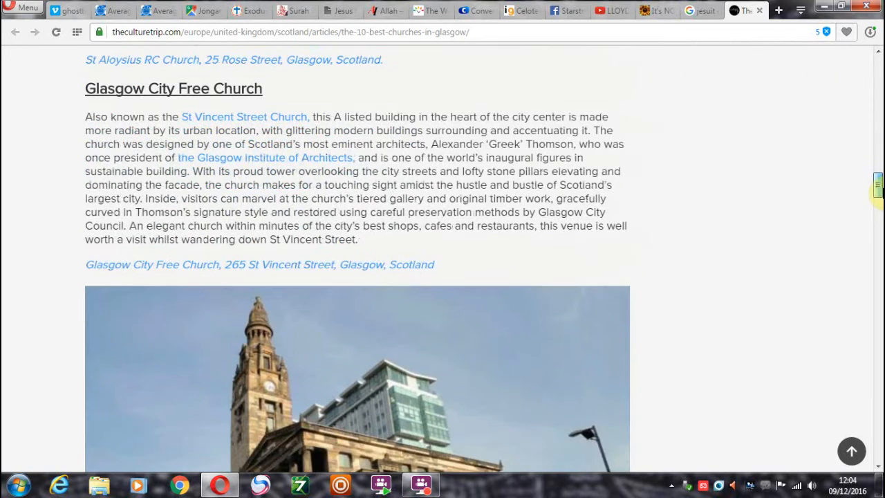
scroll("down", 3)
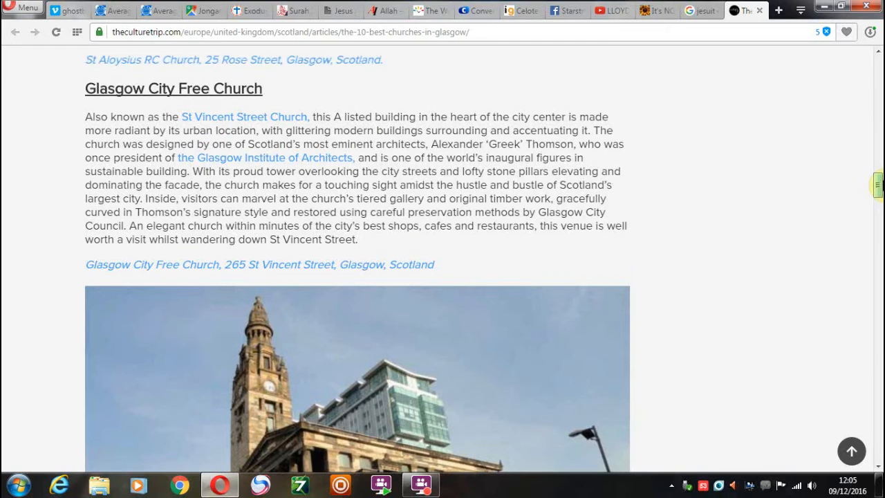
scroll("down", 3)
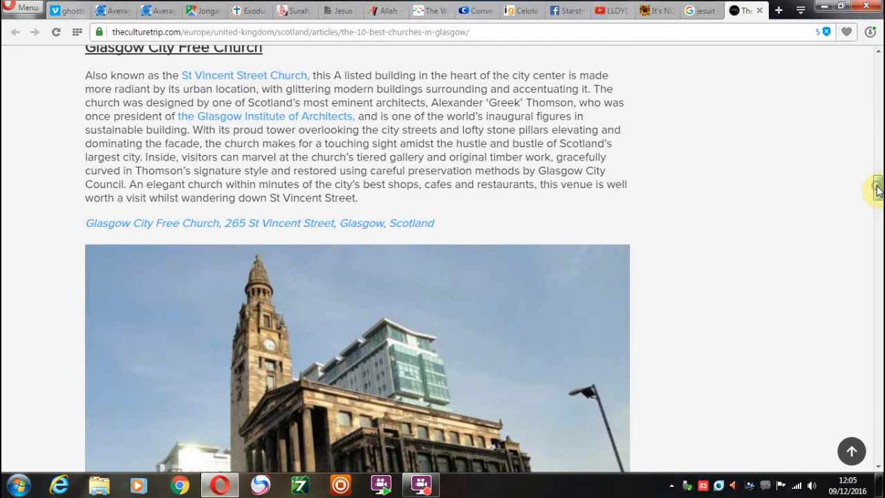
scroll("down", 3)
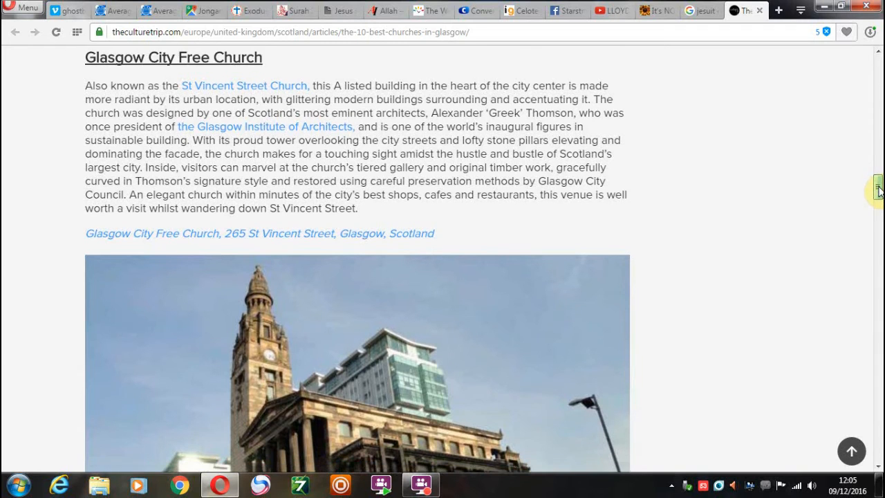
scroll("down", 3)
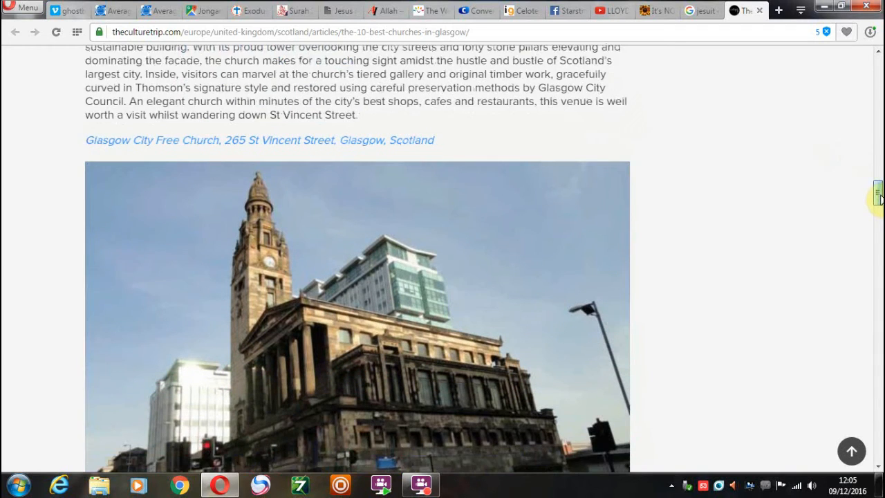
scroll("down", 3)
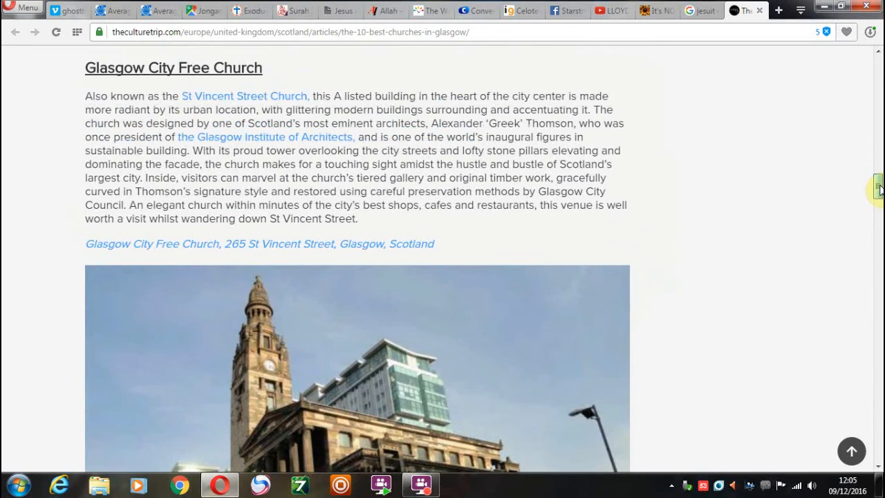
scroll("down", 3)
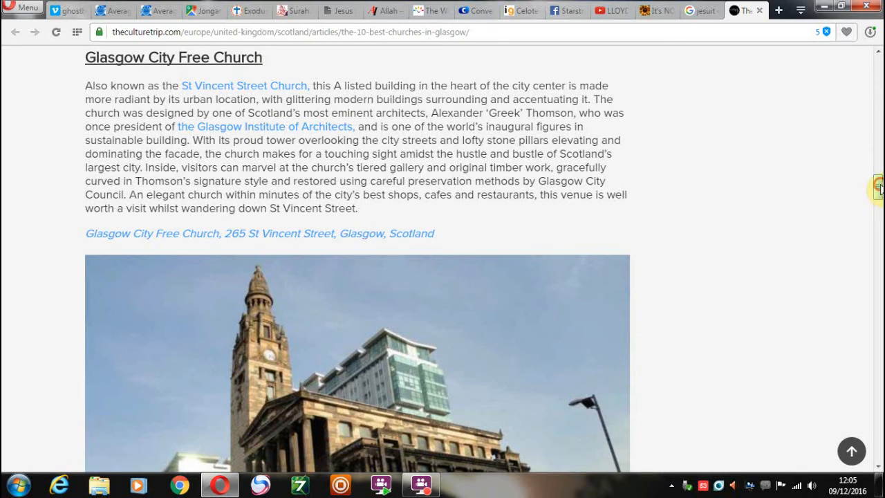
scroll("down", 3)
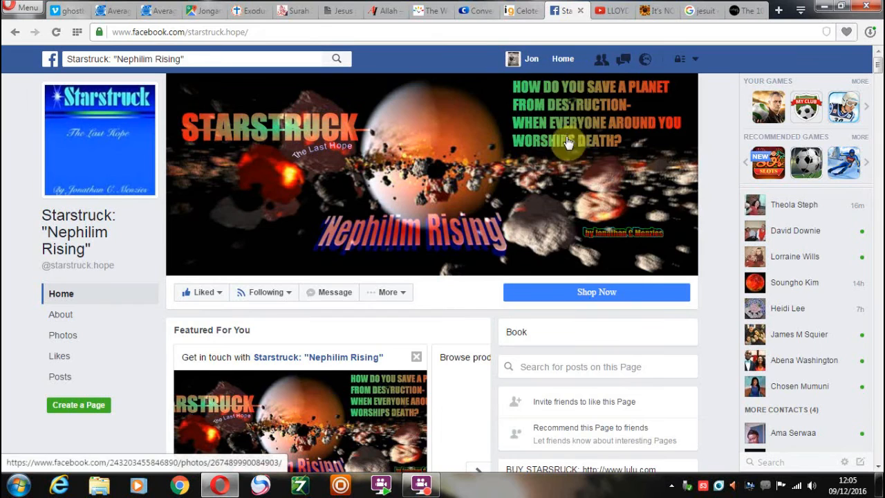
mouse_move(459, 294)
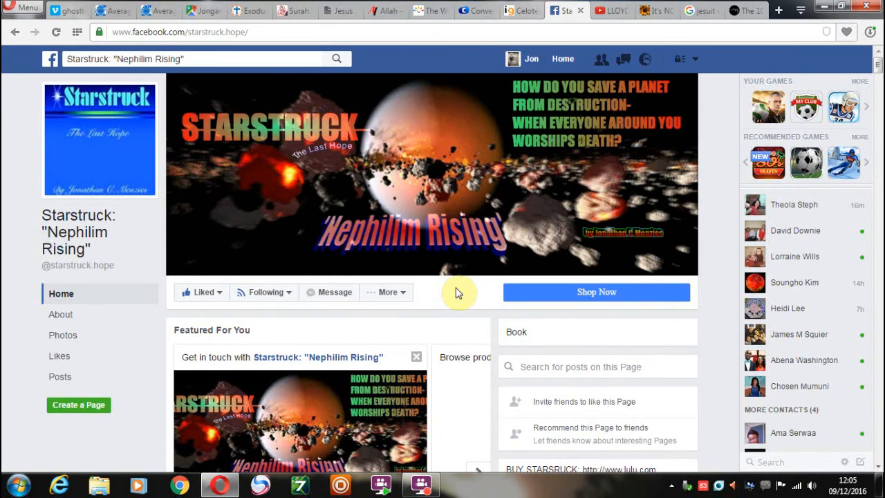
mouse_move(791, 221)
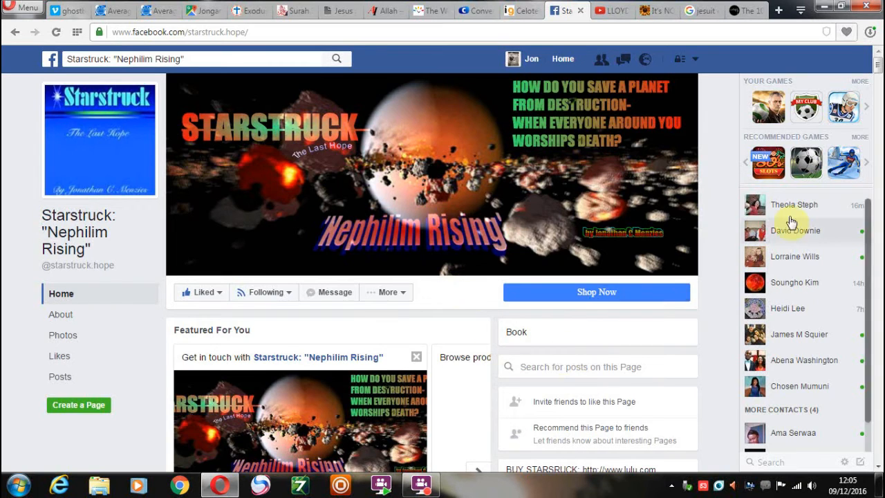
Scroll the Starstruck page briefly, then return to the Plane Not A Planet Jesuits post
scroll("down", 3)
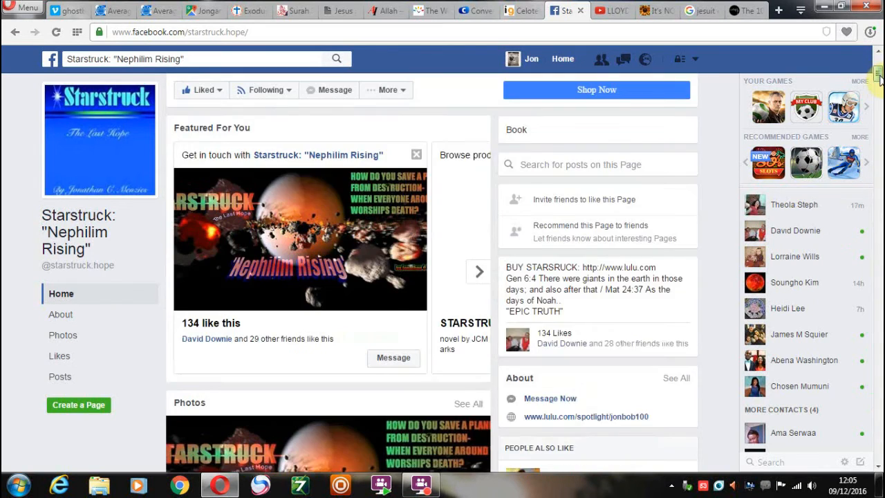
scroll("down", 3)
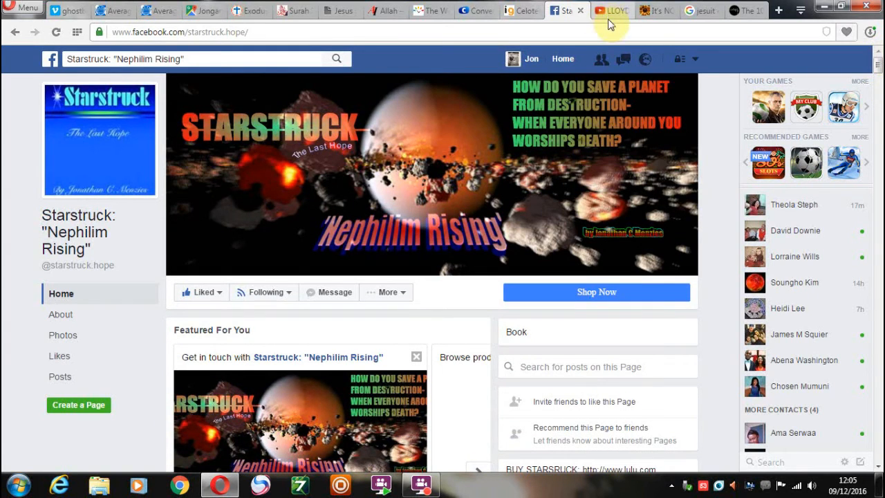
mouse_move(611, 11)
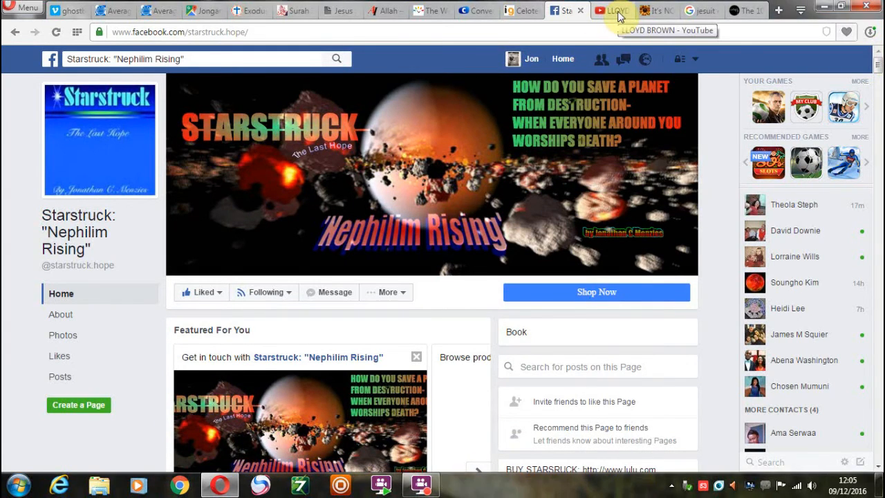
left_click(653, 9)
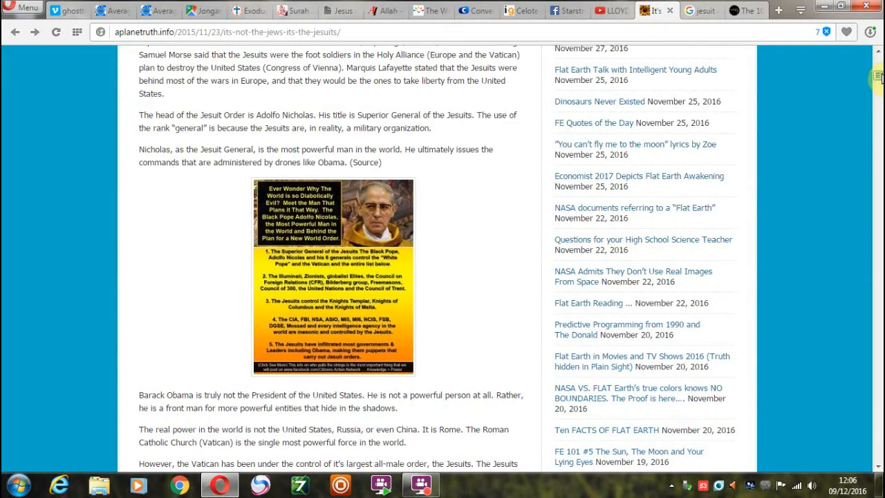
Scroll down the Jesuits post past the pyramid diagrams to the Trinity of Globalist Control and Three City States of Evil images
scroll("down", 3)
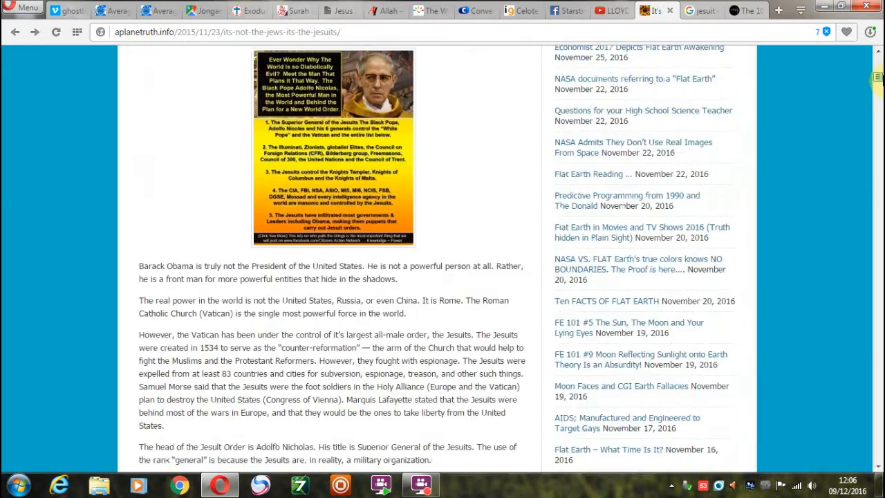
scroll("down", 3)
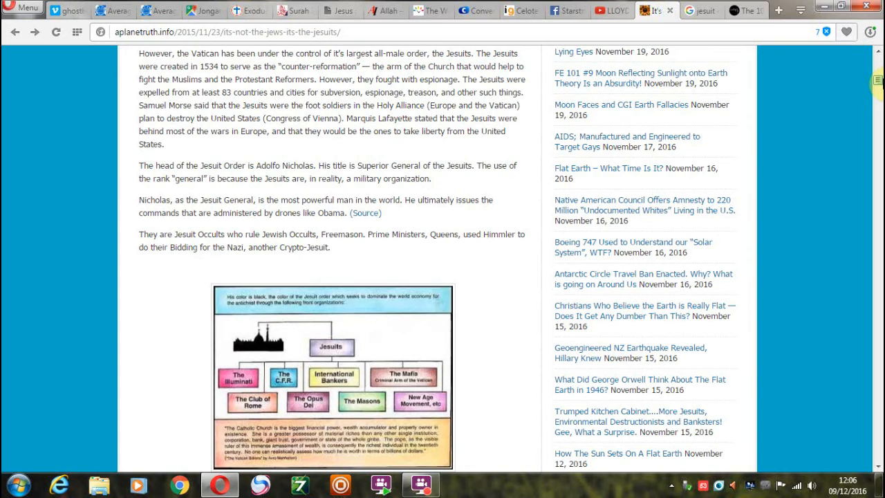
scroll("down", 3)
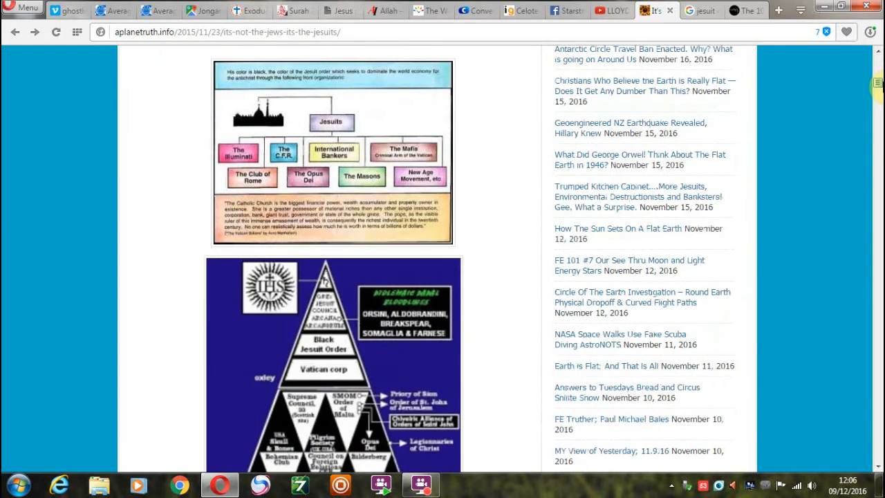
scroll("down", 3)
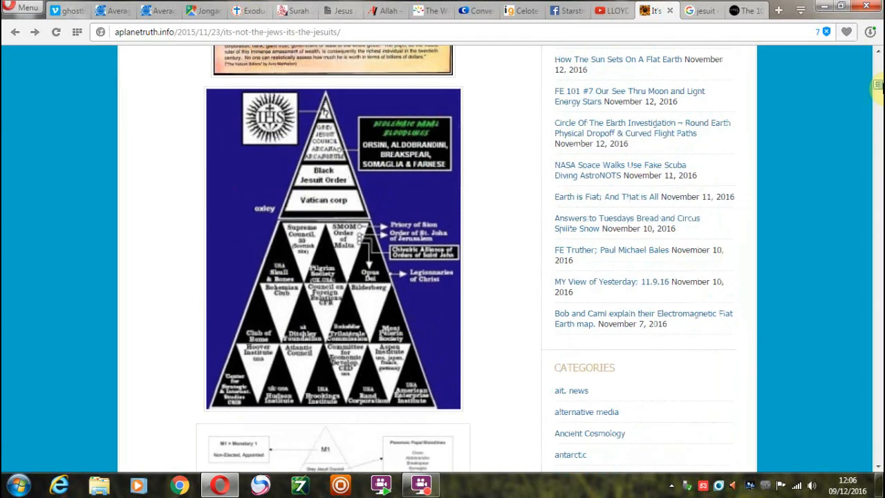
scroll("down", 3)
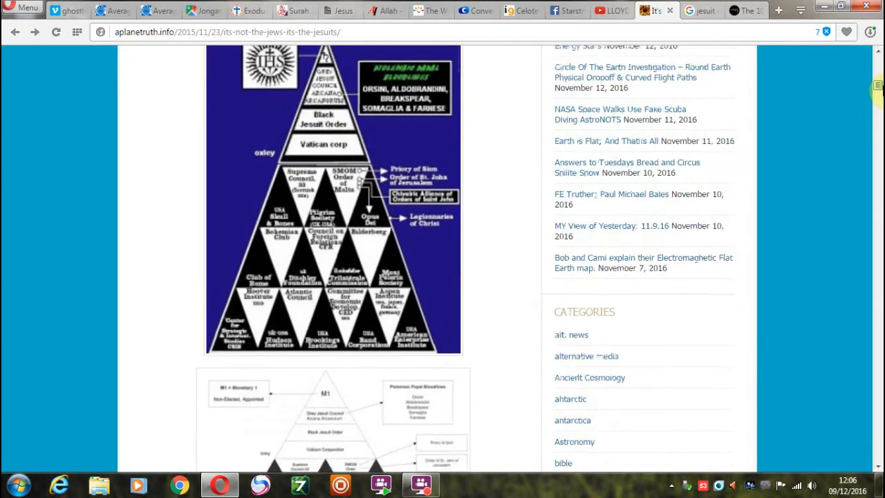
scroll("down", 3)
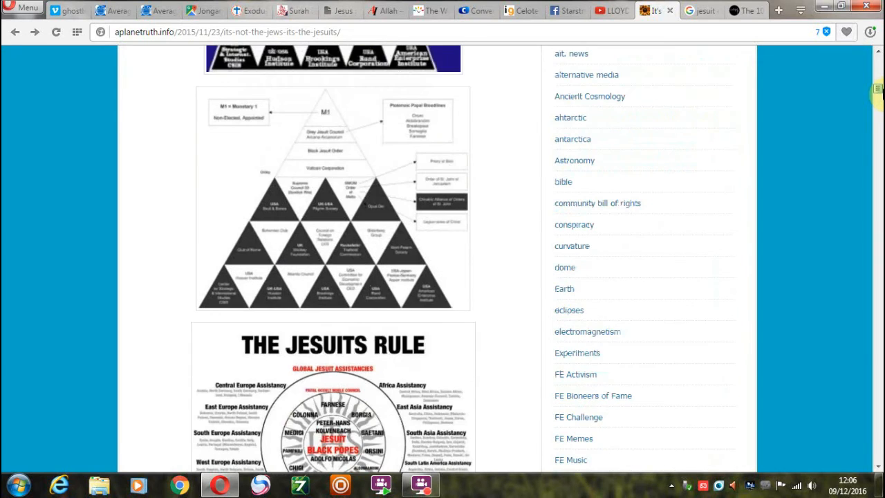
scroll("down", 3)
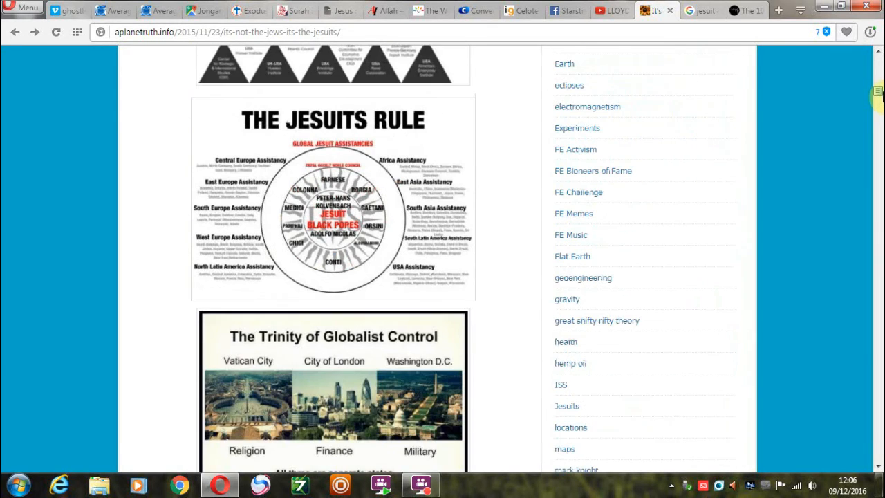
scroll("down", 3)
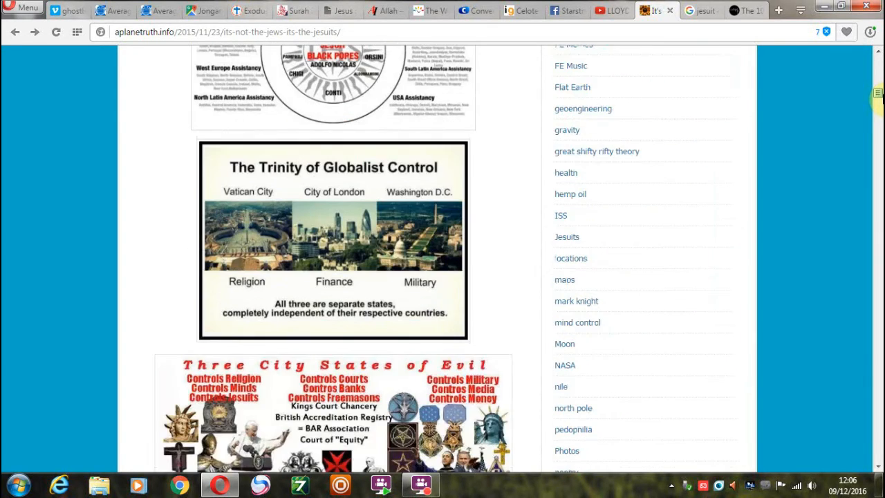
scroll("down", 3)
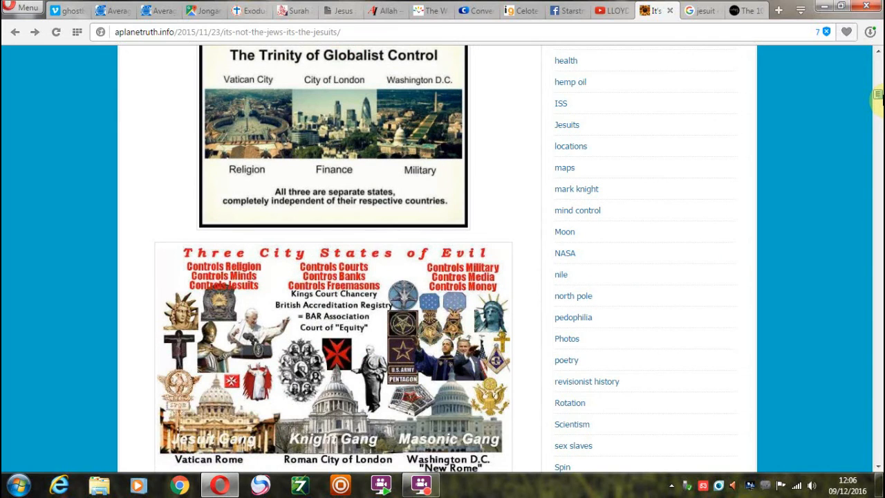
scroll("down", 3)
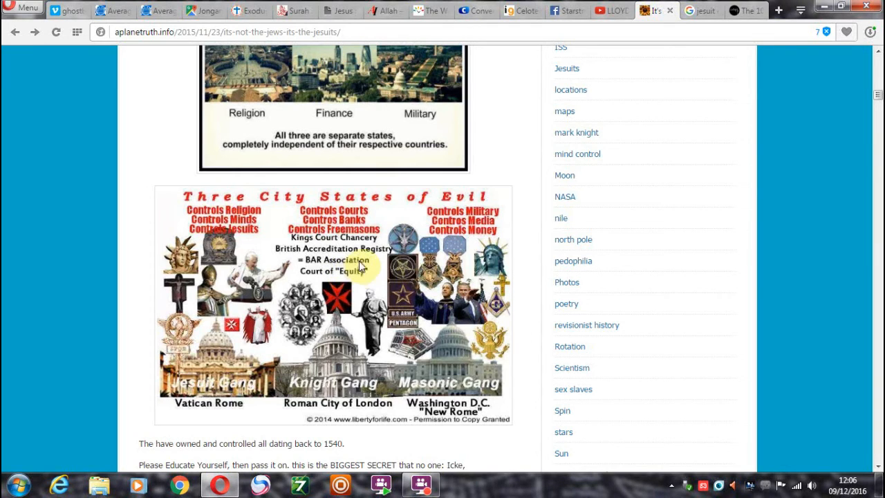
mouse_move(428, 301)
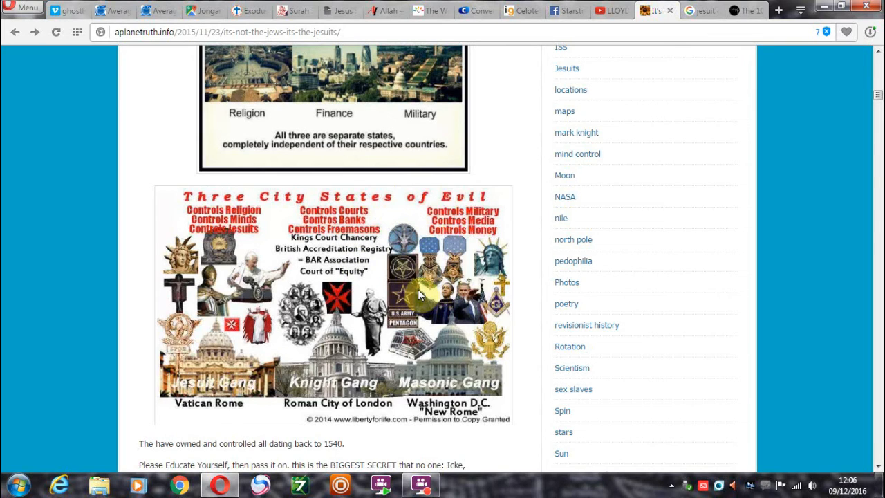
mouse_move(874, 97)
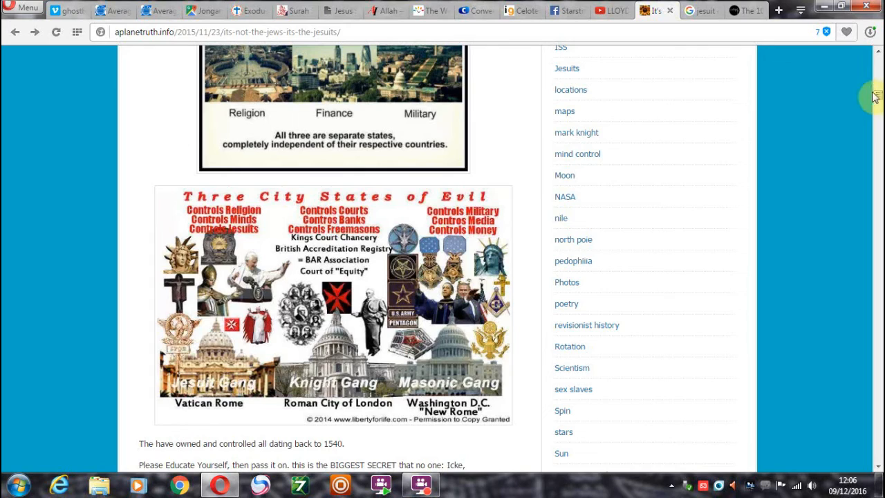
Scroll through the Jesuit Oath, article links and TIME Holy Alliance cover in the Jesuits post
scroll("down", 3)
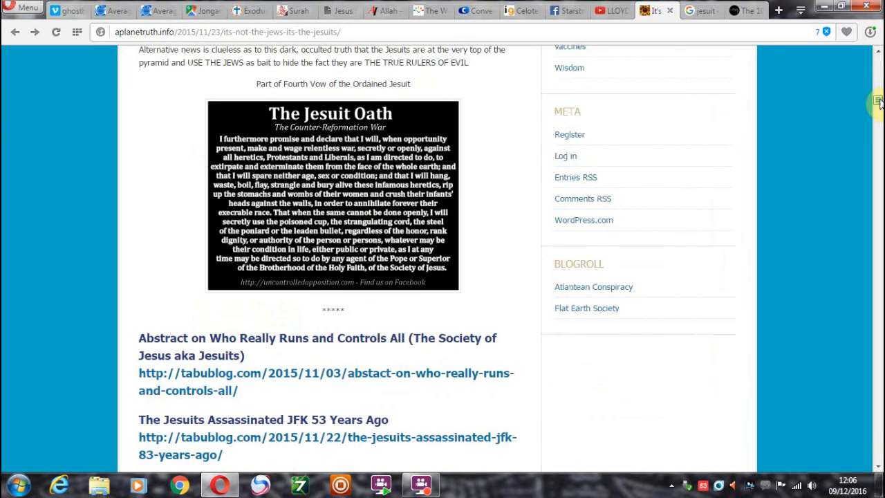
scroll("down", 3)
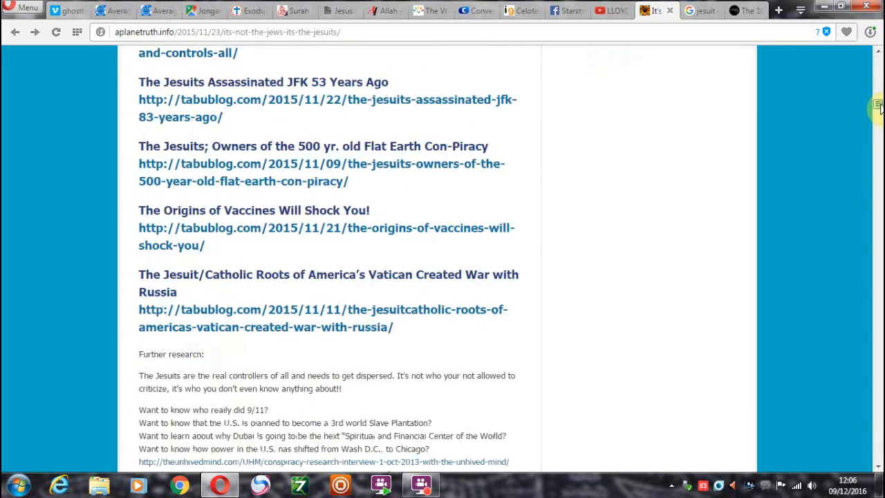
scroll("down", 3)
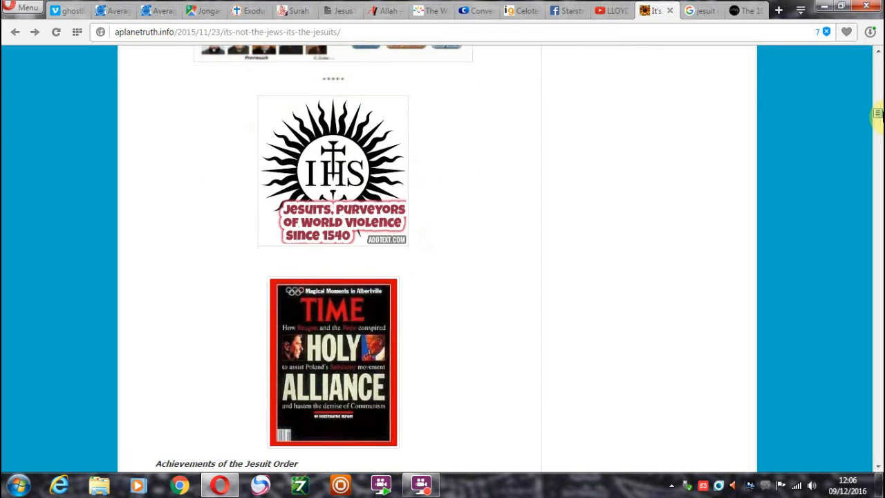
scroll("down", 3)
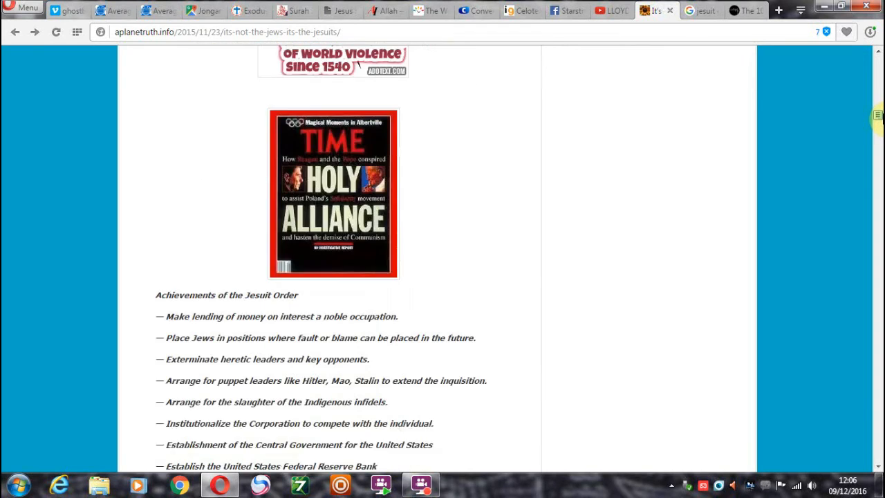
scroll("down", 3)
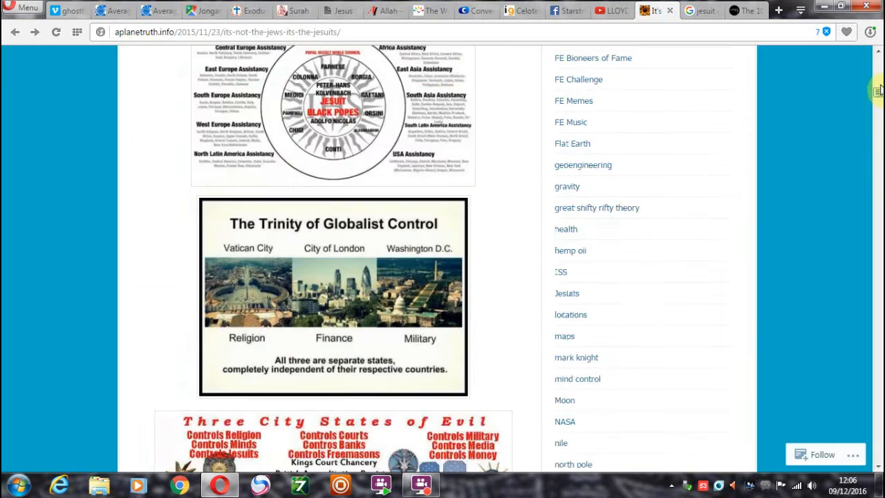
scroll("up", 3)
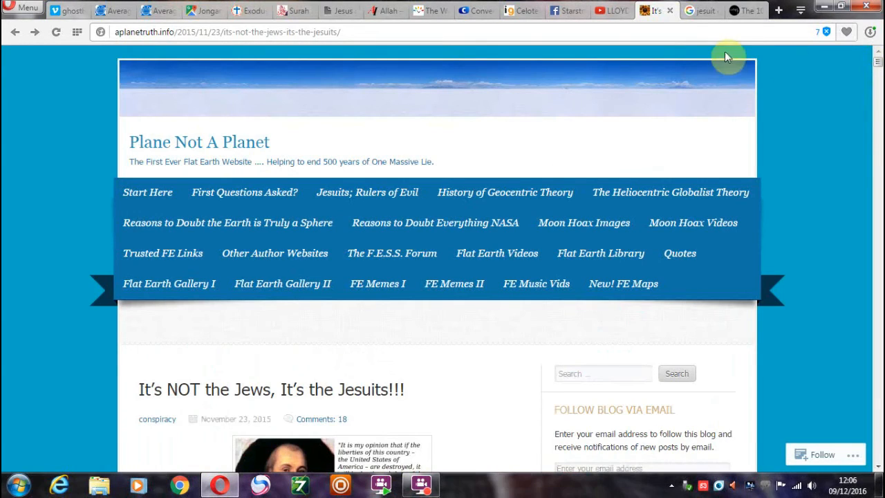
mouse_move(614, 11)
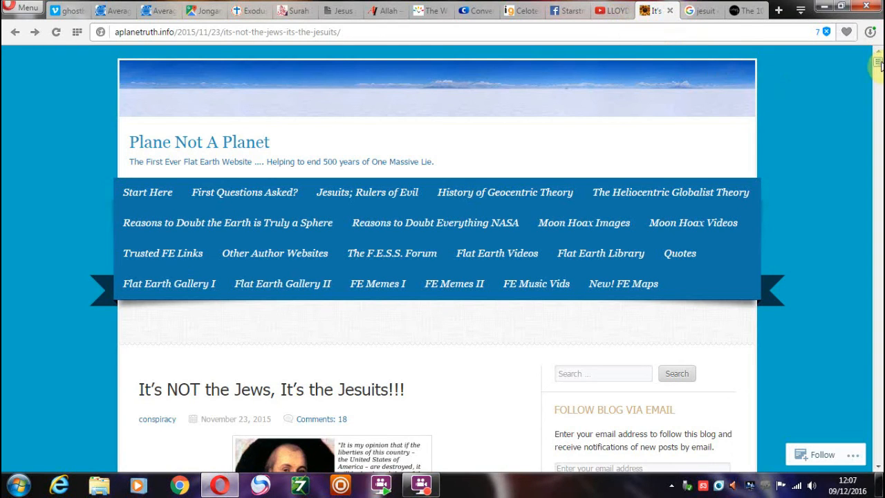
Read down to the Jesuit achievements list, then return to Lloyd Brown's YouTube channel
scroll("down", 3)
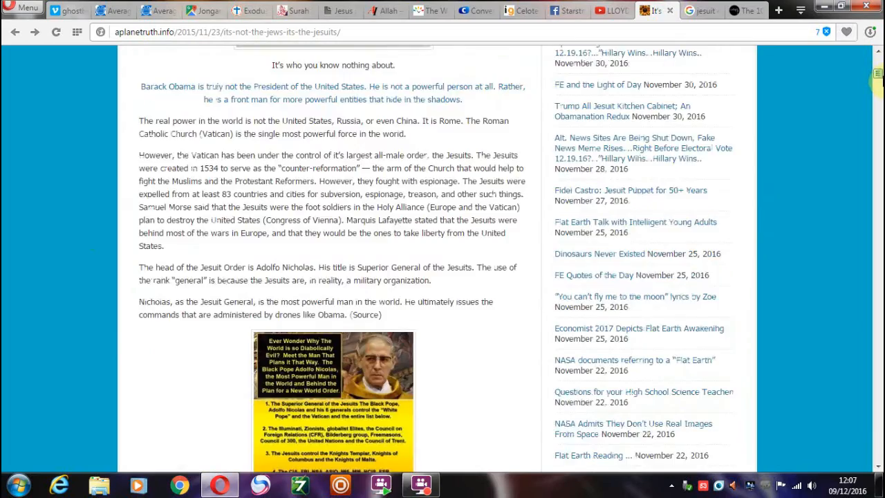
scroll("down", 3)
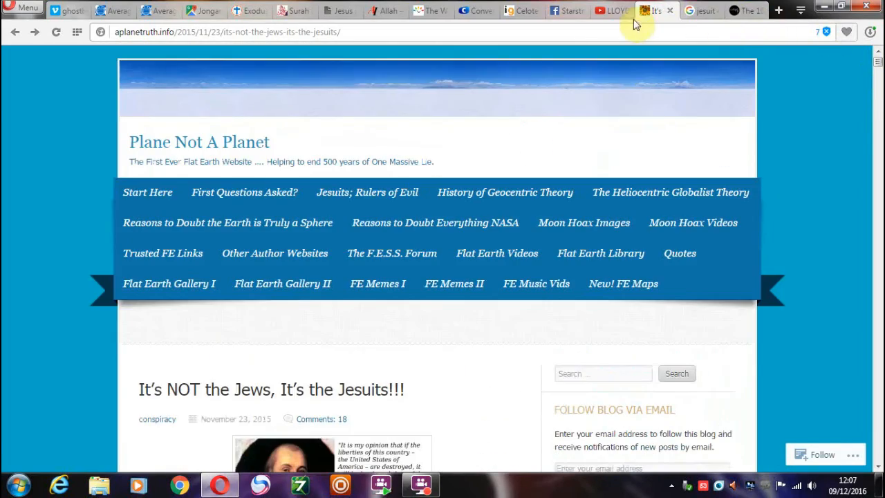
left_click(611, 12)
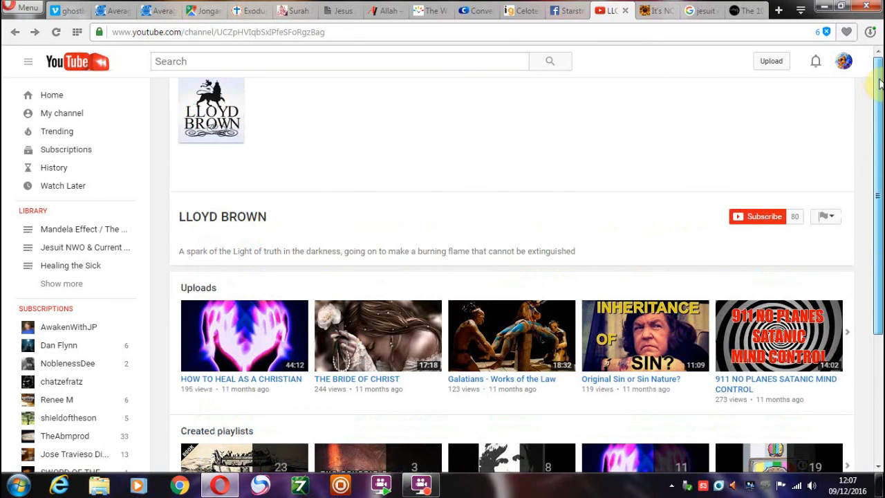
mouse_move(741, 58)
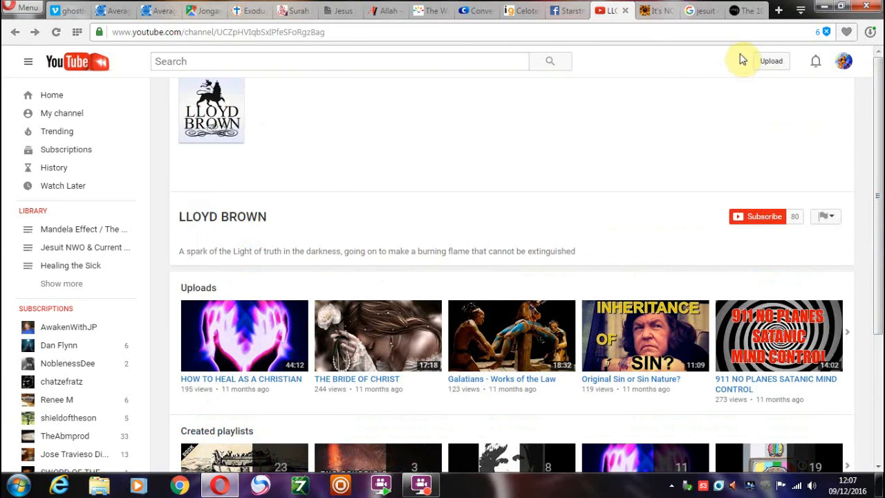
mouse_move(736, 61)
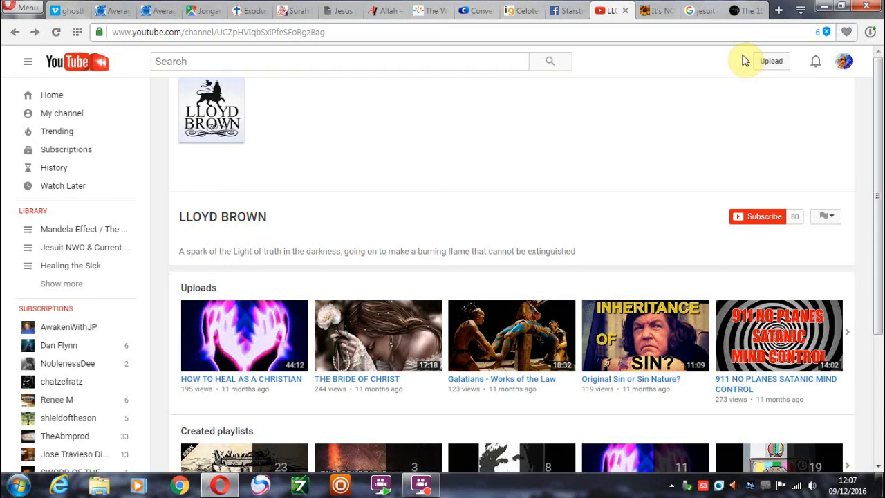
mouse_move(581, 60)
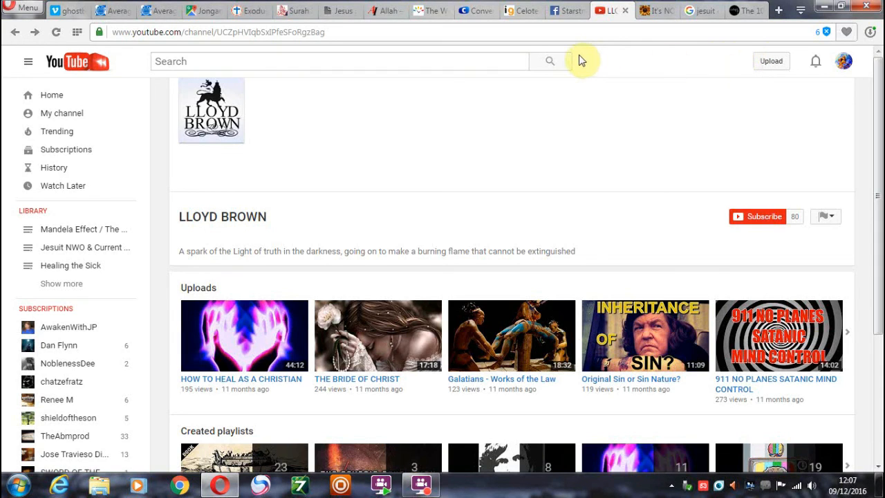
mouse_move(731, 61)
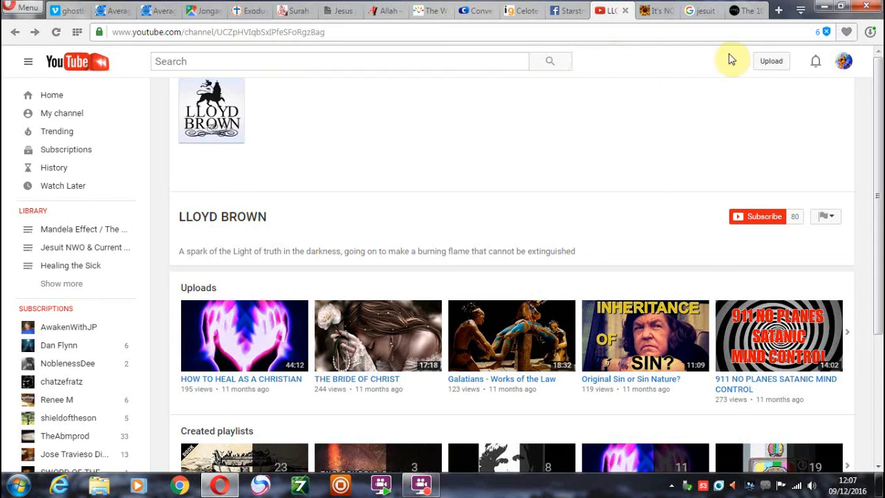
mouse_move(744, 61)
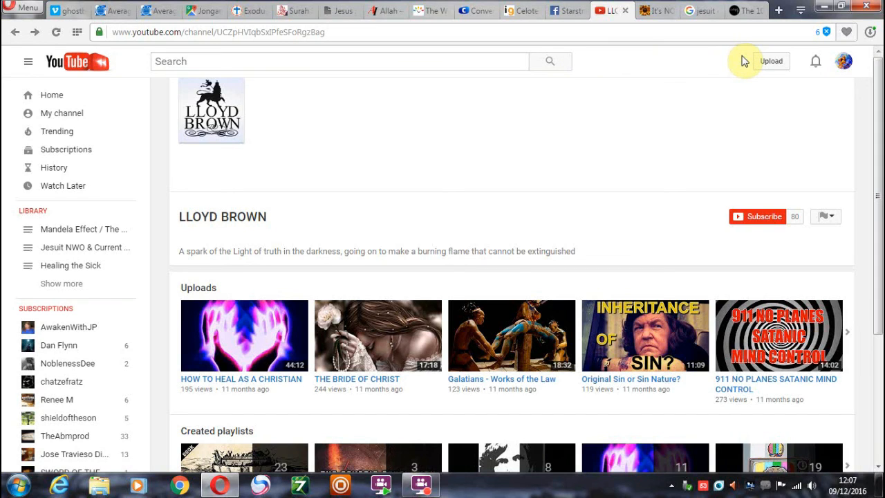